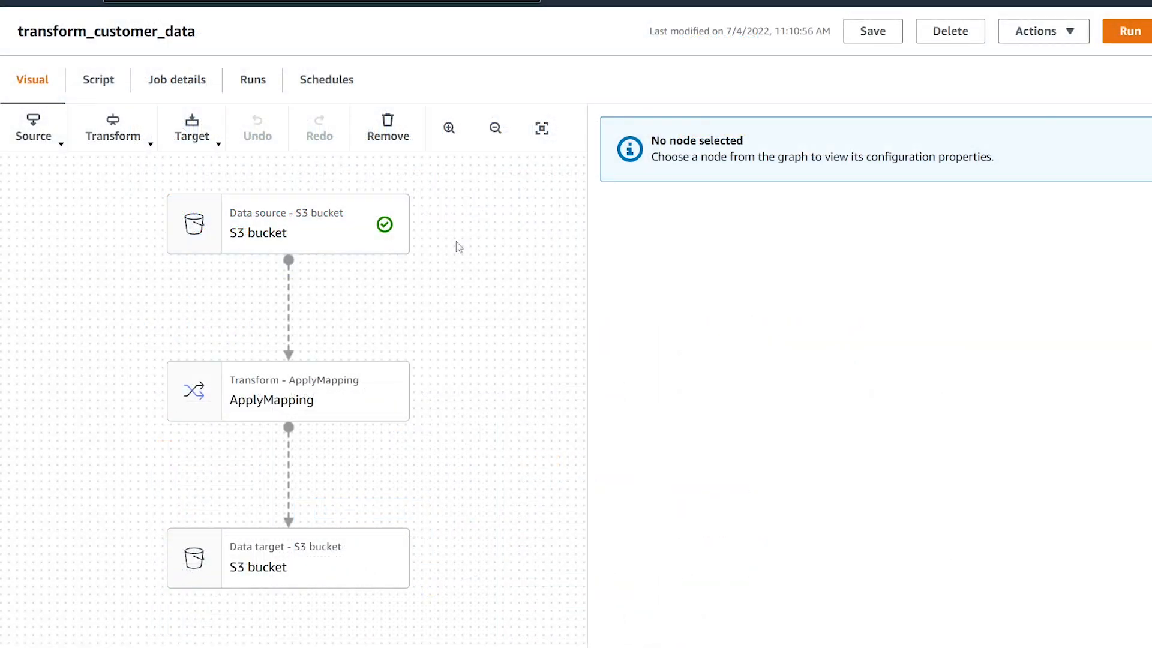
pyautogui.moveTo(442, 242)
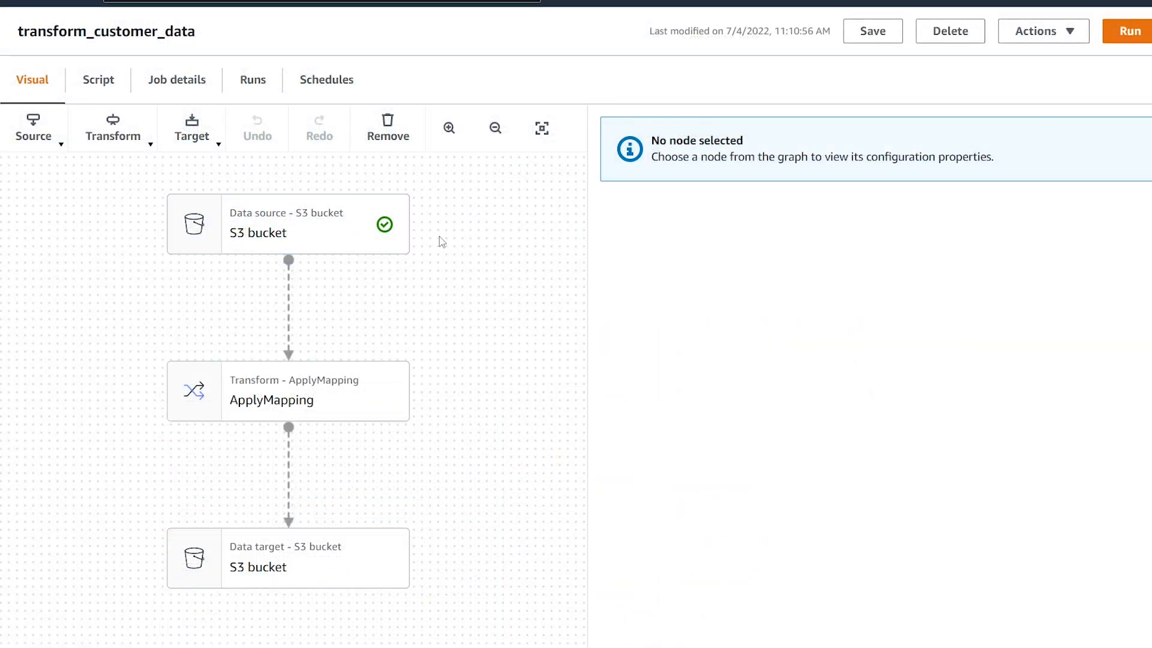
# Inspect the S3 source and ApplyMapping nodes, which drop first_name, last_name and postal_code
pyautogui.click(287, 224)
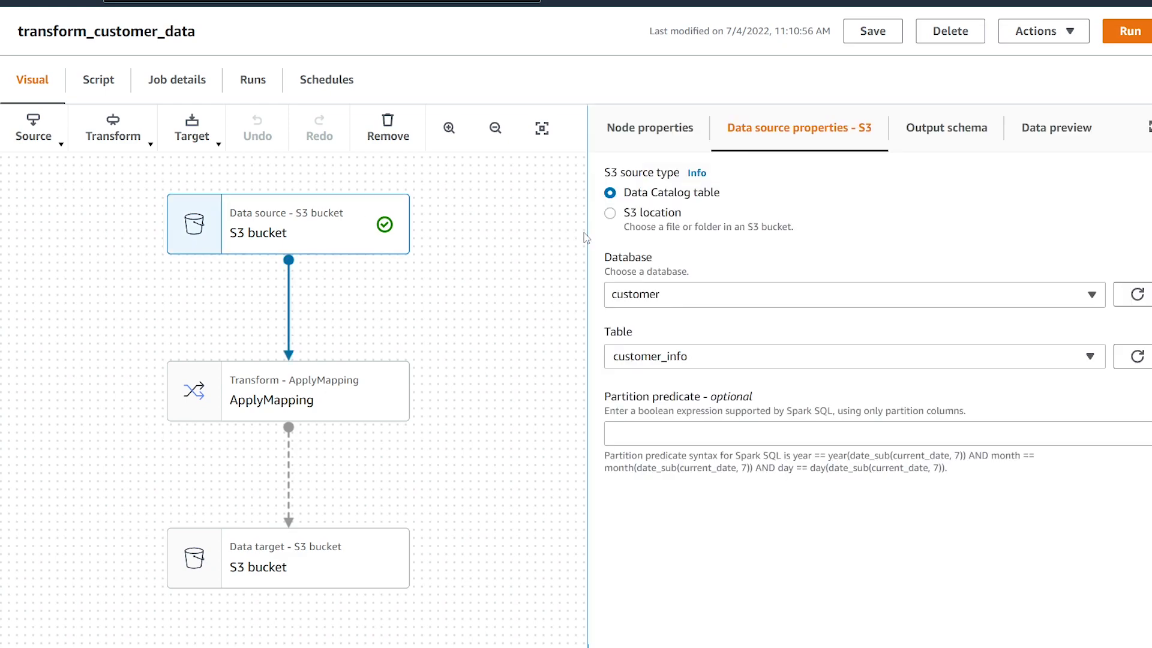
pyautogui.moveTo(693, 202)
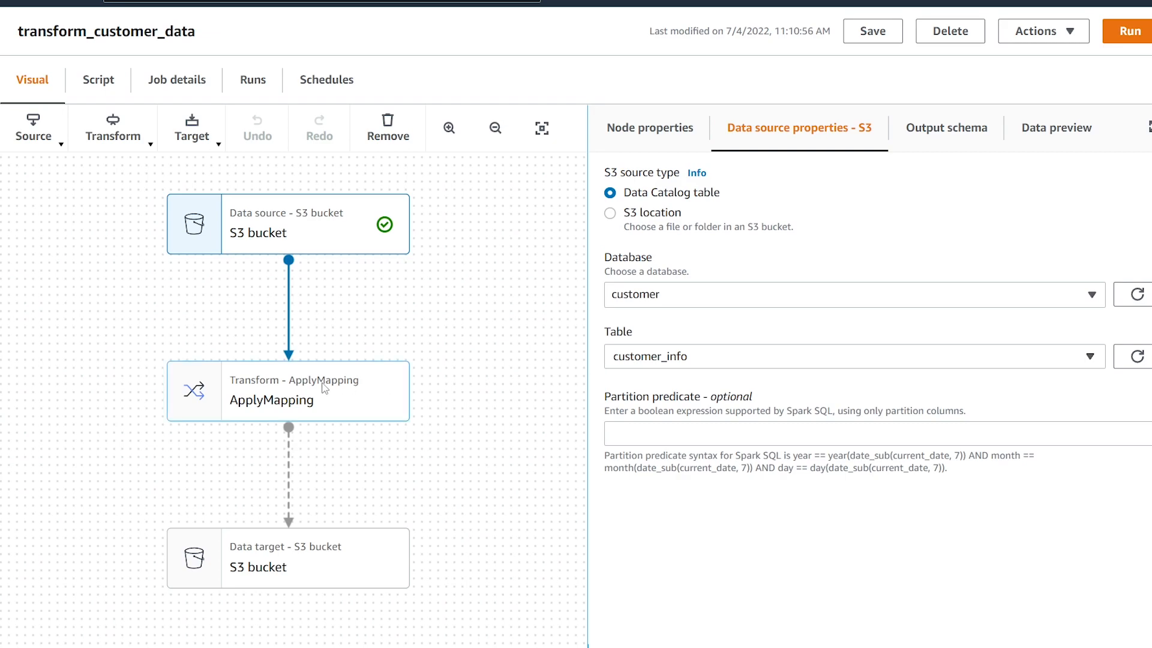
pyautogui.click(287, 390)
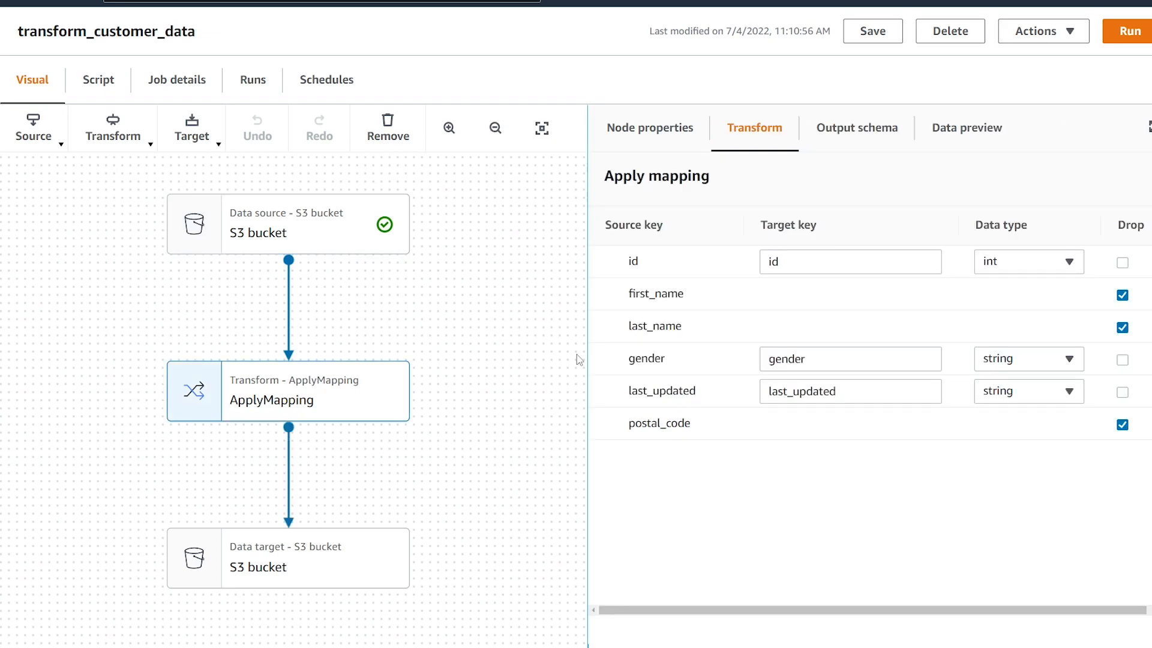
pyautogui.moveTo(657, 330)
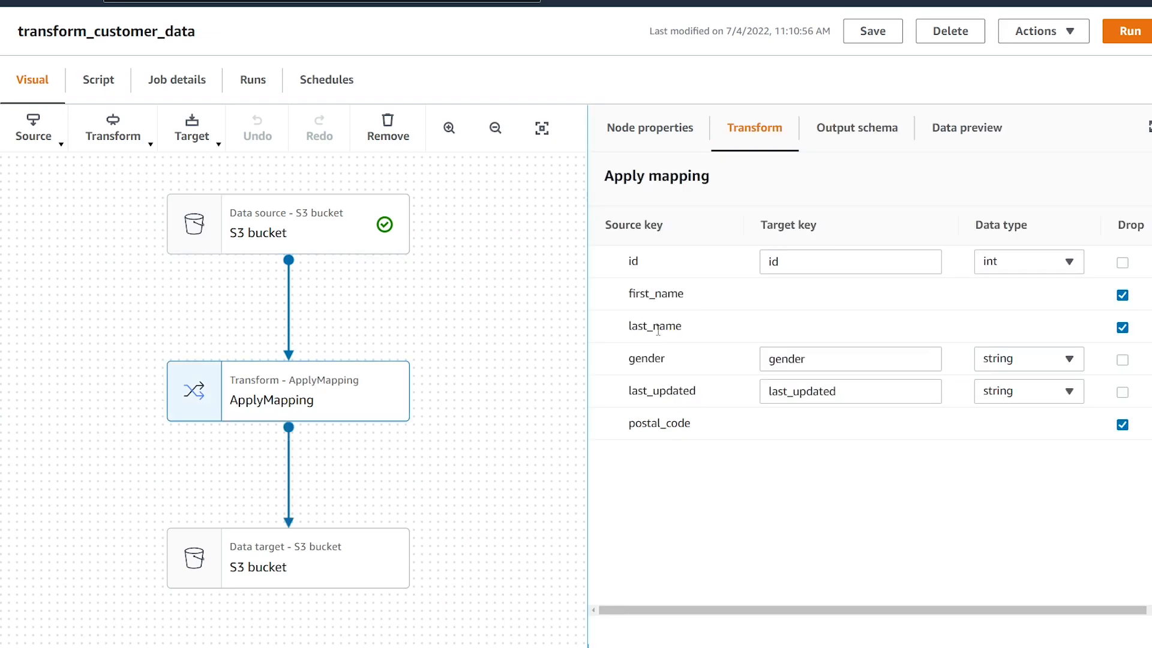
pyautogui.click(288, 557)
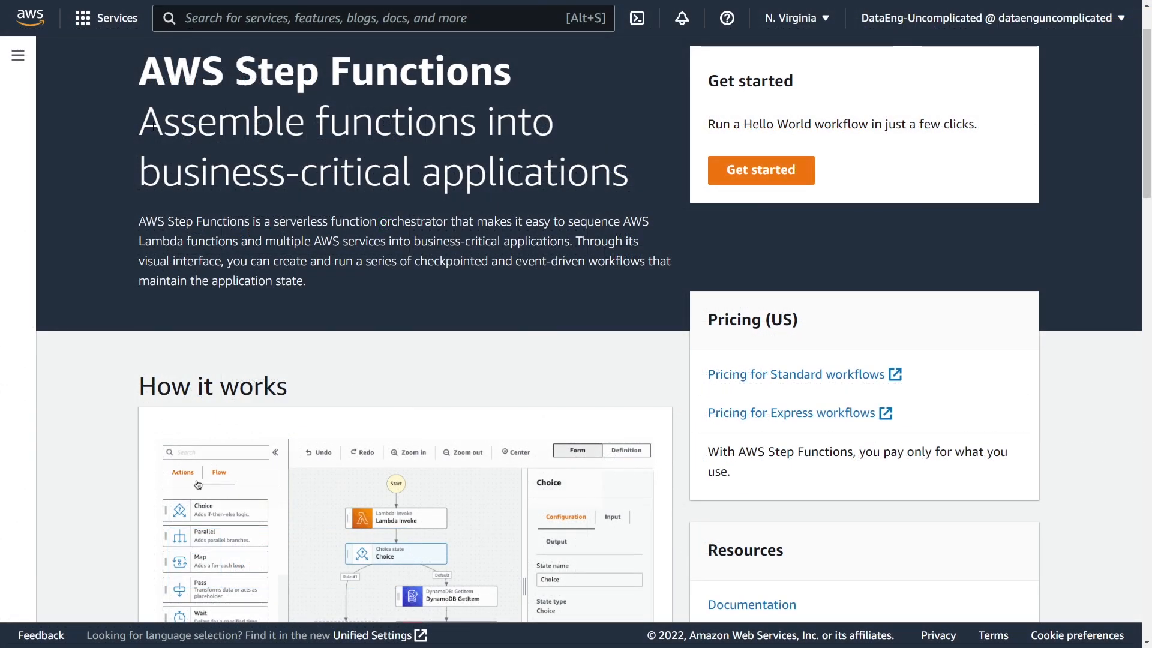
pyautogui.moveTo(103, 94)
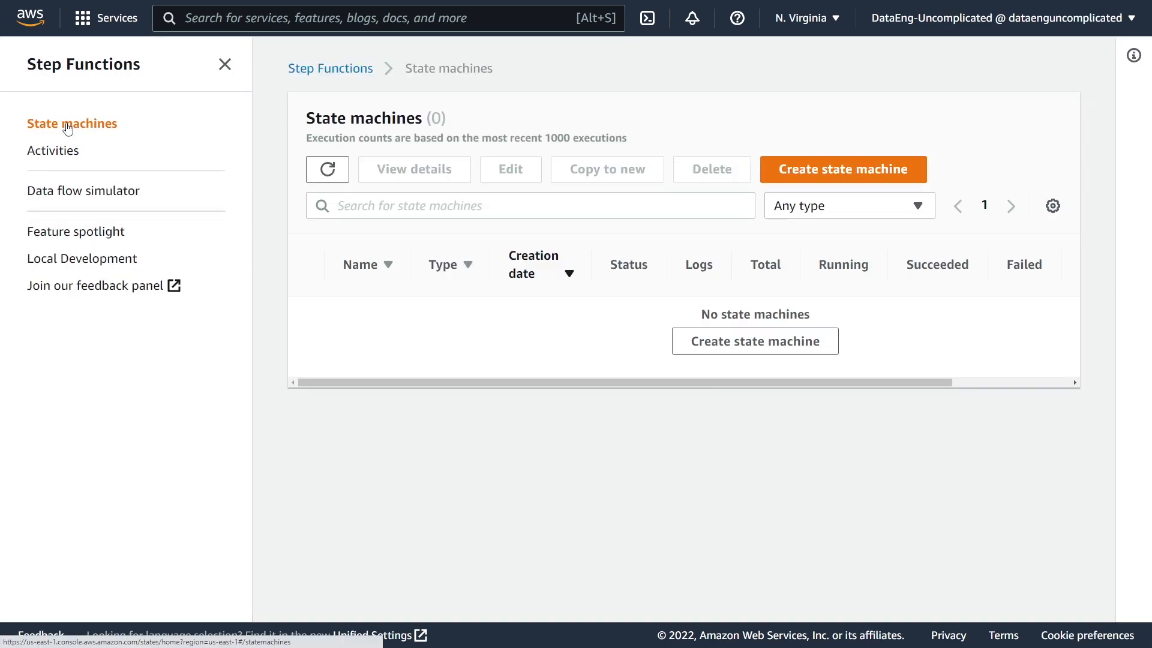
# Start a new Standard state machine using the visual workflow designer
pyautogui.click(841, 169)
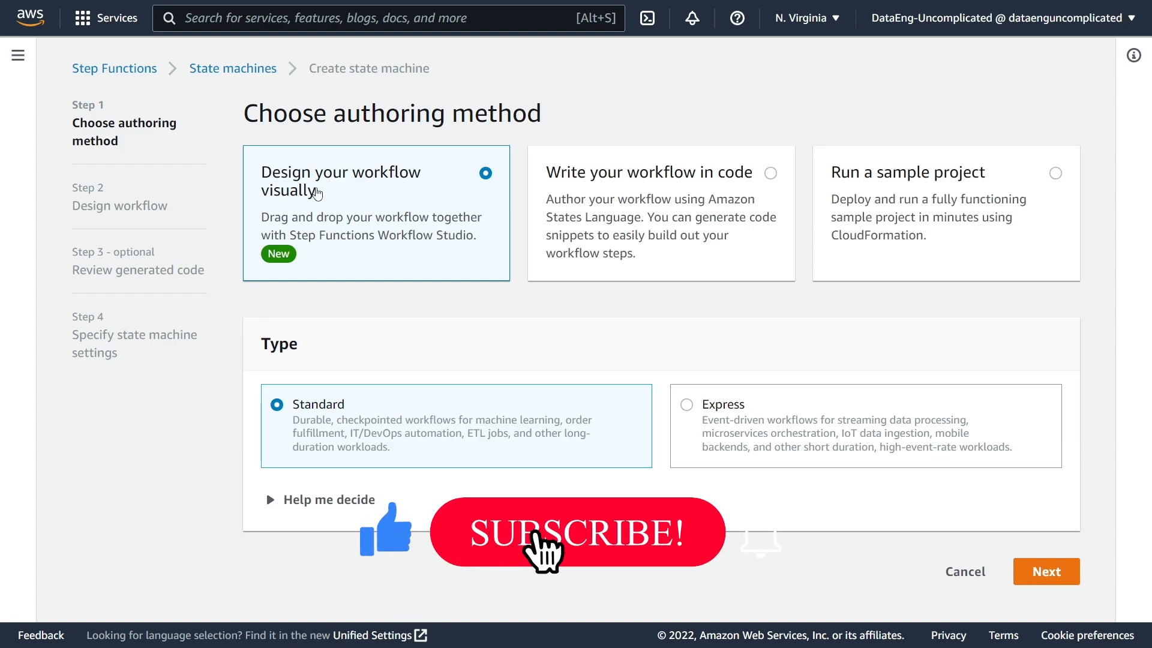
pyautogui.click(576, 532)
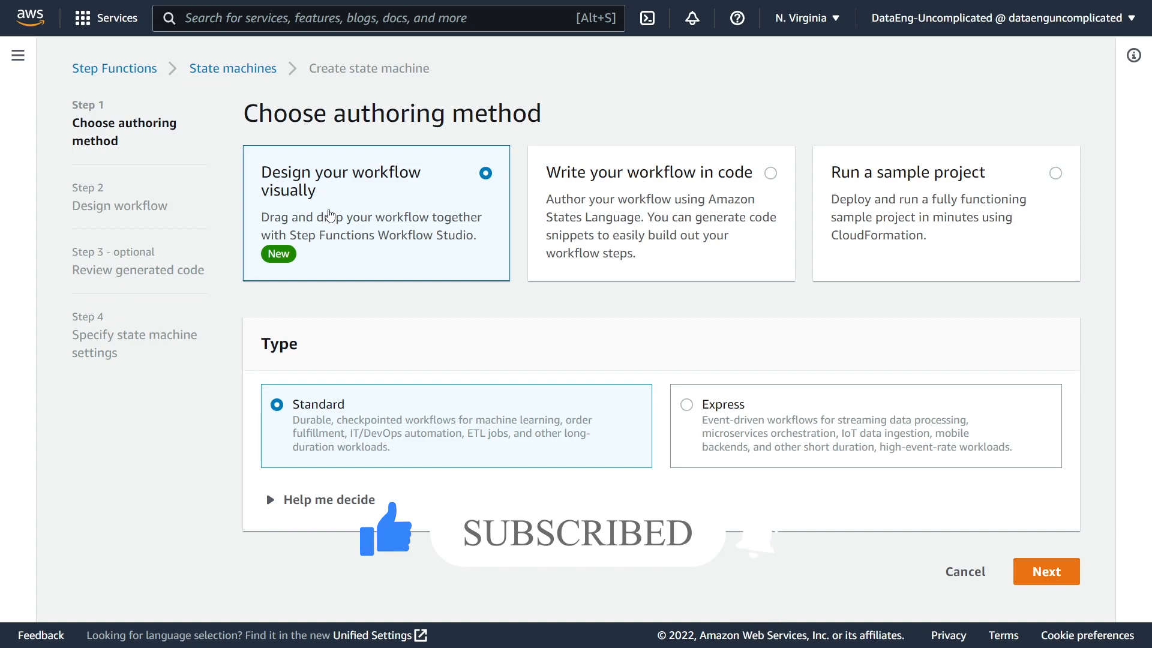
pyautogui.moveTo(444, 443)
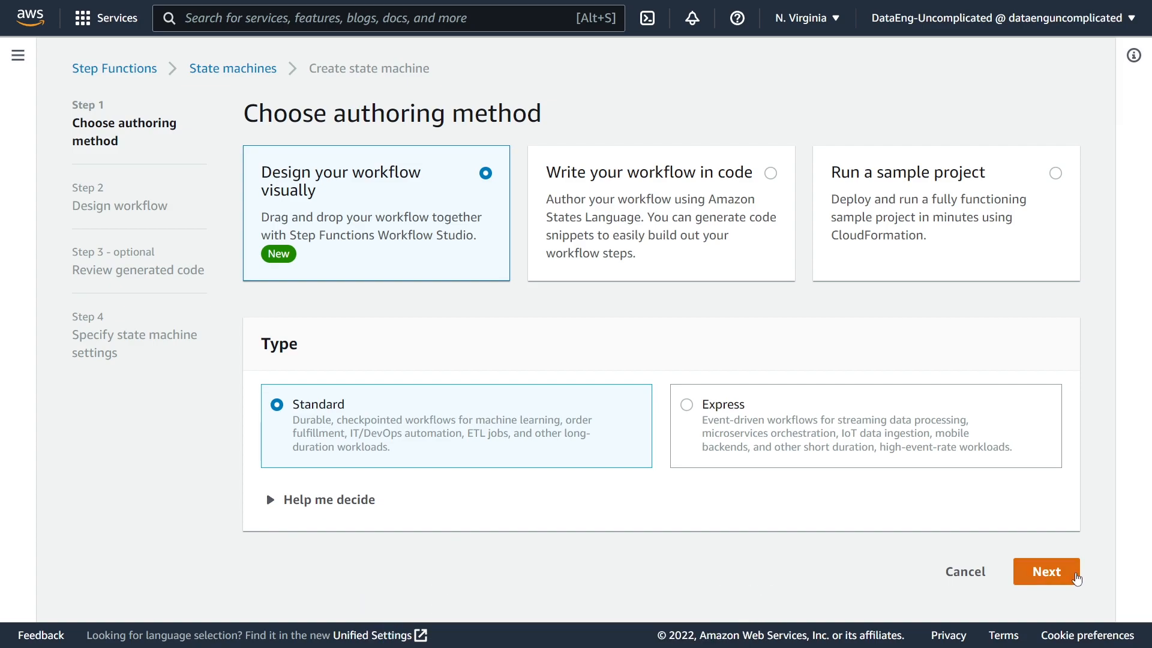
# Search states for 'glue', add Glue StartJobRun, and select its JobName placeholder
pyautogui.click(1044, 571)
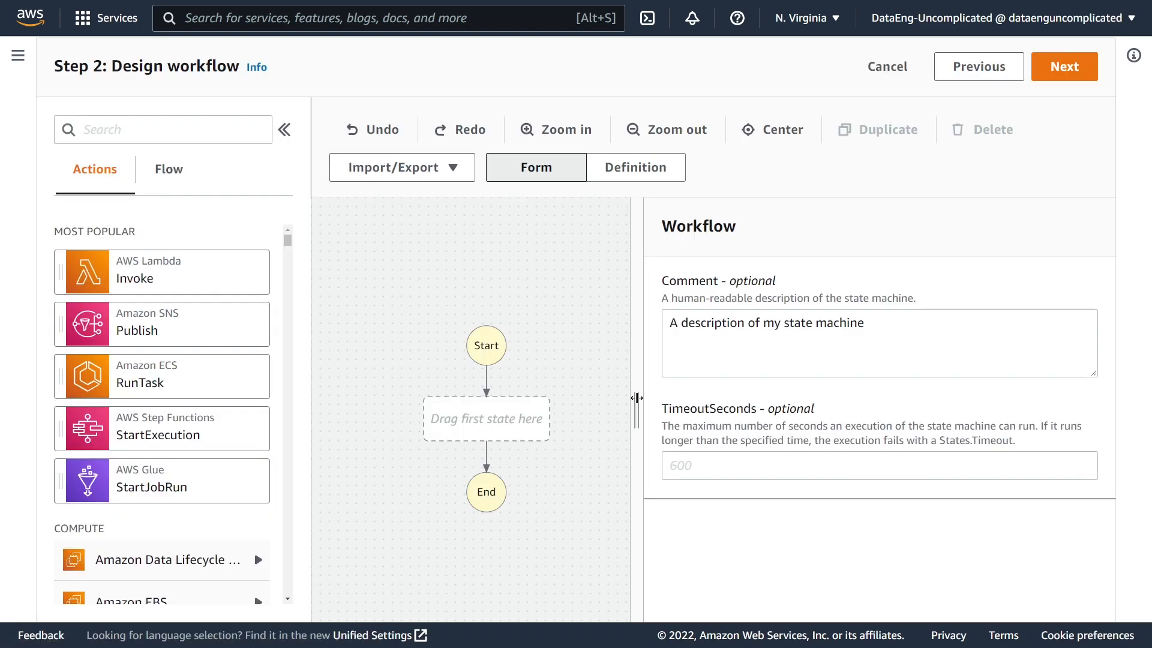
pyautogui.moveTo(598, 381)
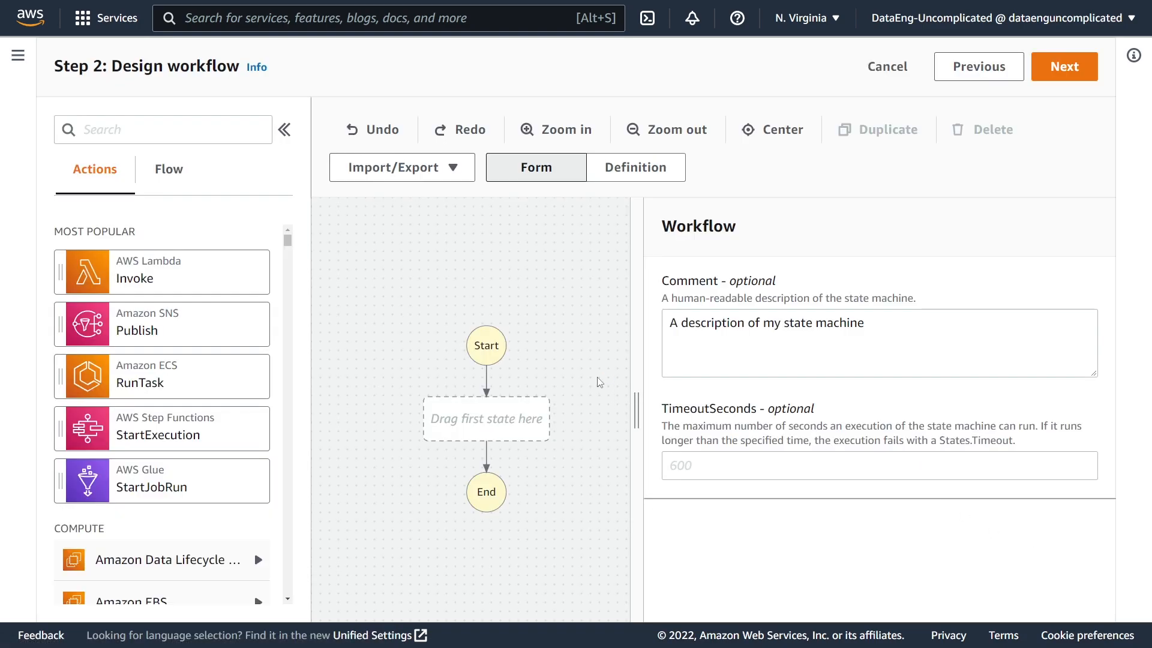
pyautogui.moveTo(393, 397)
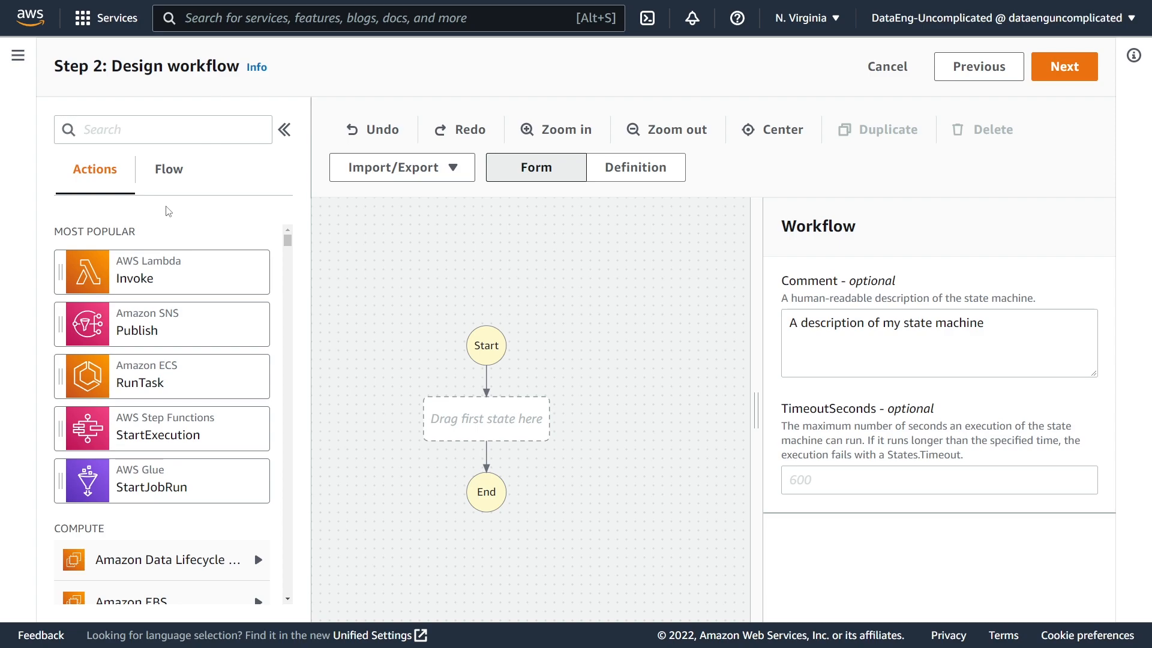
pyautogui.moveTo(155, 501)
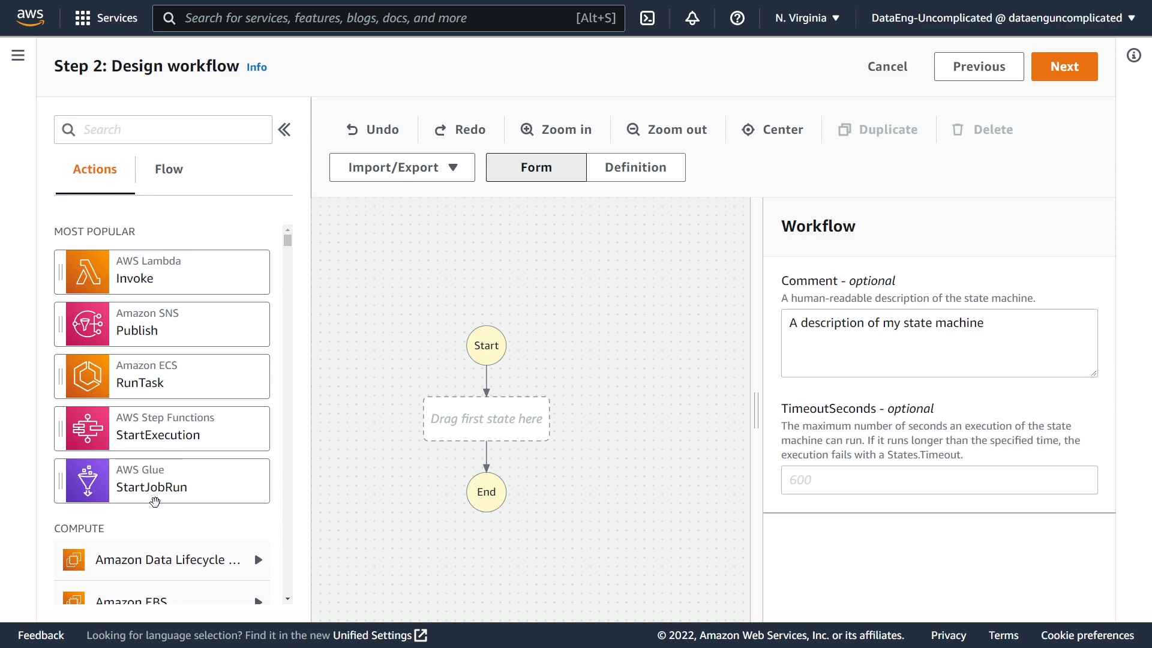
pyautogui.moveTo(133, 419)
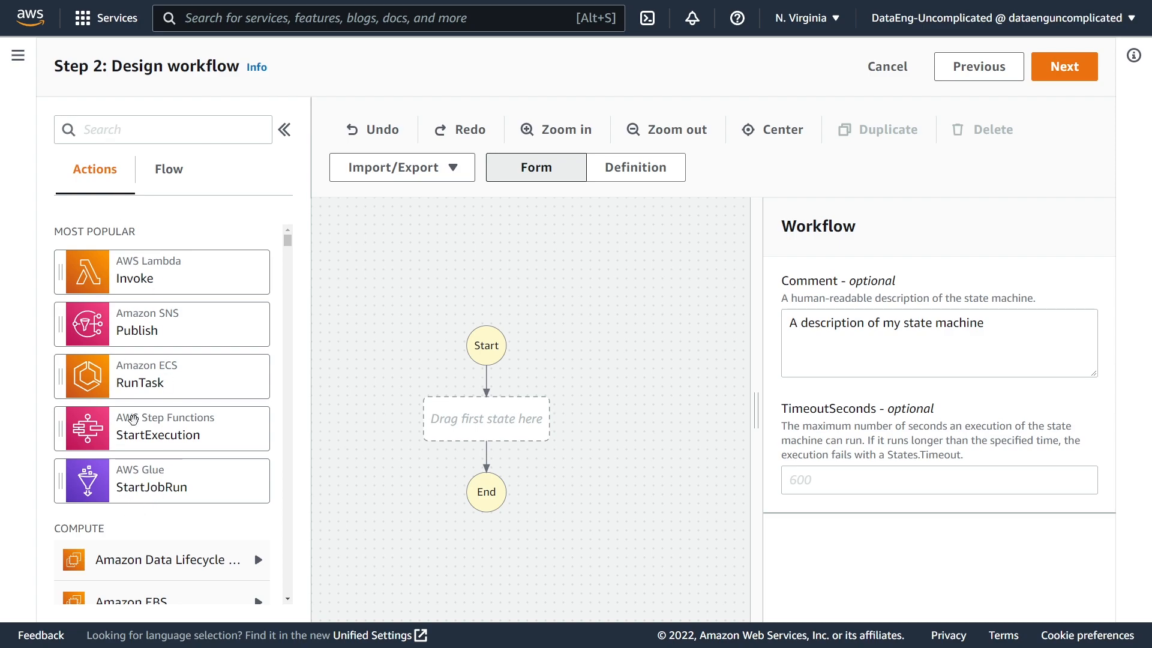
pyautogui.click(162, 129)
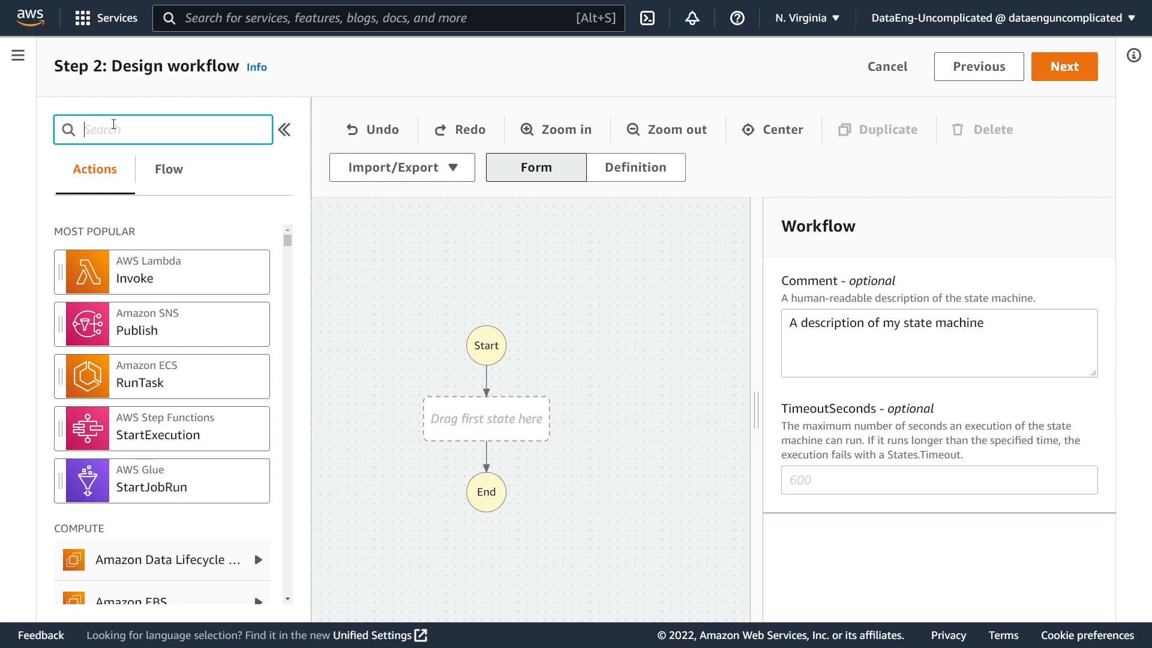
pyautogui.write('glue')
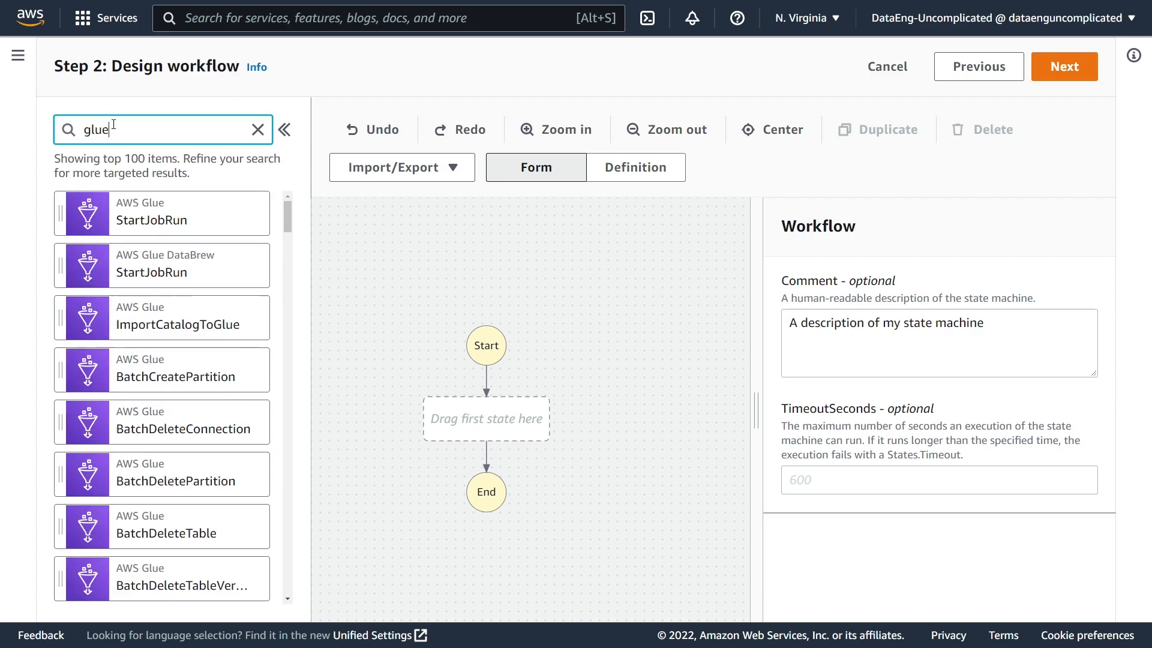
pyautogui.moveTo(125, 229)
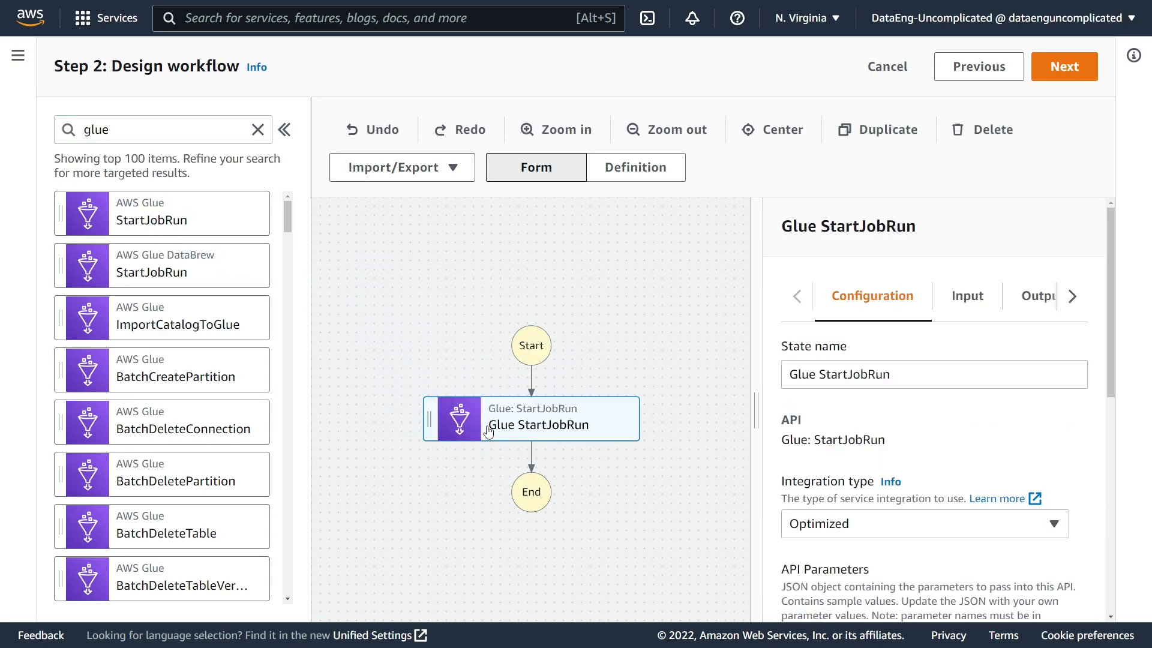
pyautogui.click(284, 130)
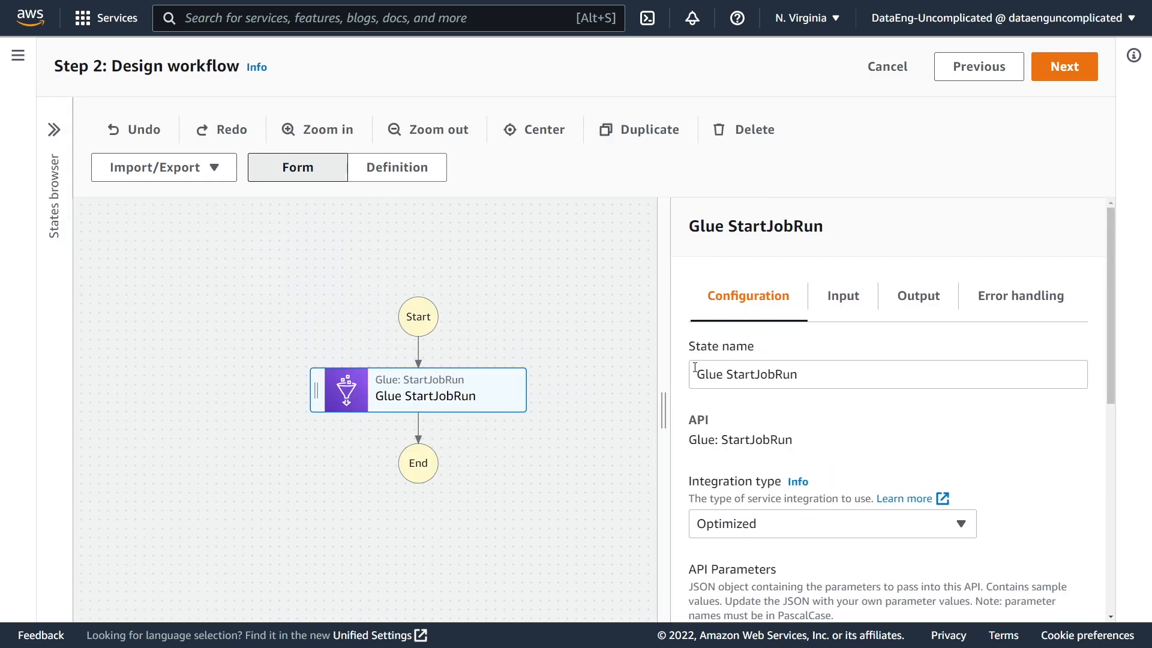
pyautogui.scroll(-3)
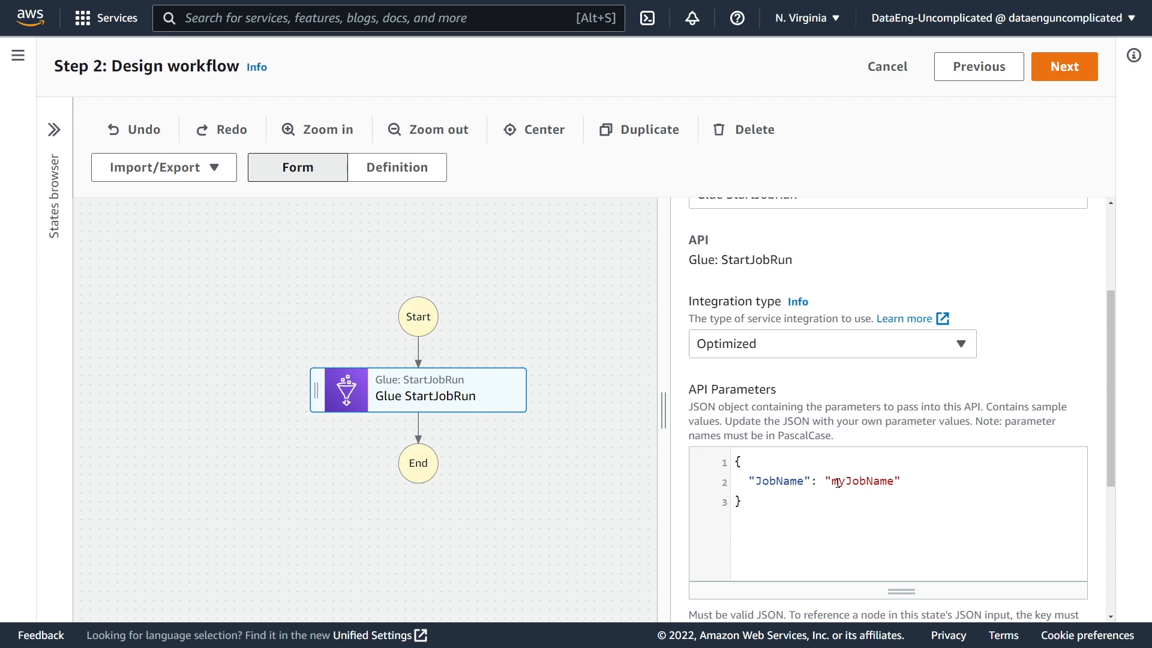
pyautogui.doubleClick(863, 481)
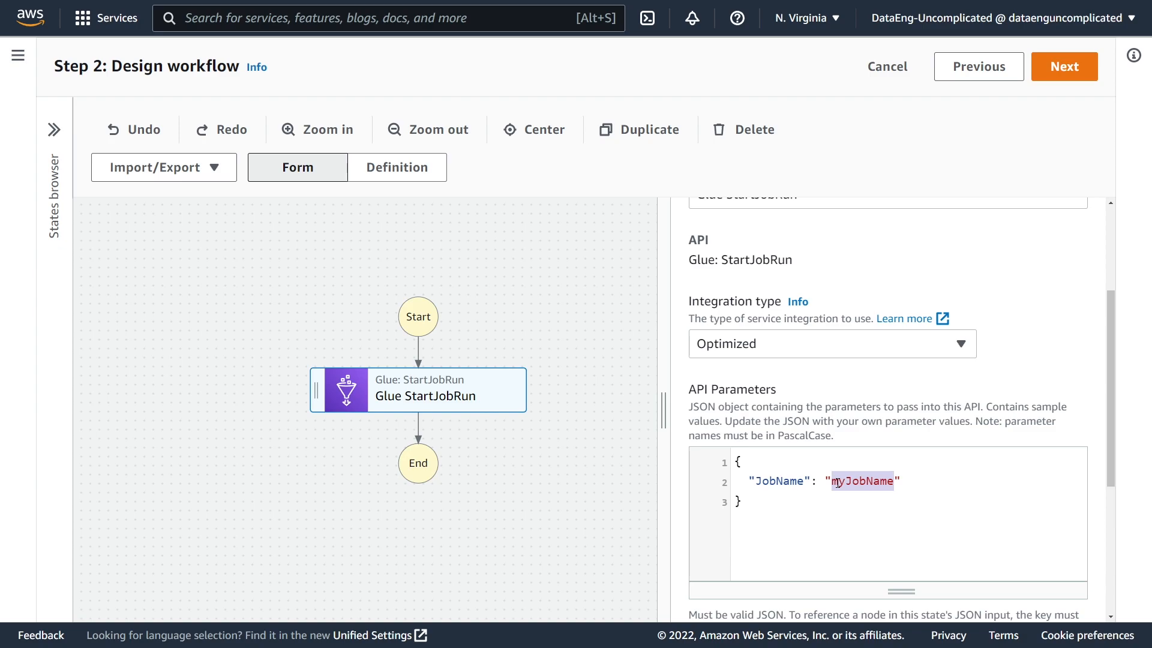
# Find transform_customer_data in the Glue Studio jobs list and copy its name
pyautogui.click(838, 481)
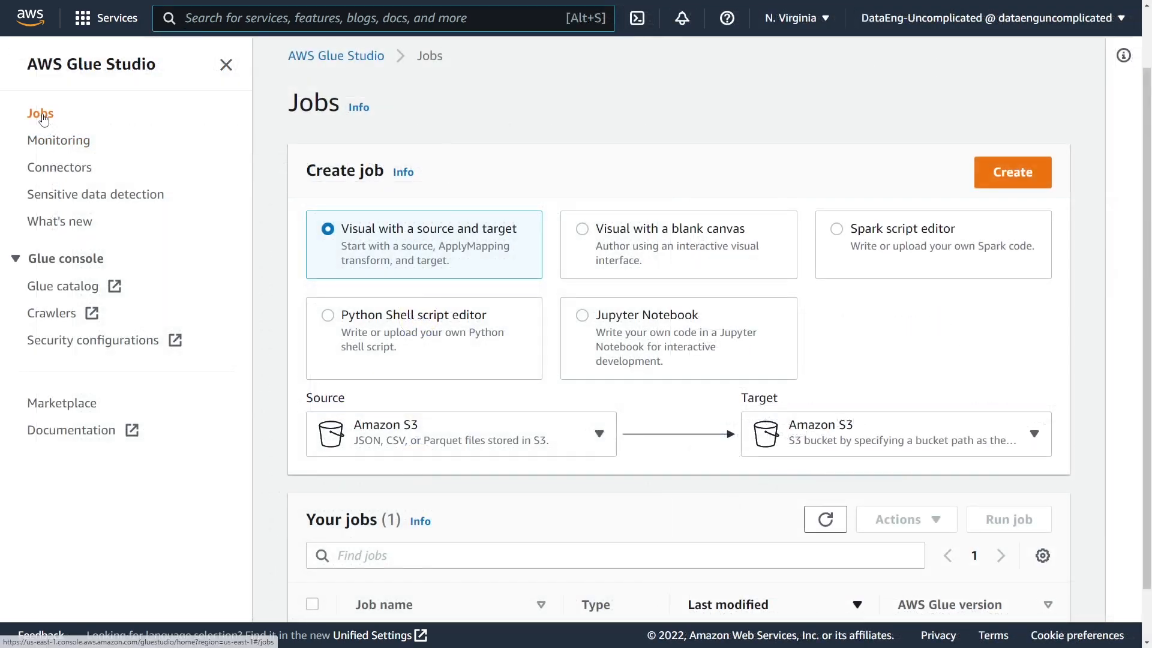
pyautogui.scroll(-3)
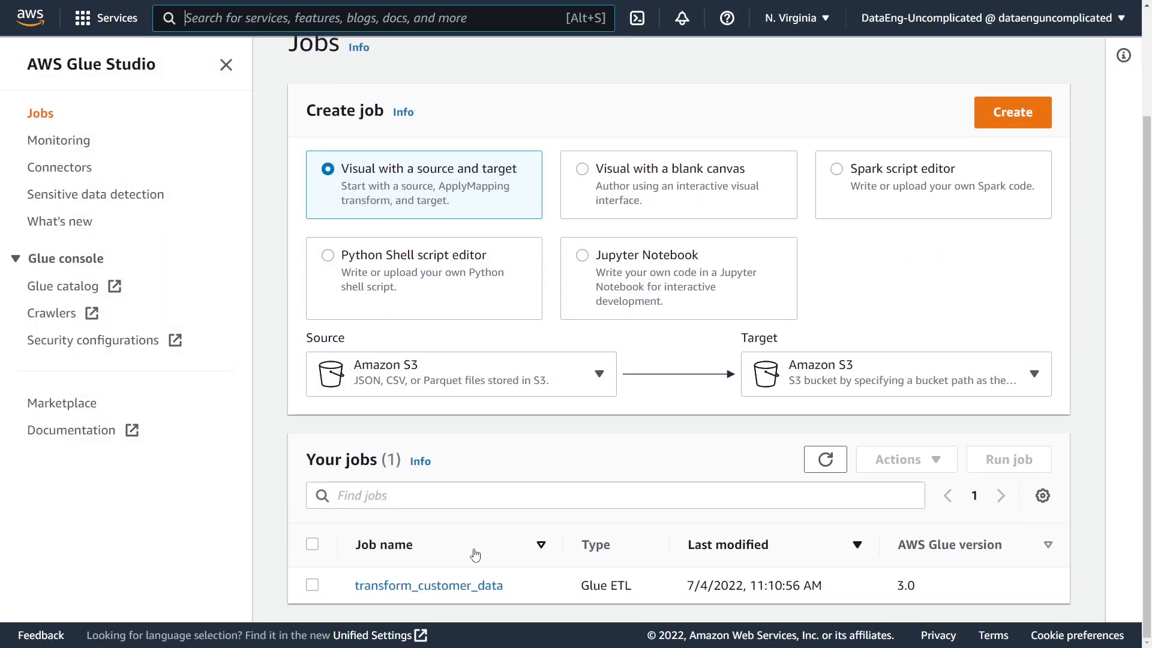
pyautogui.moveTo(382, 604)
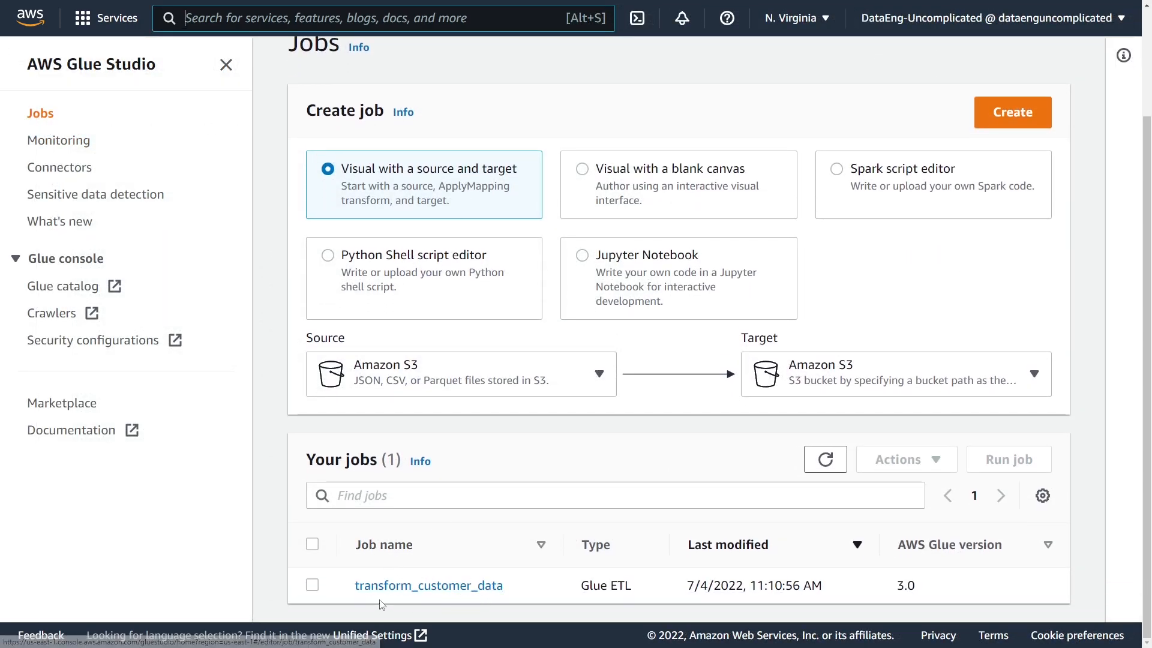
pyautogui.doubleClick(428, 585)
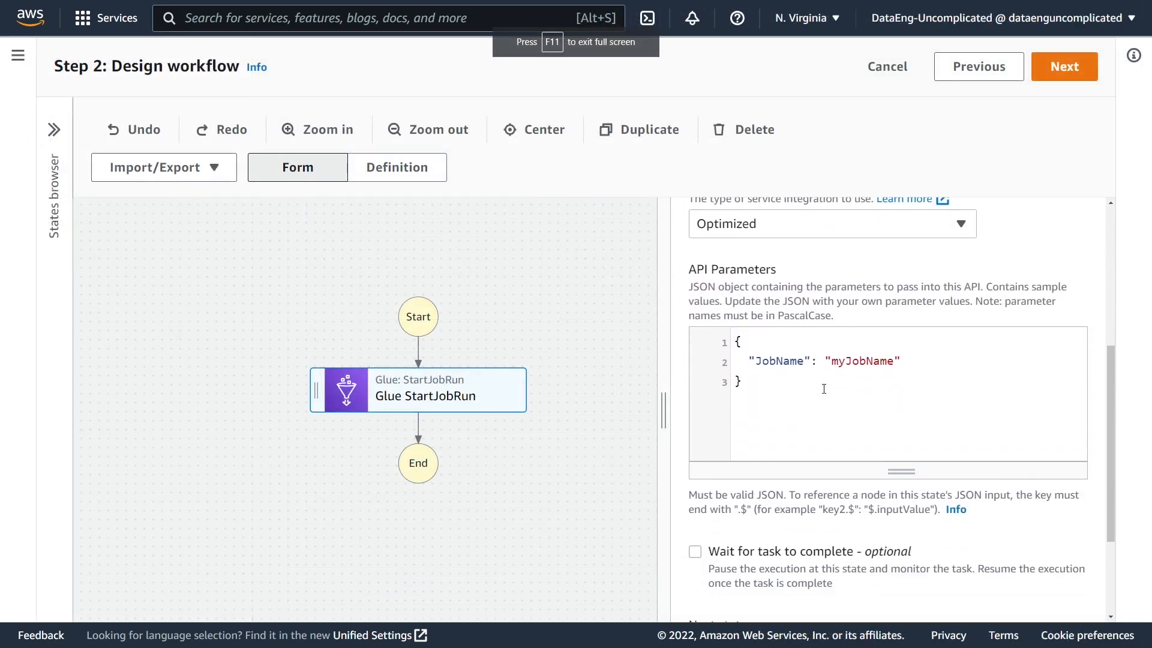
# Set JobName to transform_customer_data and enable Wait for task to complete
pyautogui.write('transform_customer_data')
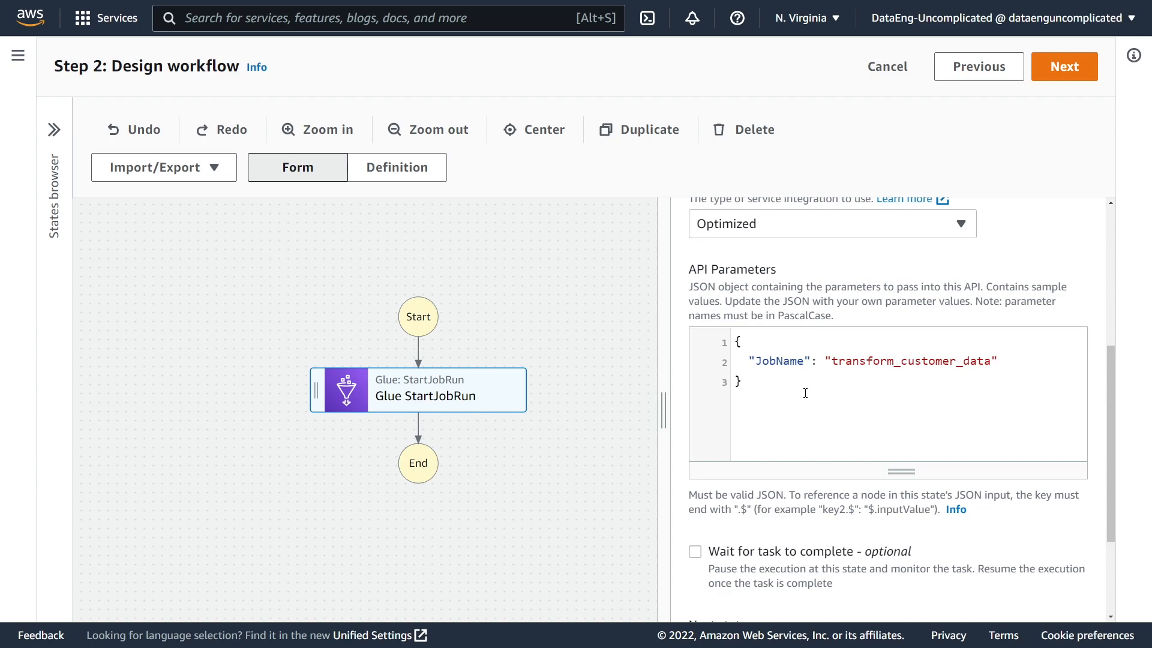
pyautogui.moveTo(805, 444)
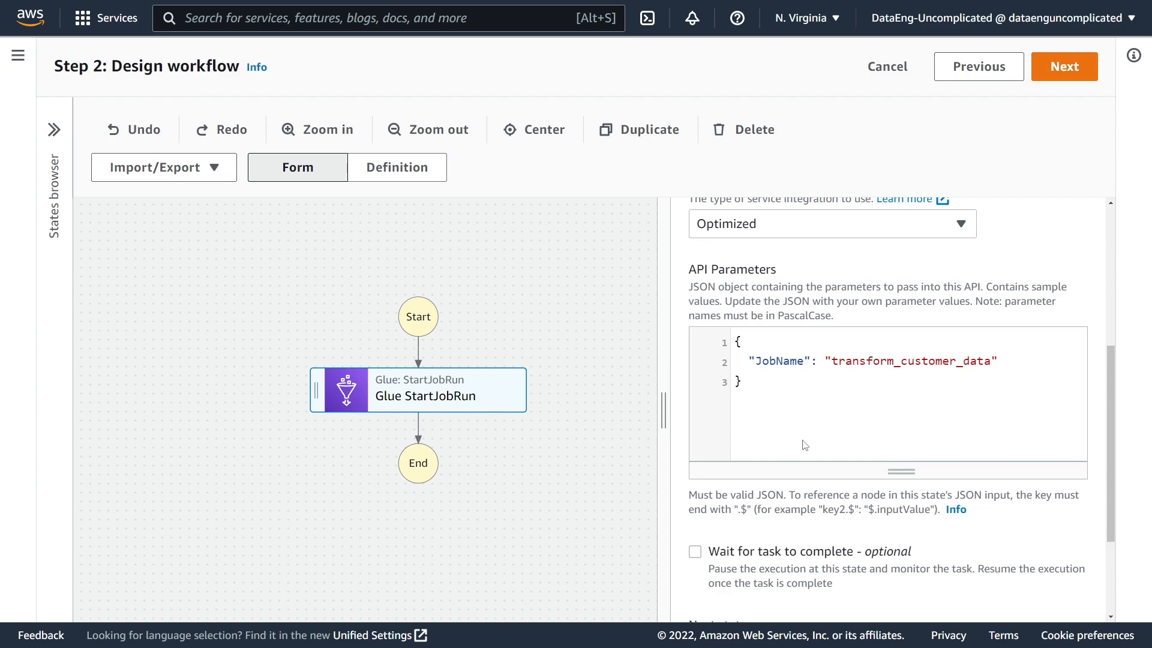
pyautogui.scroll(-3)
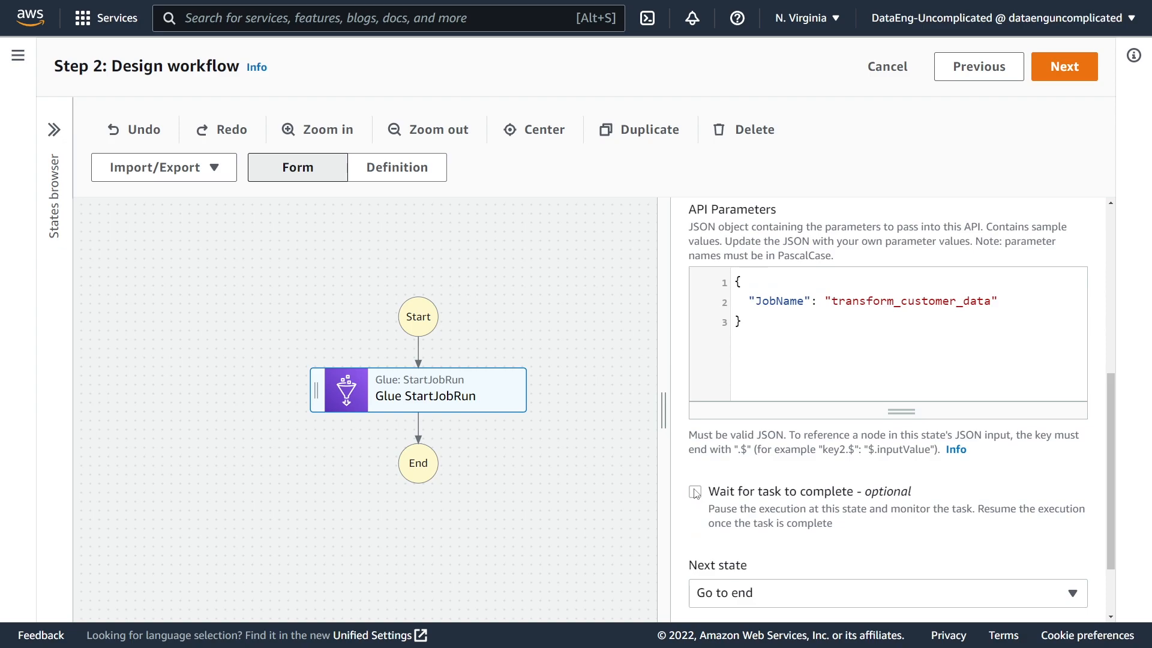
pyautogui.click(694, 491)
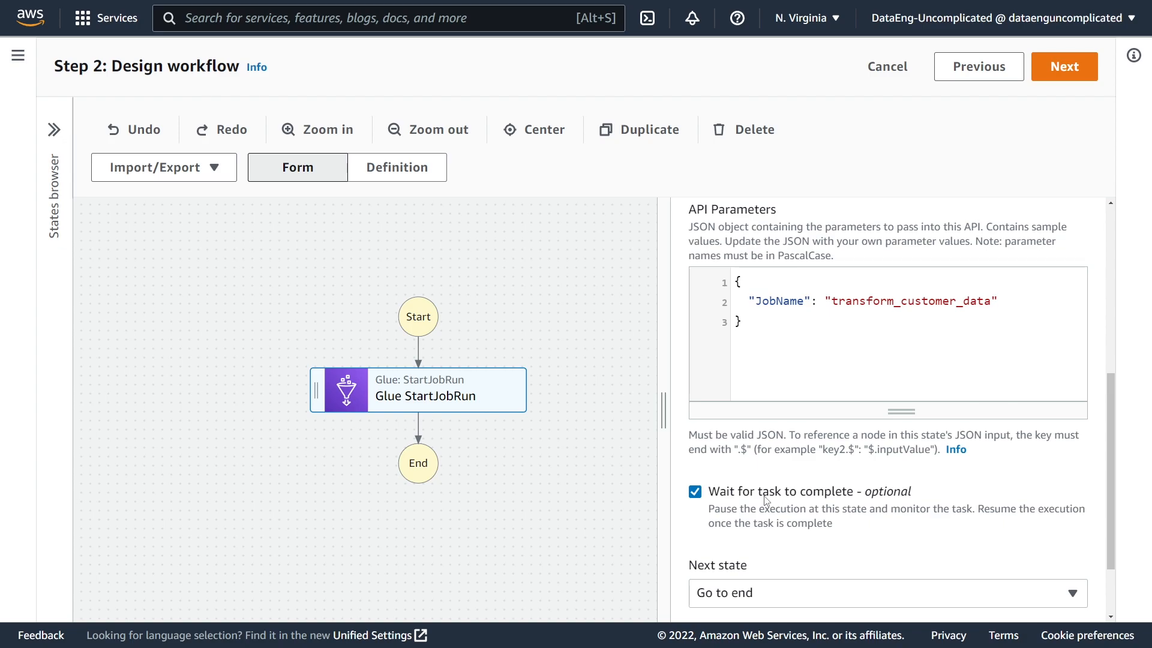
pyautogui.moveTo(789, 490)
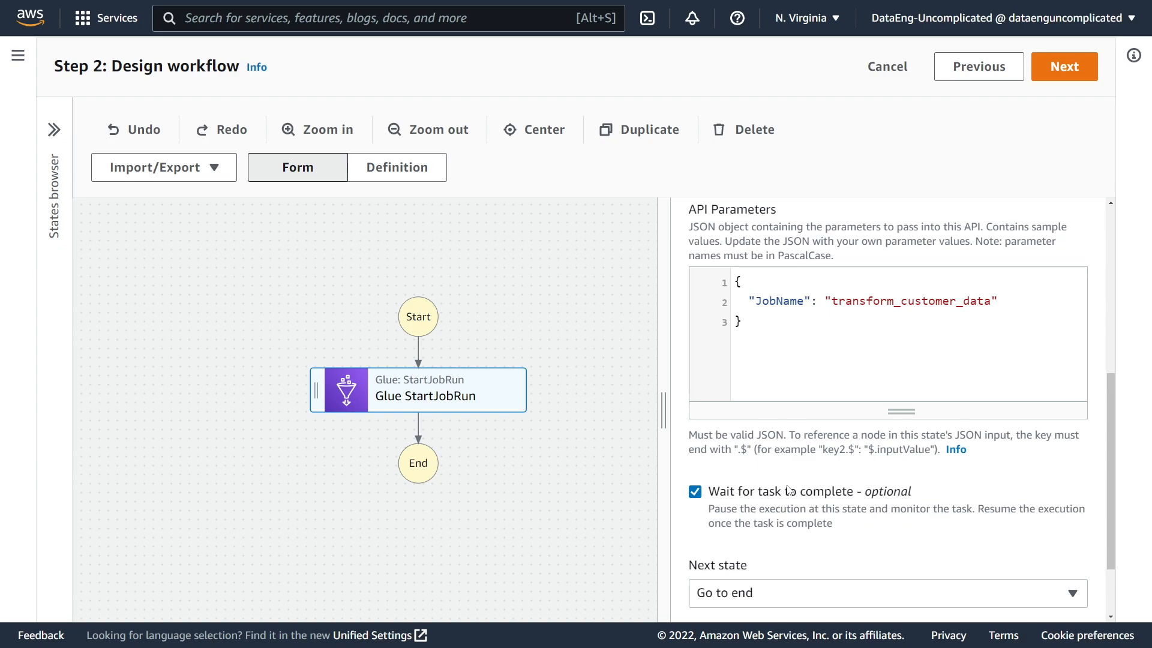
# Search actions for 'sns', add SNS Publish after the Glue step, and choose the glue_jobs topic
pyautogui.scroll(-3)
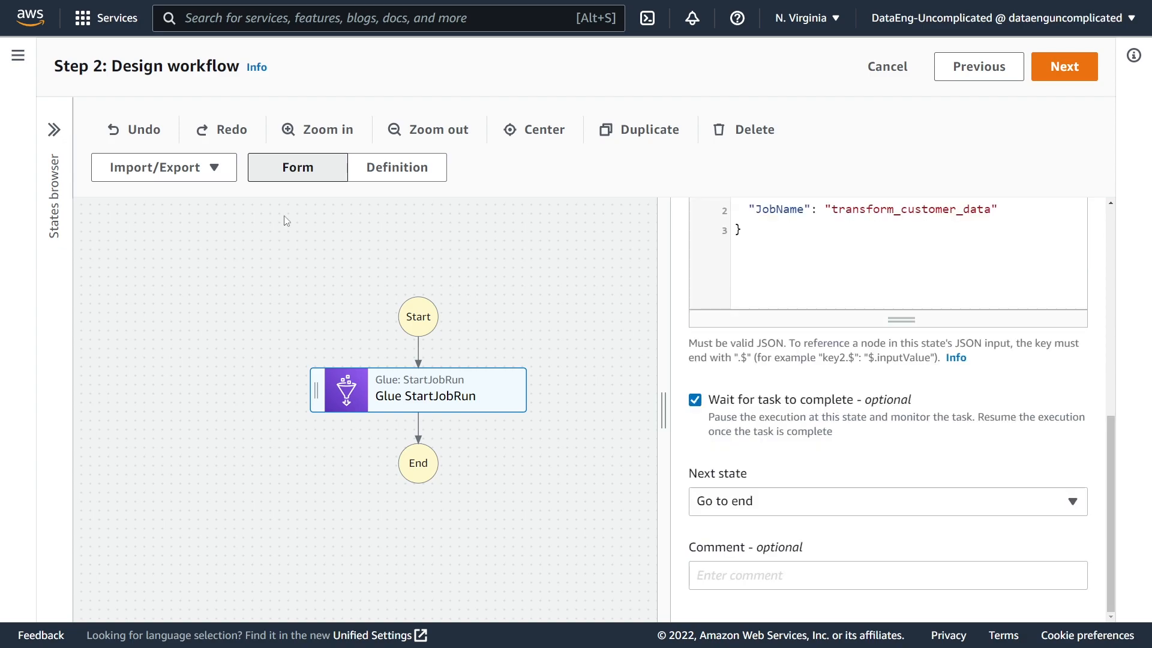
pyautogui.moveTo(52, 130)
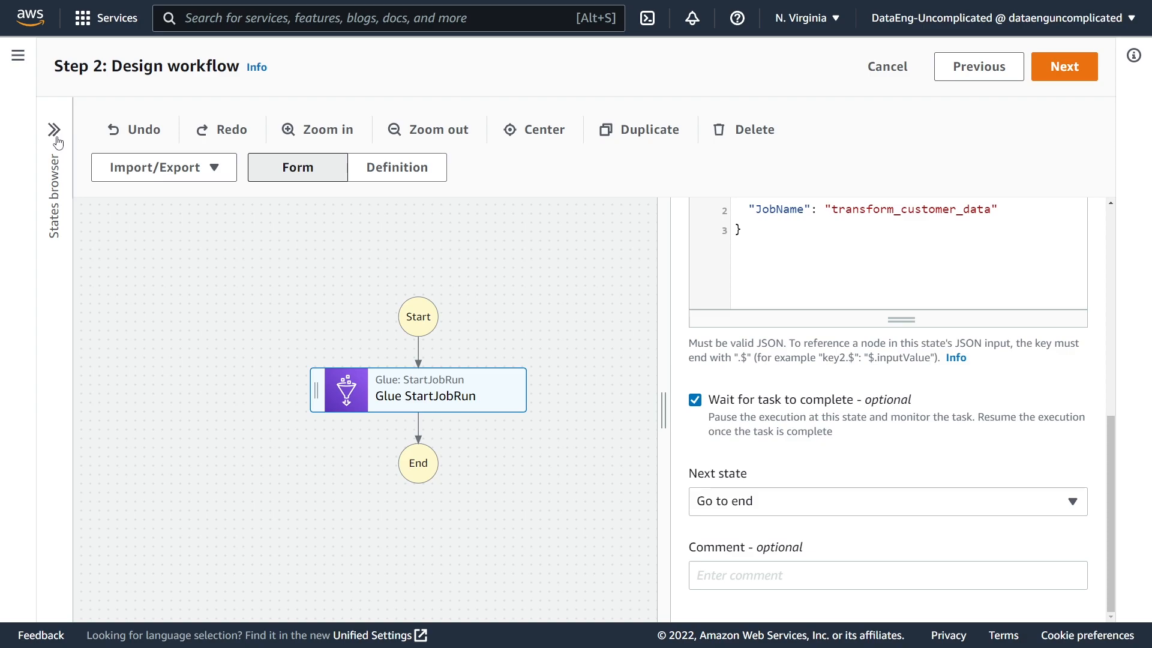
pyautogui.click(53, 129)
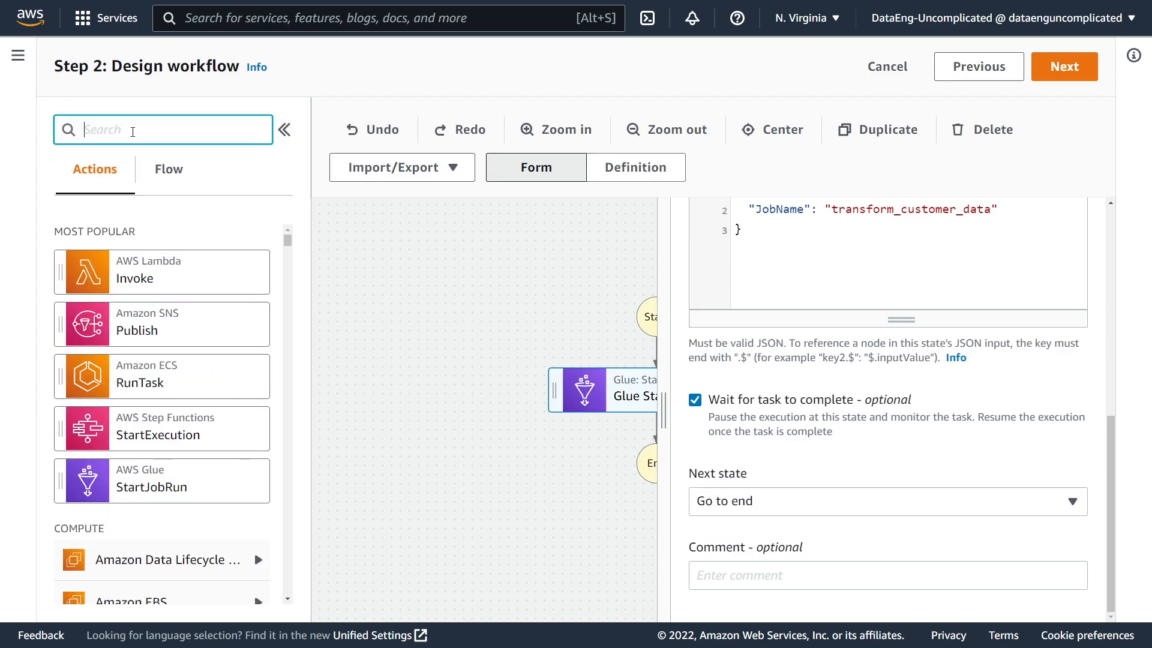
pyautogui.write('sns')
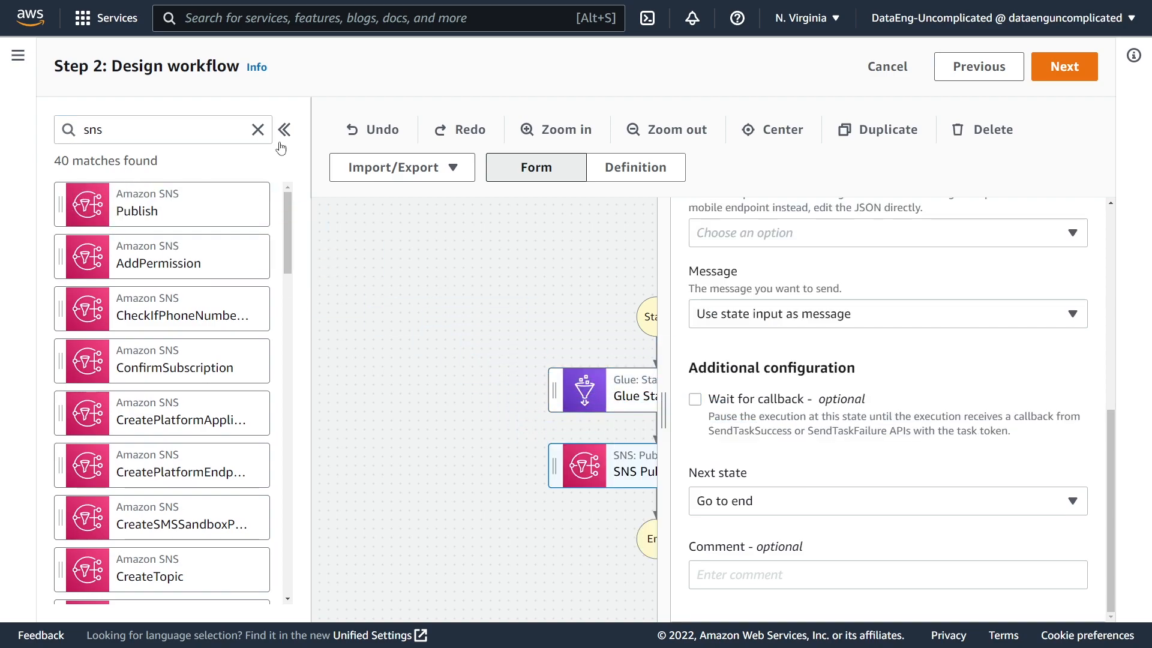
pyautogui.click(284, 129)
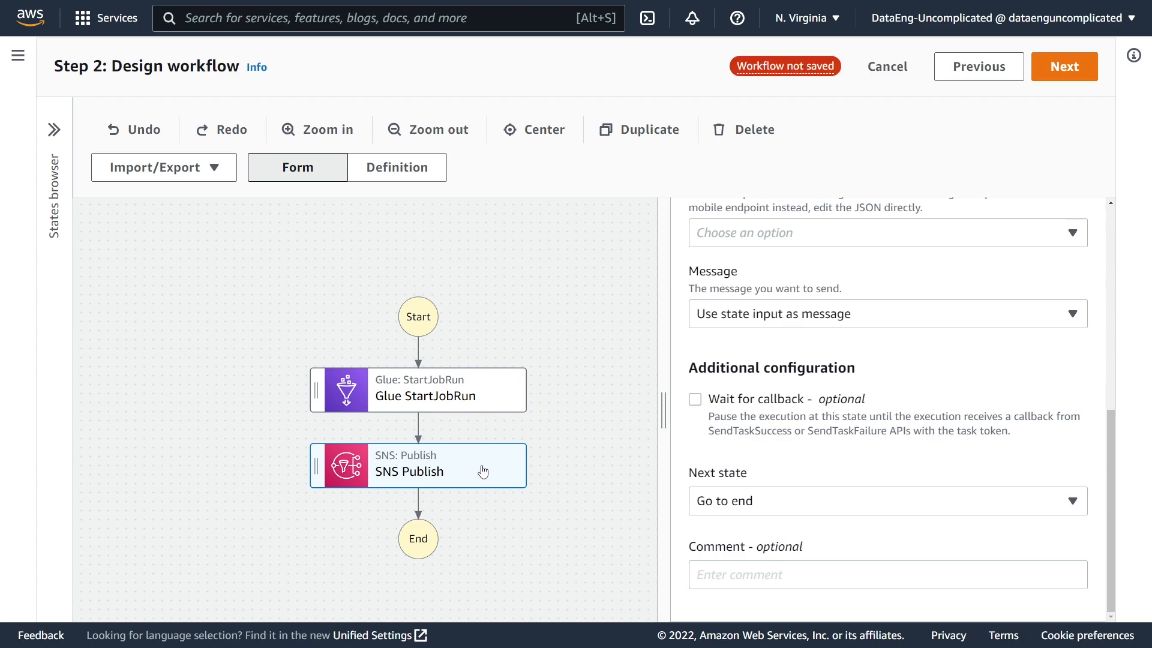
pyautogui.scroll(3)
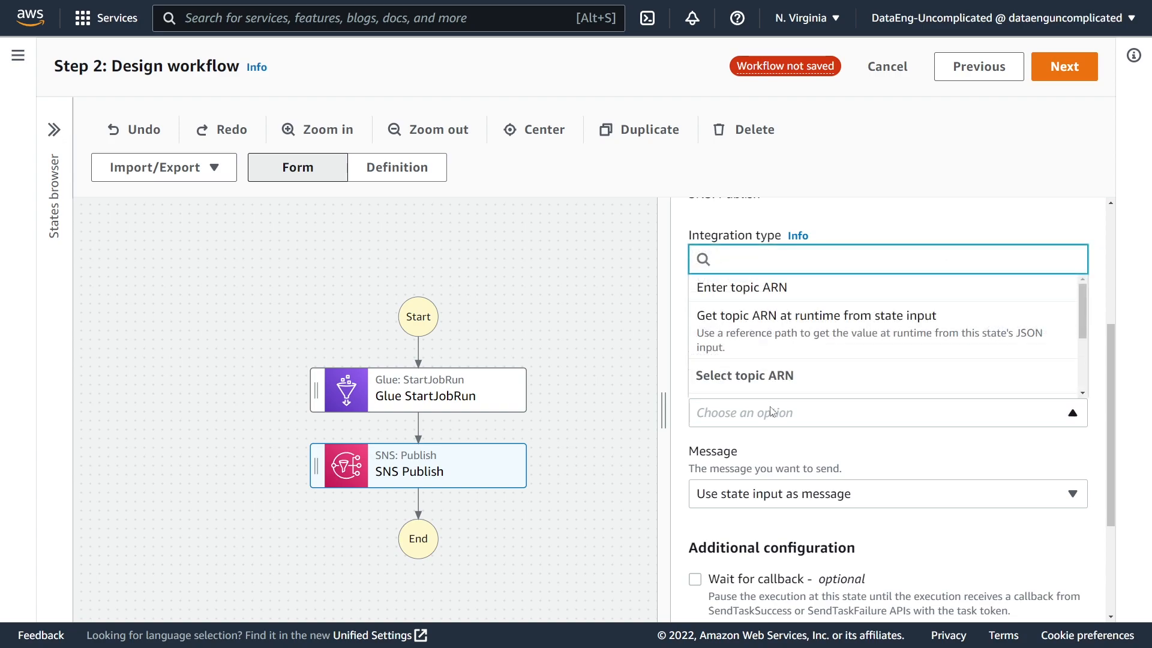
pyautogui.click(744, 375)
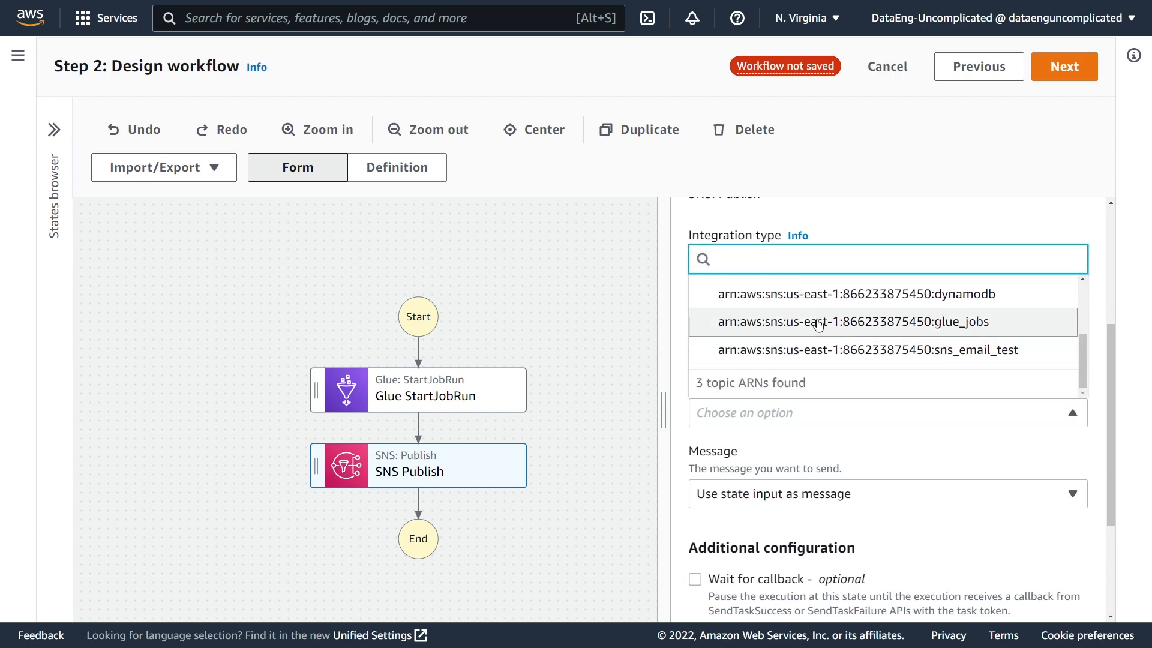
pyautogui.click(852, 321)
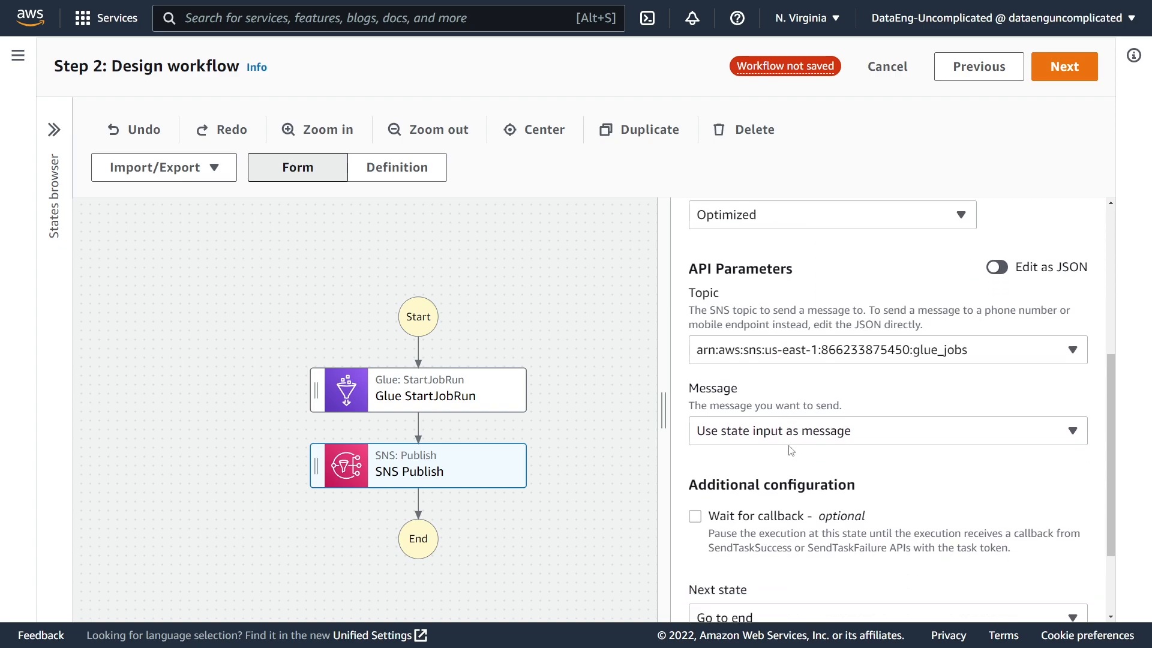
pyautogui.scroll(-3)
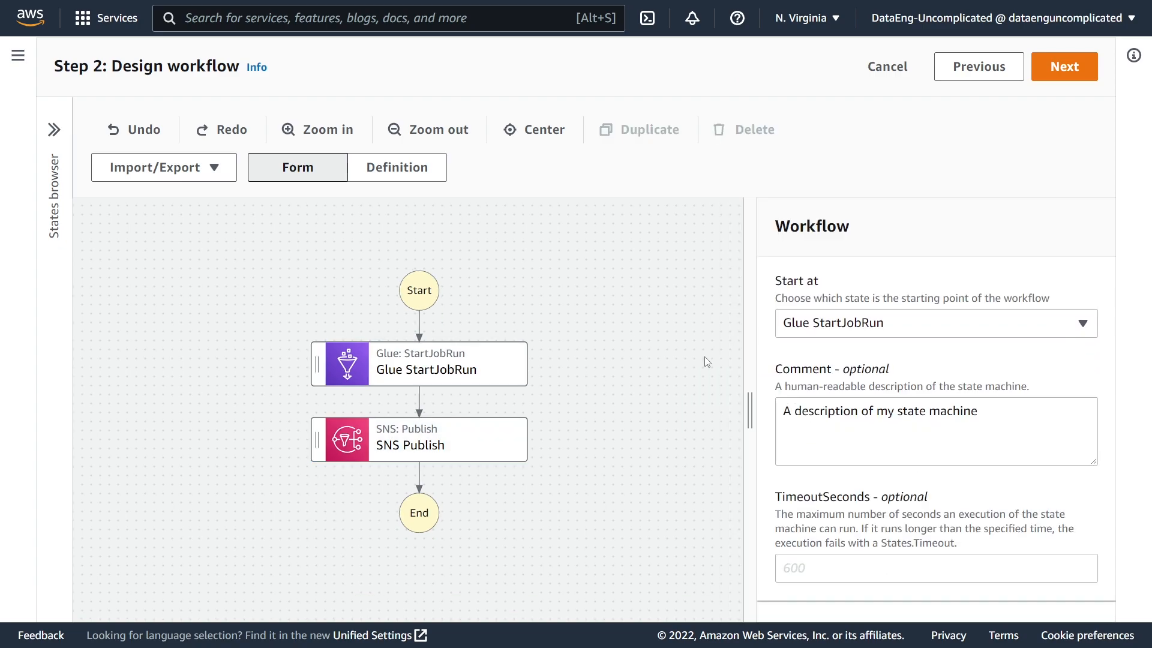
pyautogui.moveTo(498, 363)
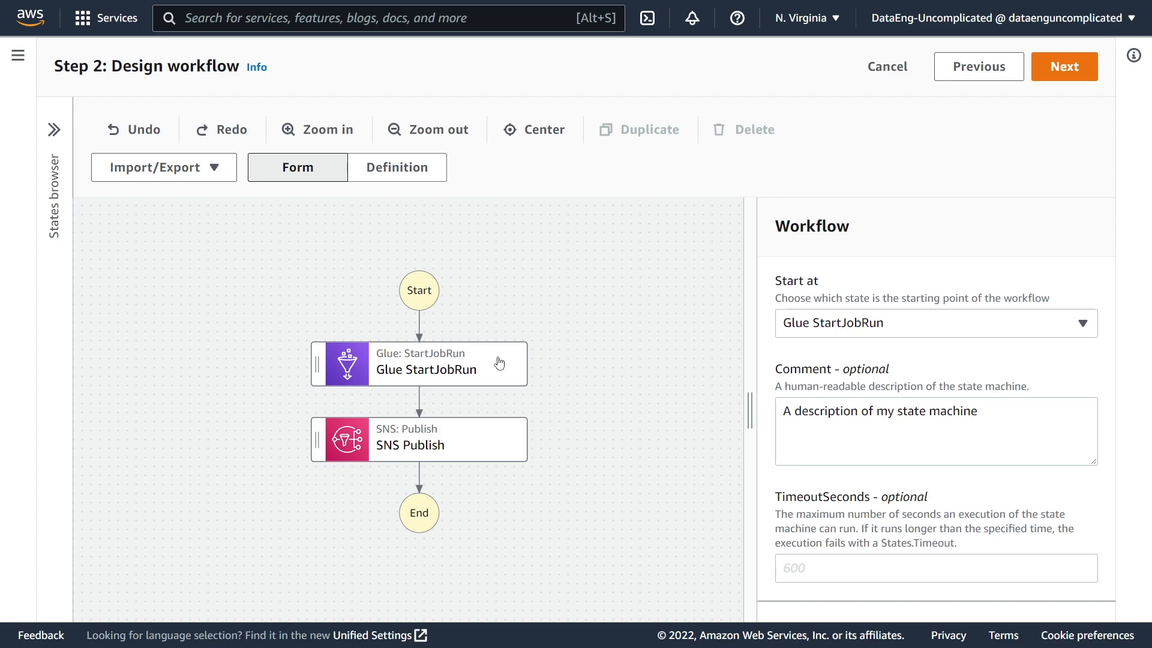
# Add a trial retrier to the Glue StartJobRun state, review its fields, then remove it
pyautogui.click(418, 363)
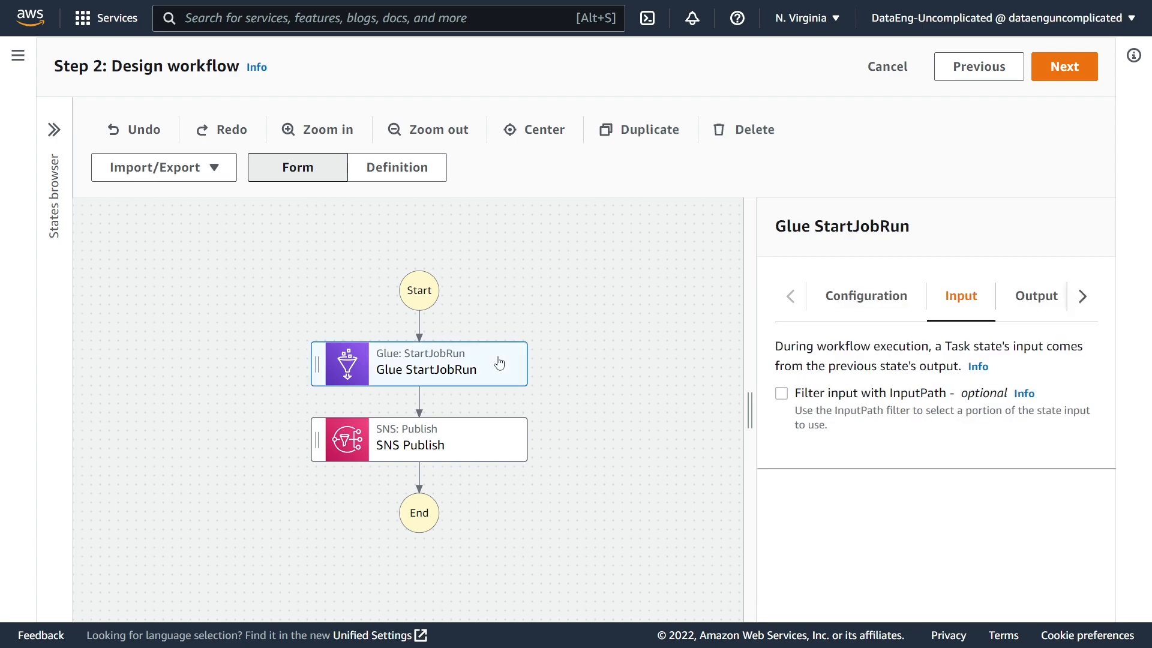
pyautogui.moveTo(1097, 285)
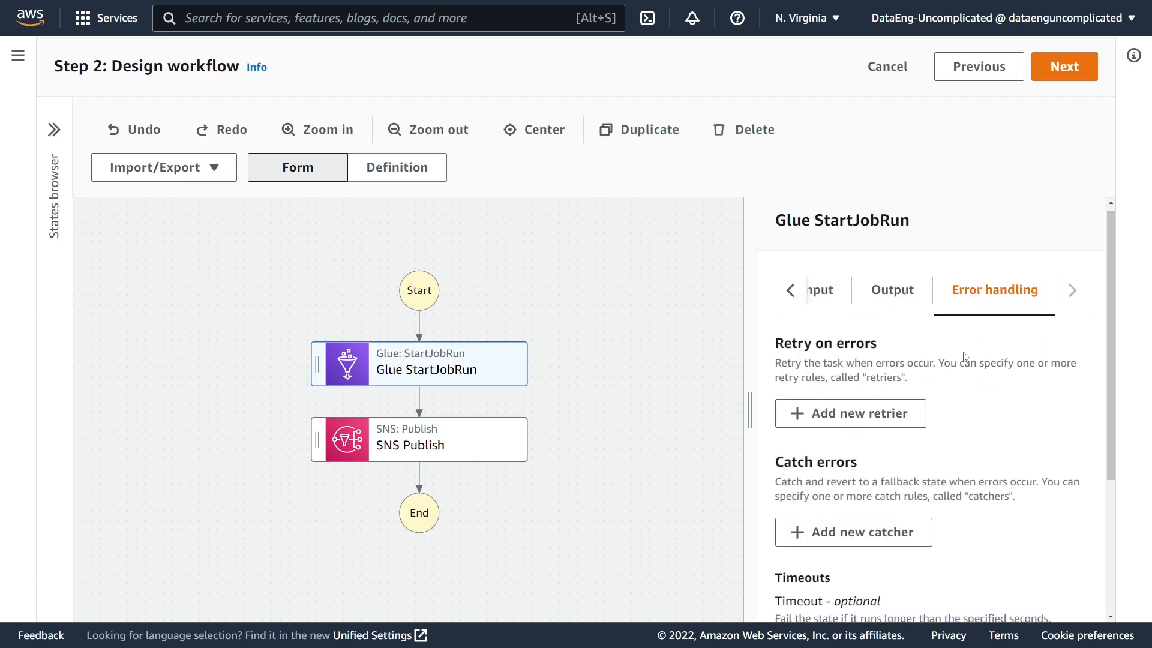
pyautogui.click(850, 413)
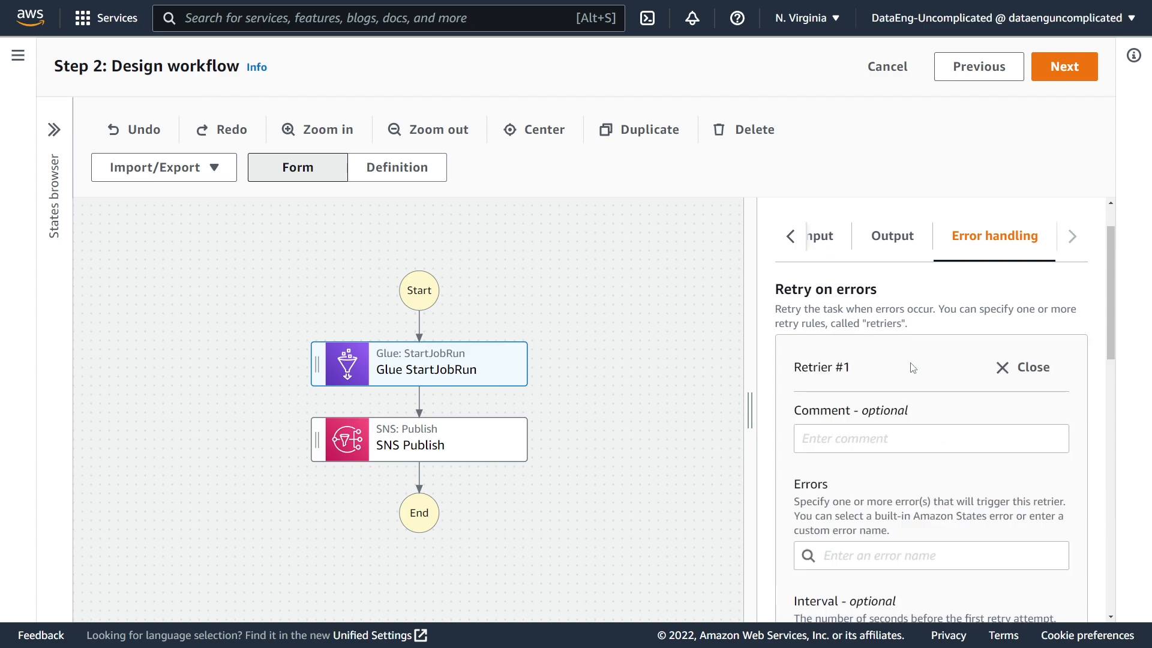
pyautogui.scroll(-3)
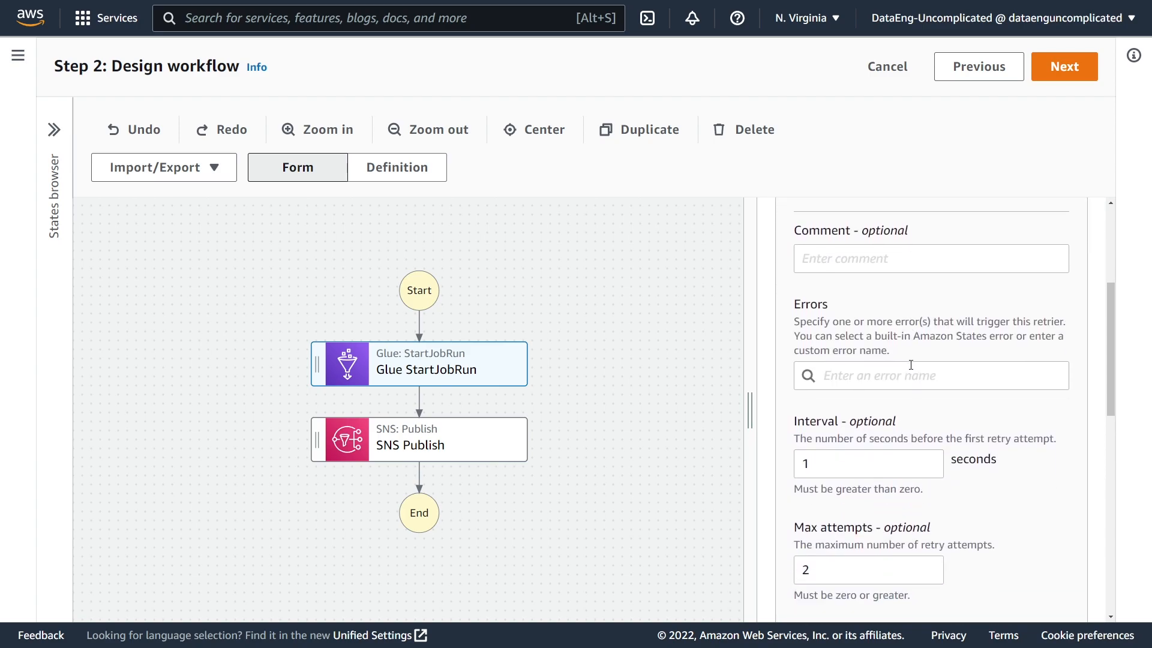
pyautogui.scroll(-3)
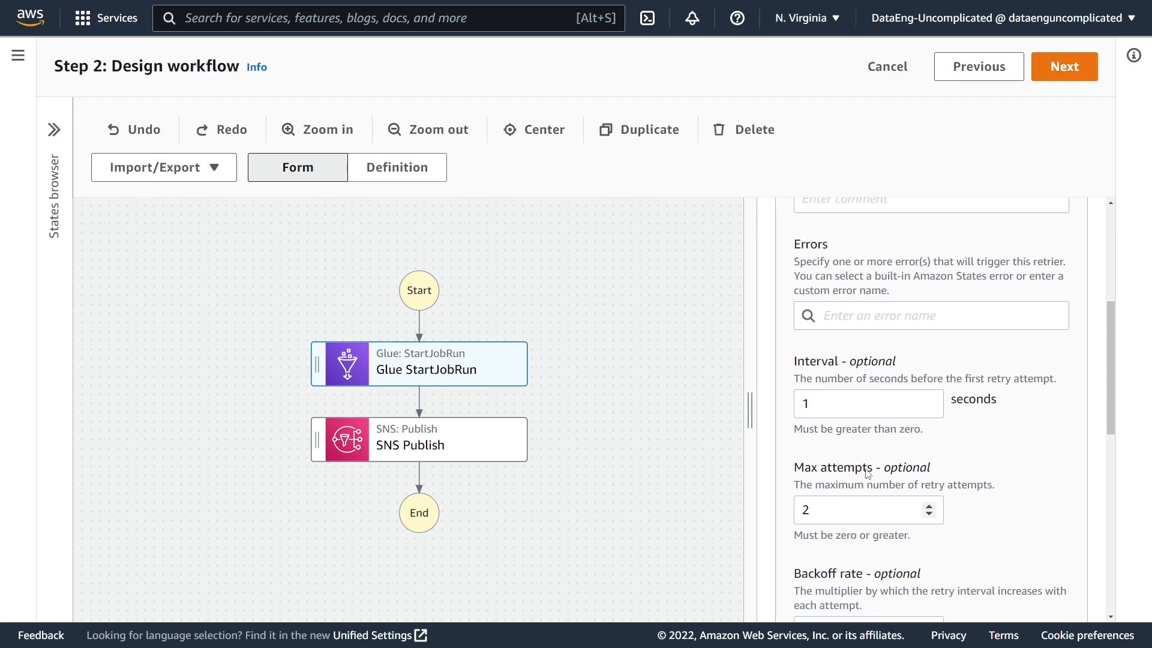
pyautogui.scroll(-3)
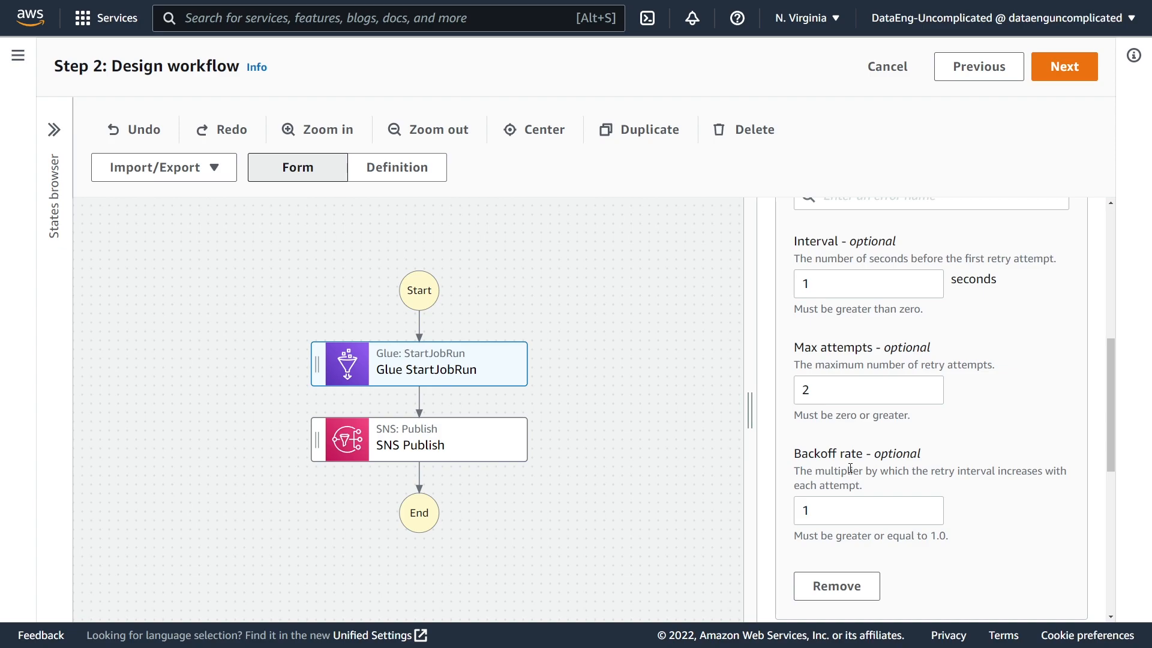
pyautogui.click(53, 129)
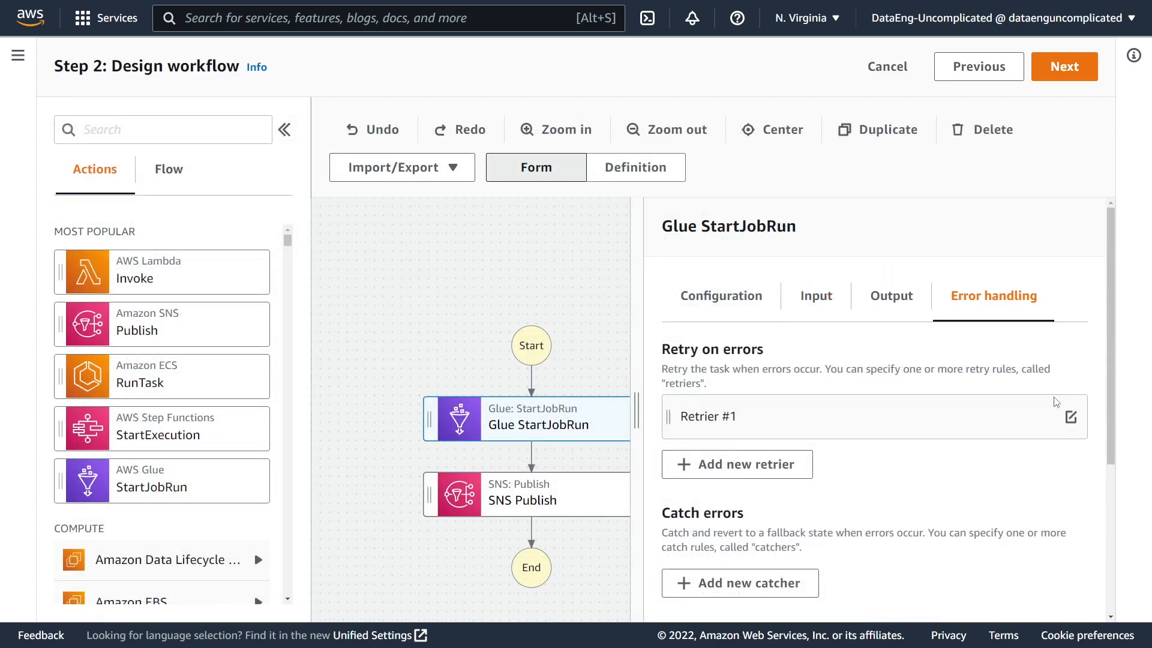
pyautogui.click(1070, 416)
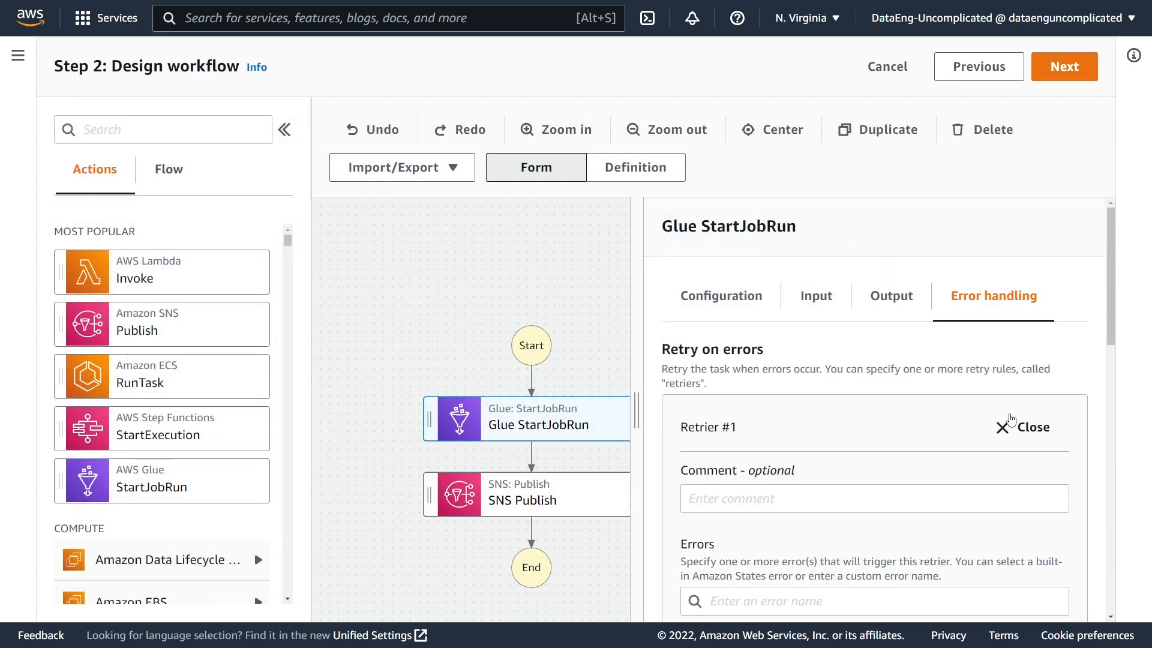
pyautogui.scroll(-3)
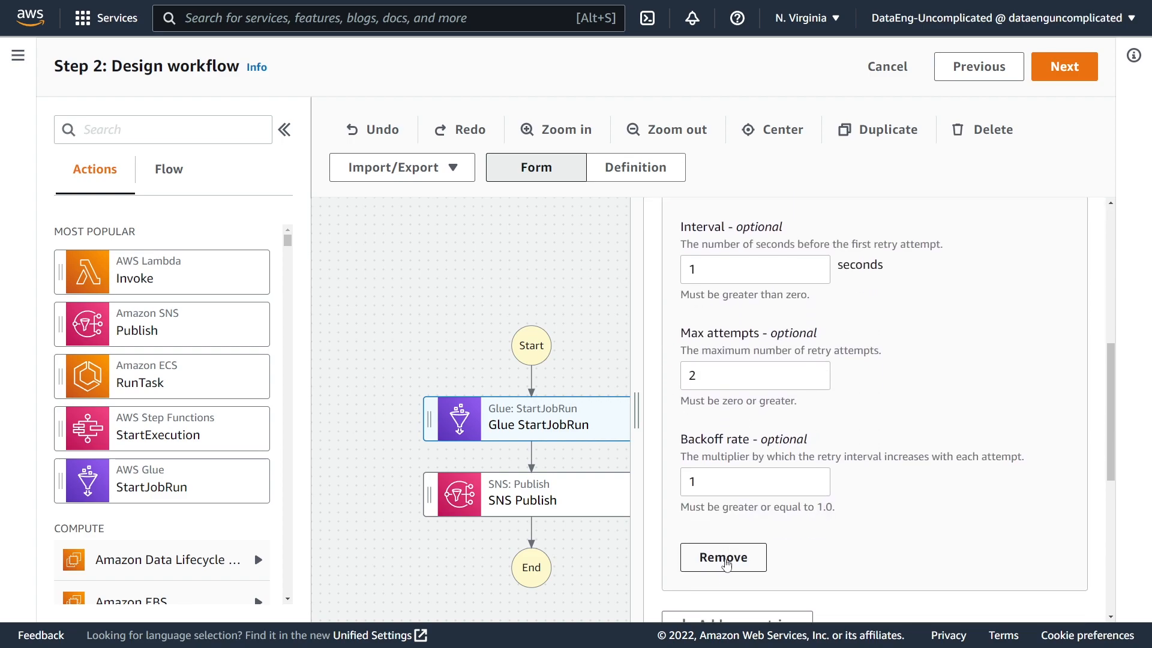
pyautogui.click(723, 557)
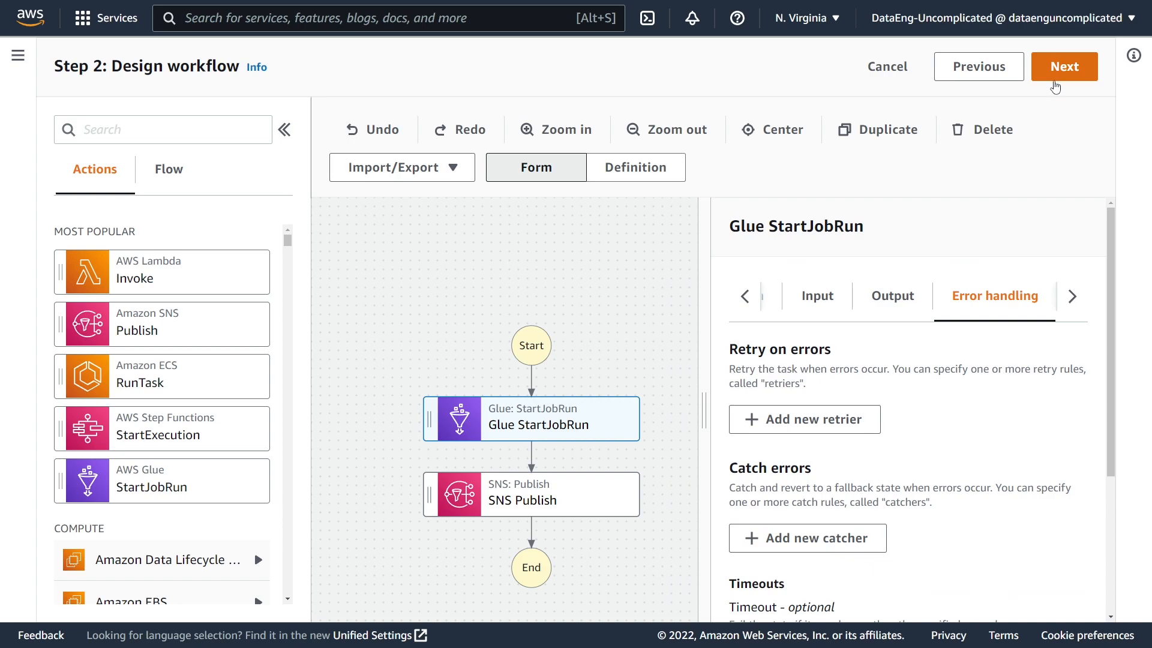
# Review the ASL code: Glue StartJobRun.sync on transform_customer_data, then SNS Publish
pyautogui.click(1063, 66)
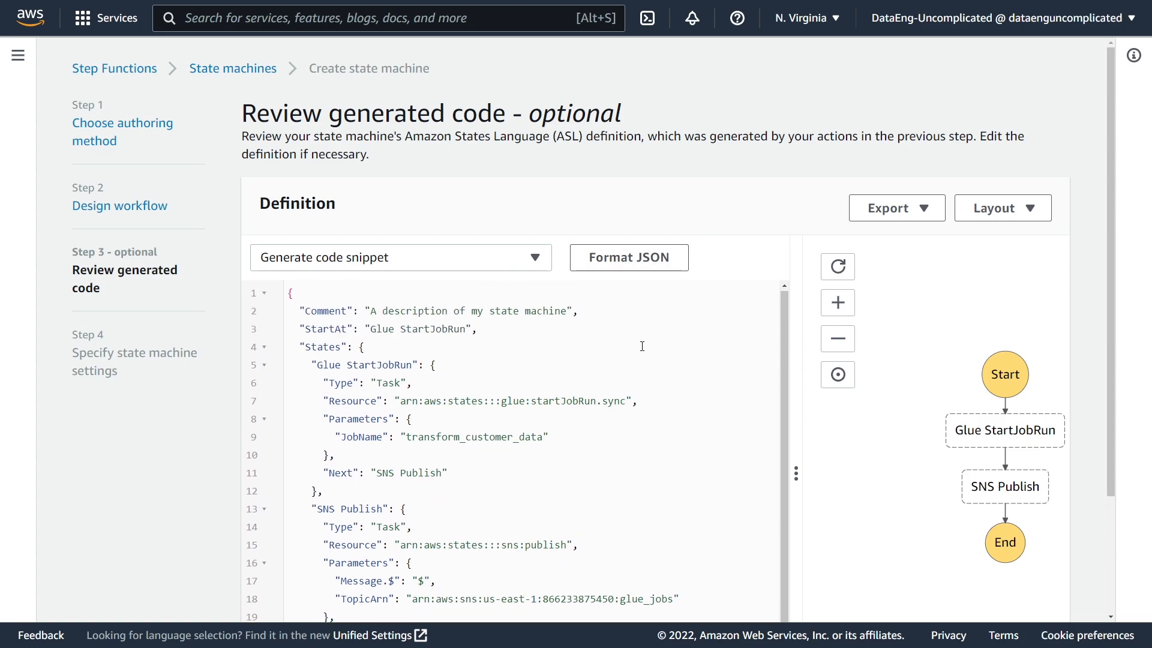
pyautogui.moveTo(552, 395)
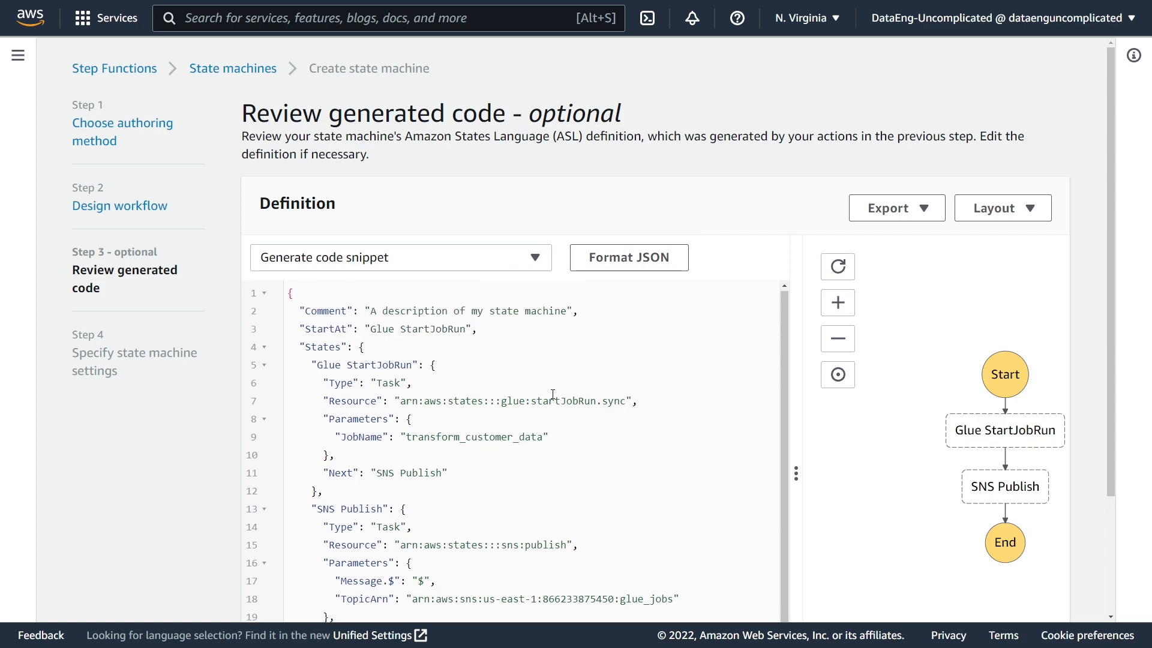
pyautogui.moveTo(419, 401)
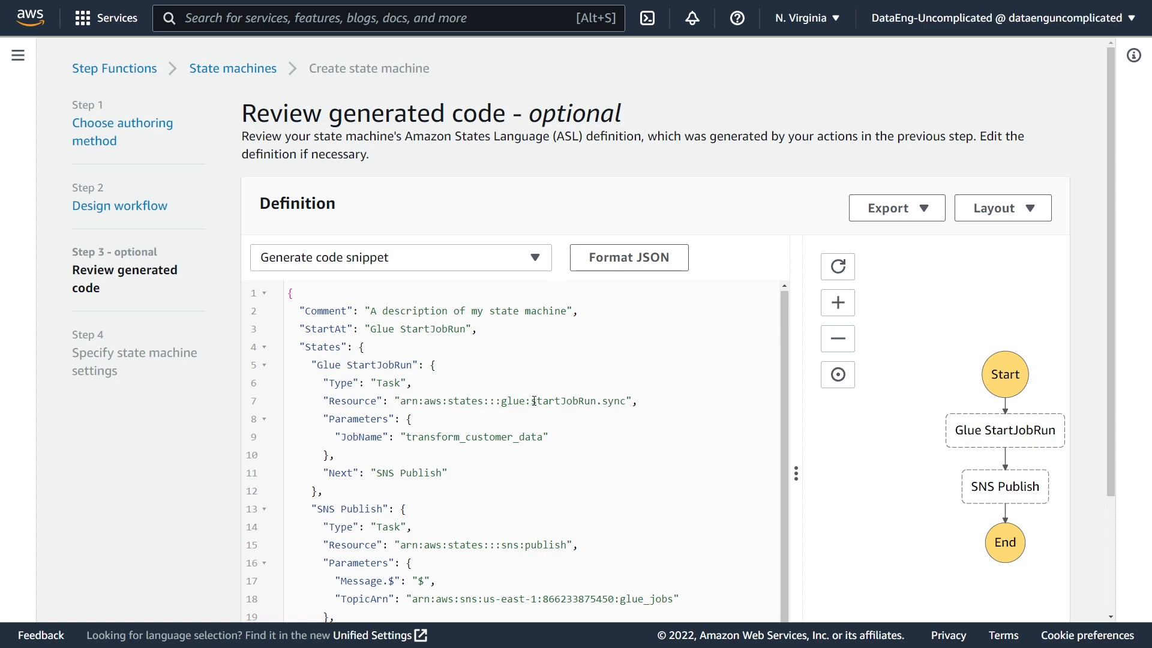
pyautogui.doubleClick(612, 402)
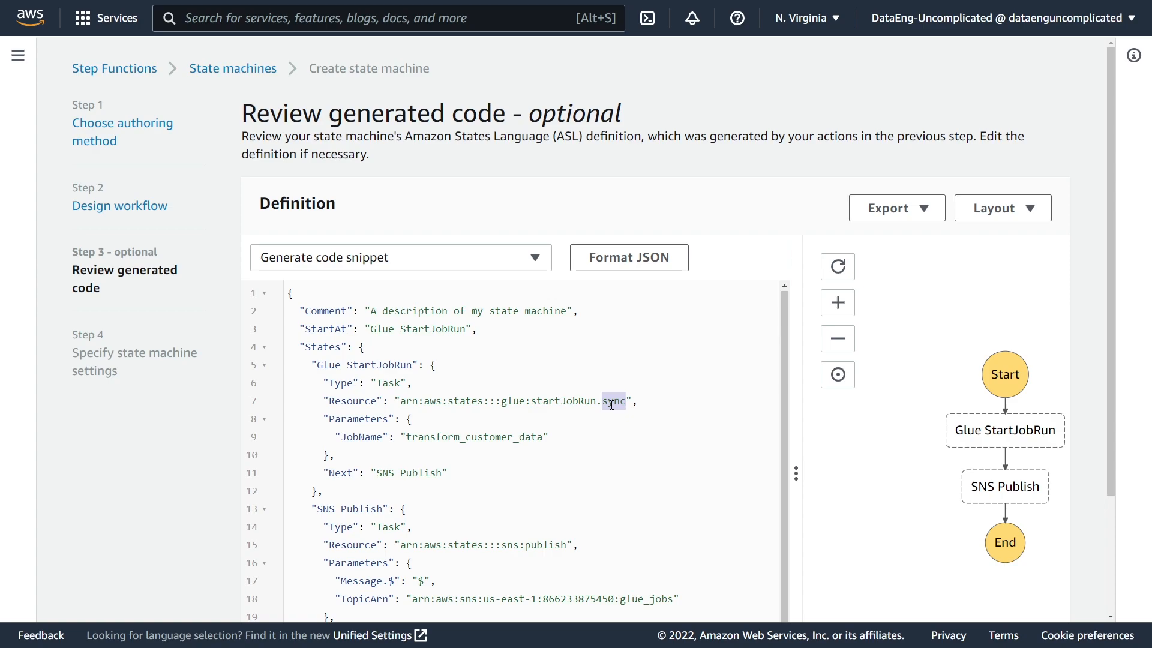
pyautogui.scroll(-3)
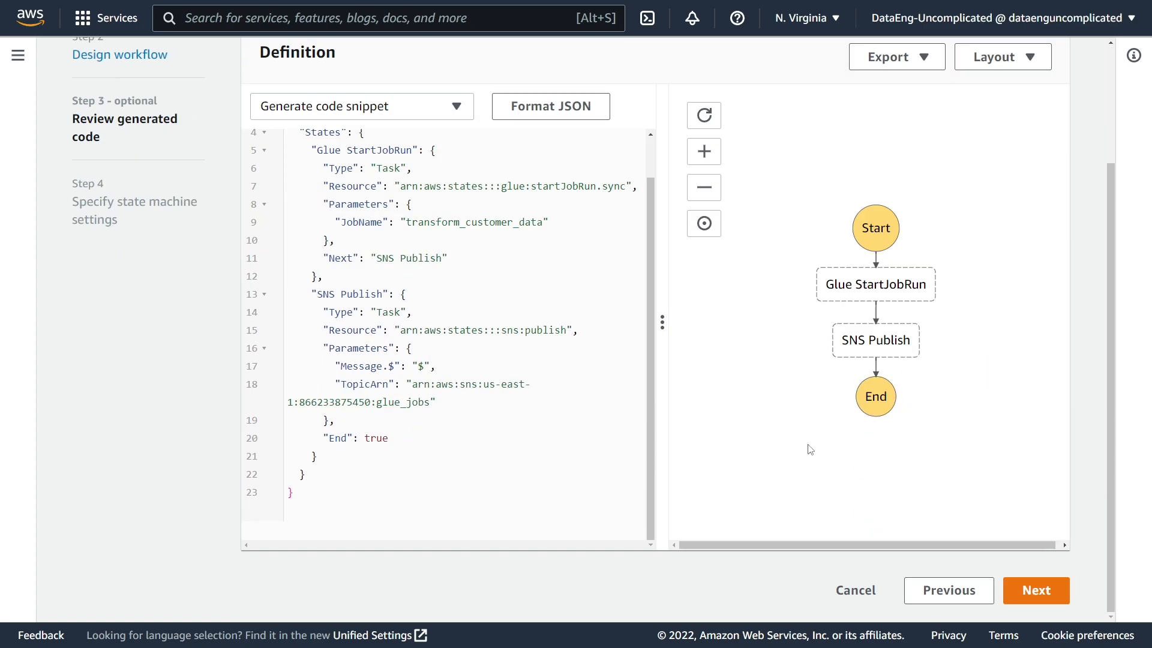
# Enter Trigger_ETL_Job as the name and choose the existing stepfunction_gluejob_invoker role
pyautogui.click(1034, 590)
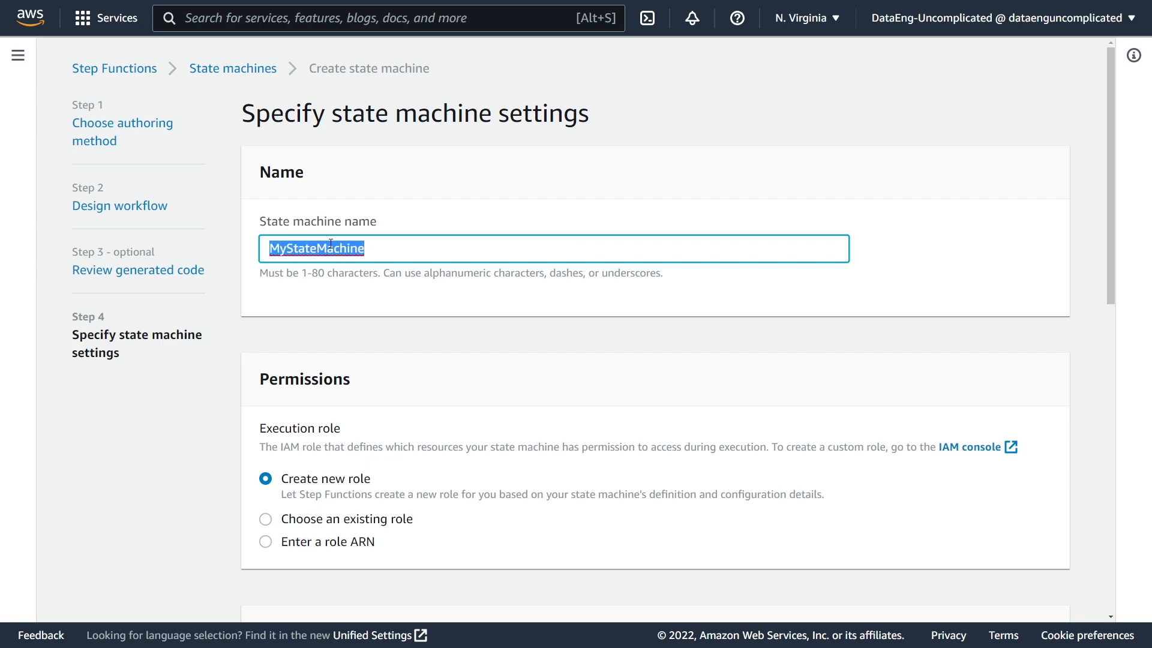
pyautogui.write('Trigg')
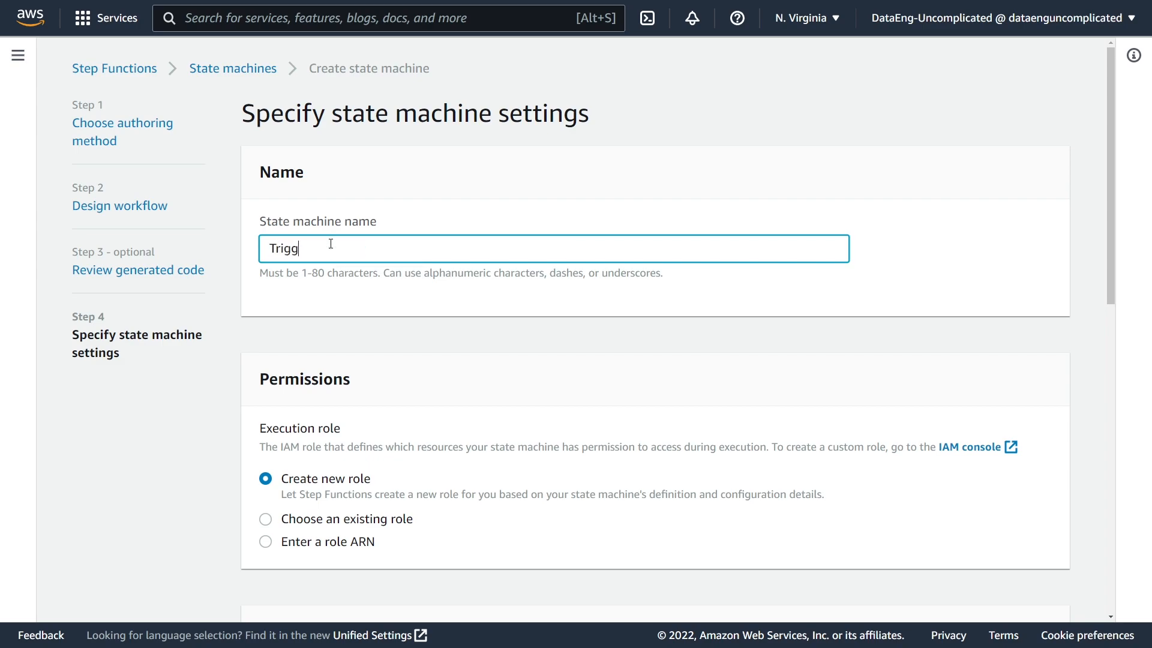
pyautogui.write('er_ETL_Jobv')
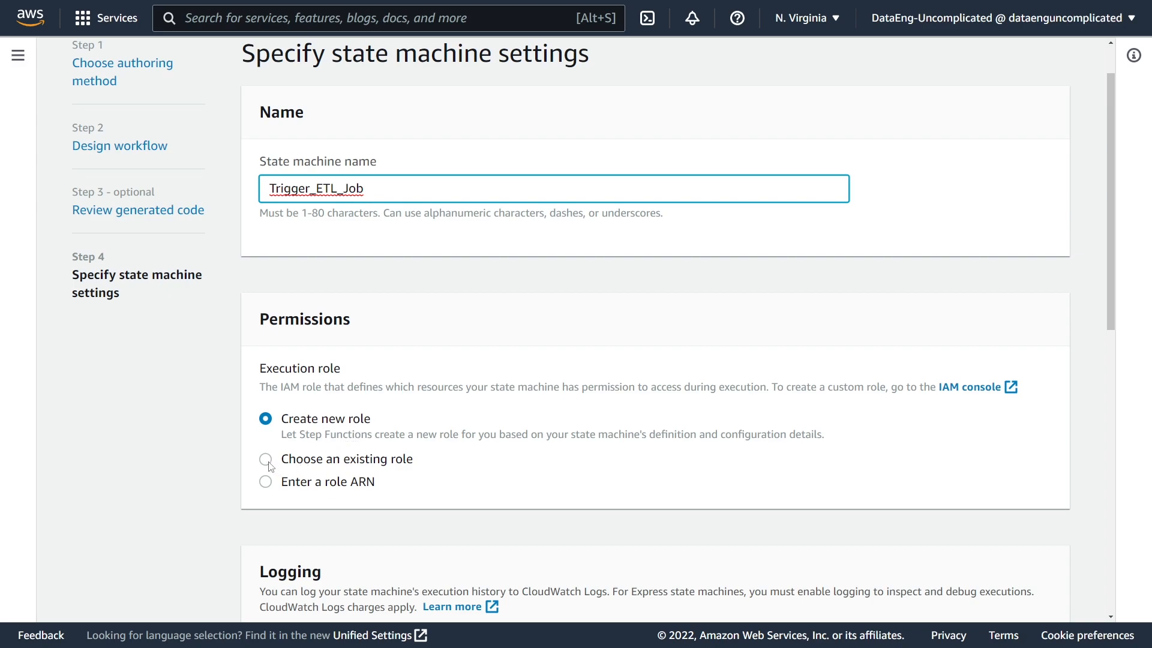
pyautogui.click(265, 459)
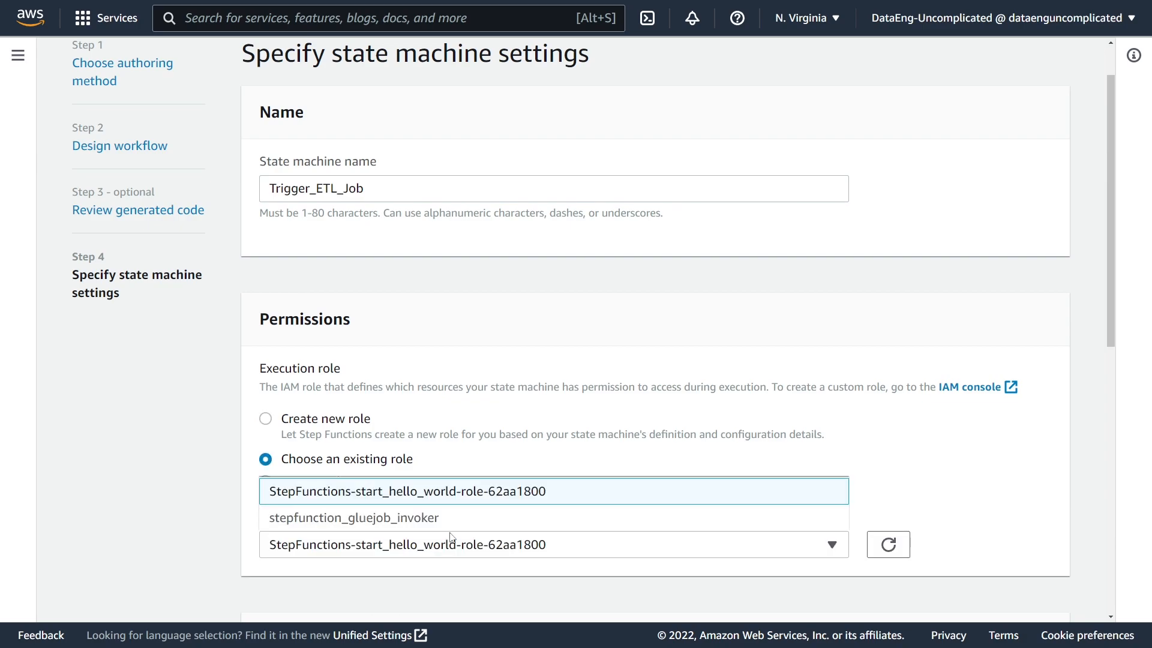
pyautogui.click(353, 517)
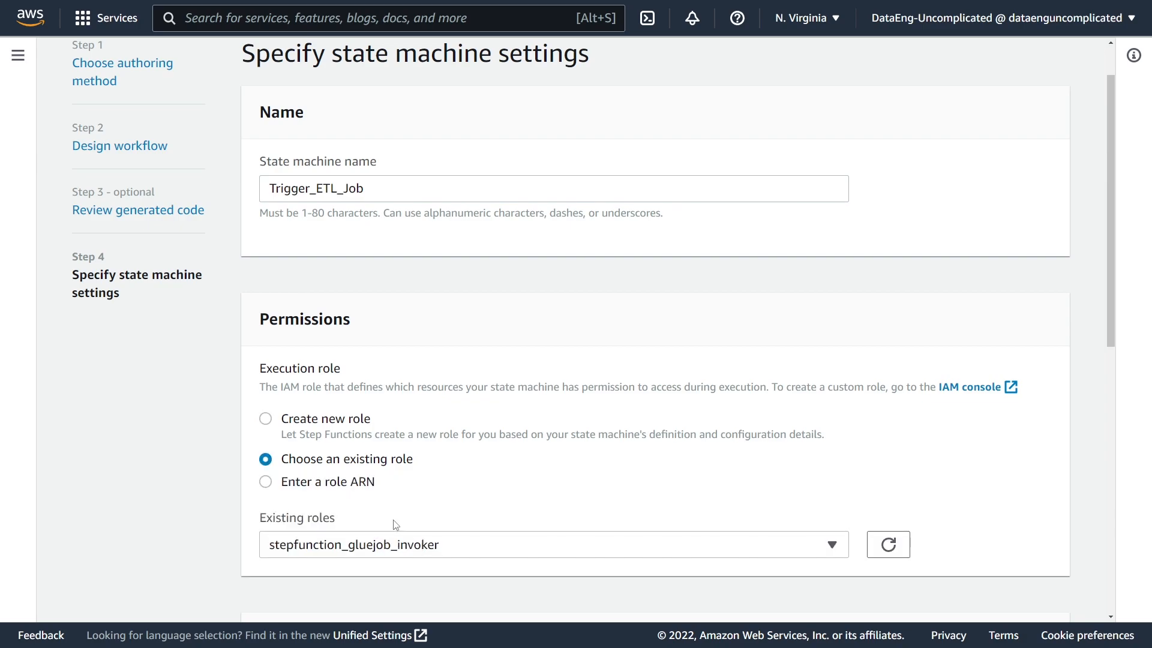
pyautogui.press('F11')
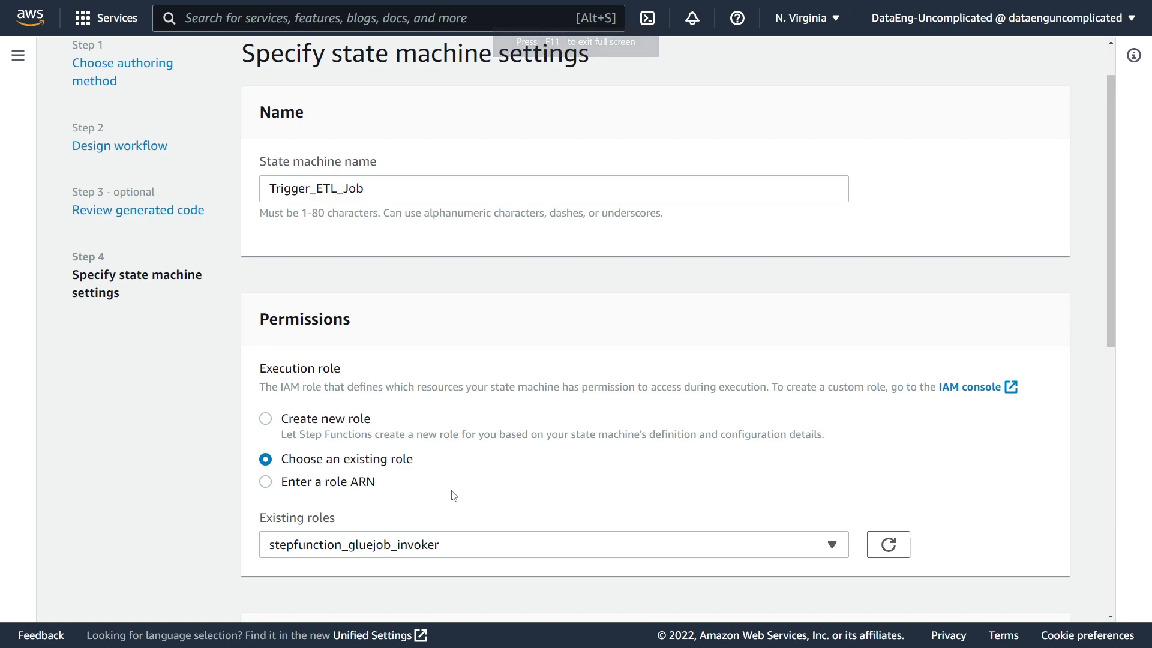
# Open stepfunction_gluejob_invoker in IAM and expand the invoke_glue_jobs policy JSON
pyautogui.click(971, 386)
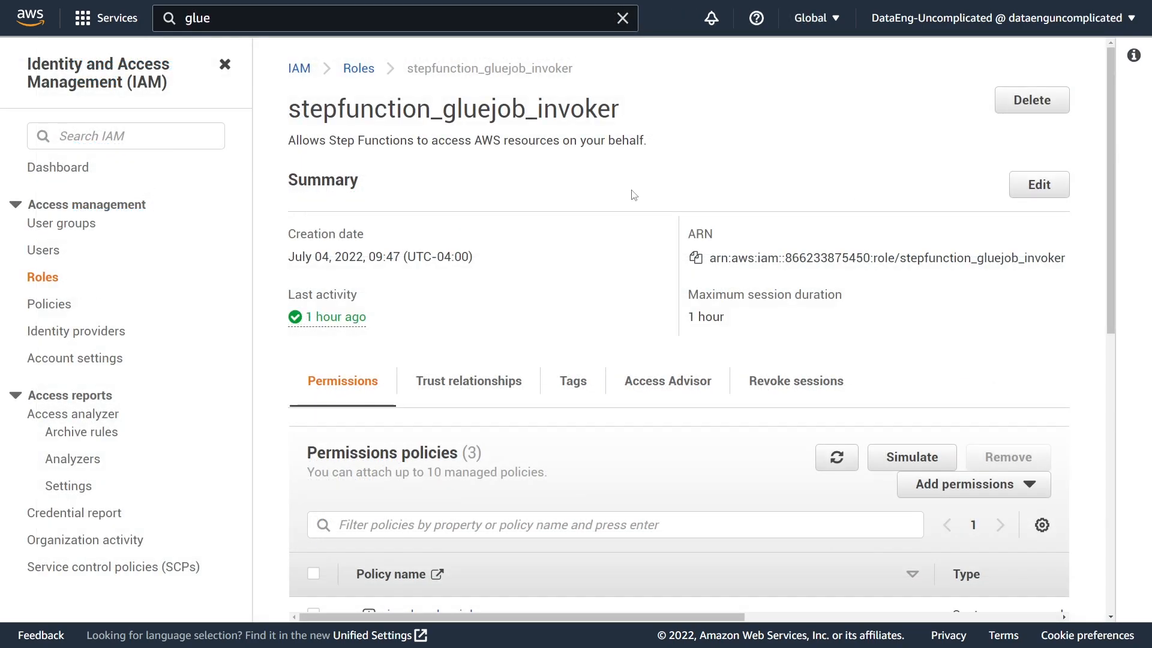
pyautogui.scroll(-3)
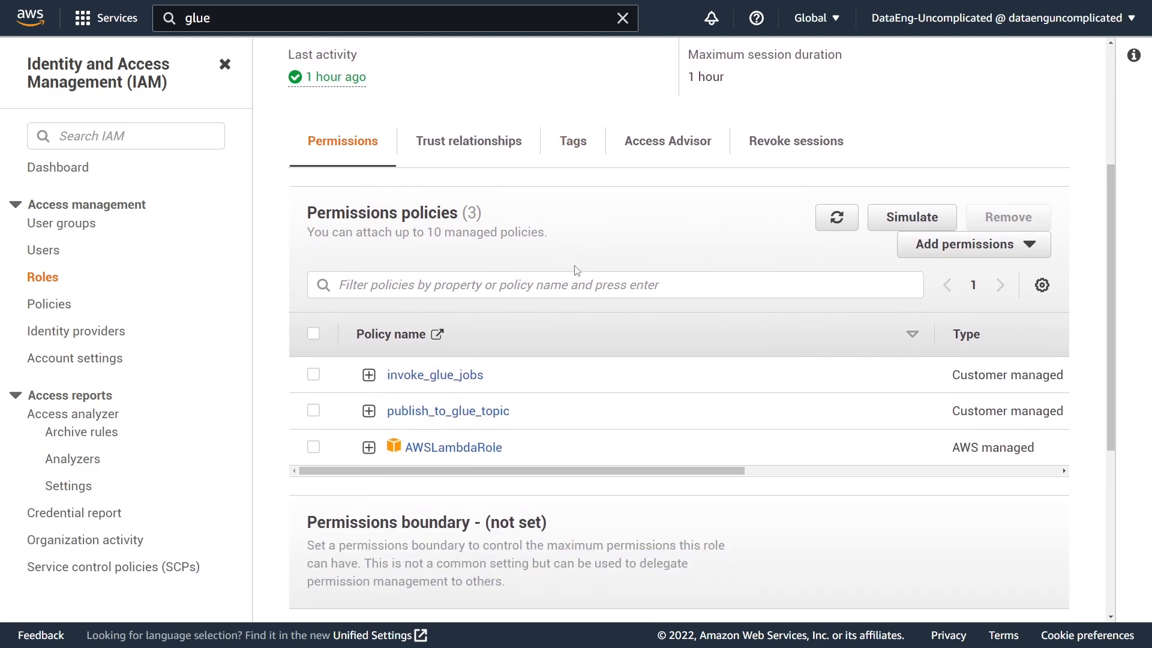
pyautogui.moveTo(448, 438)
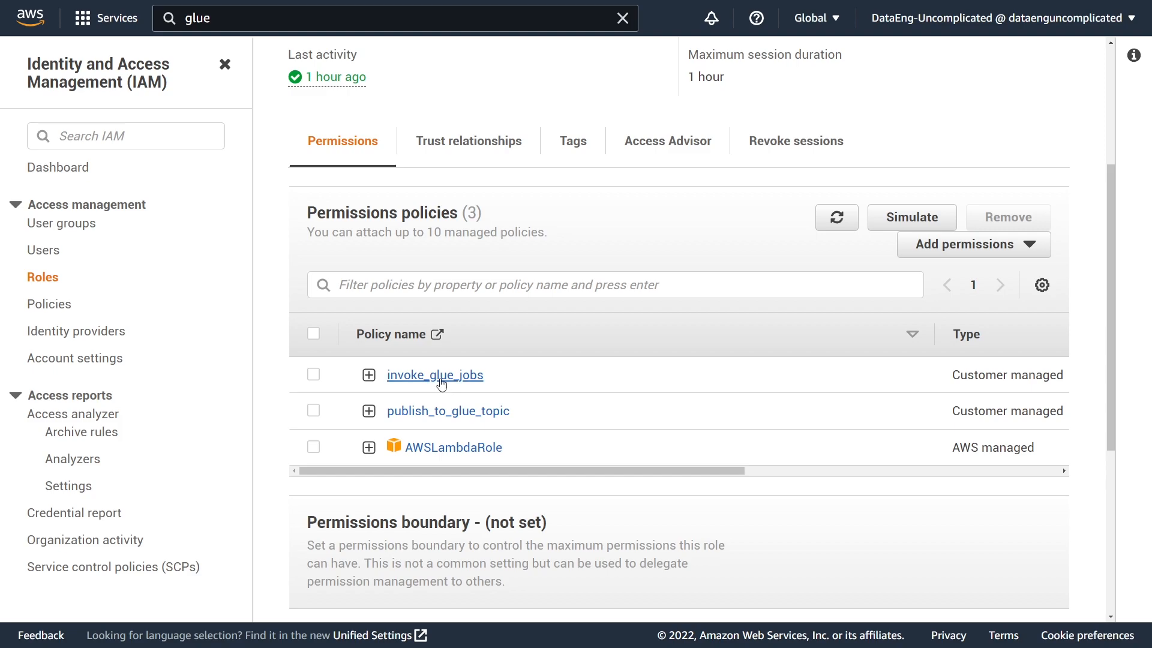
pyautogui.moveTo(432, 411)
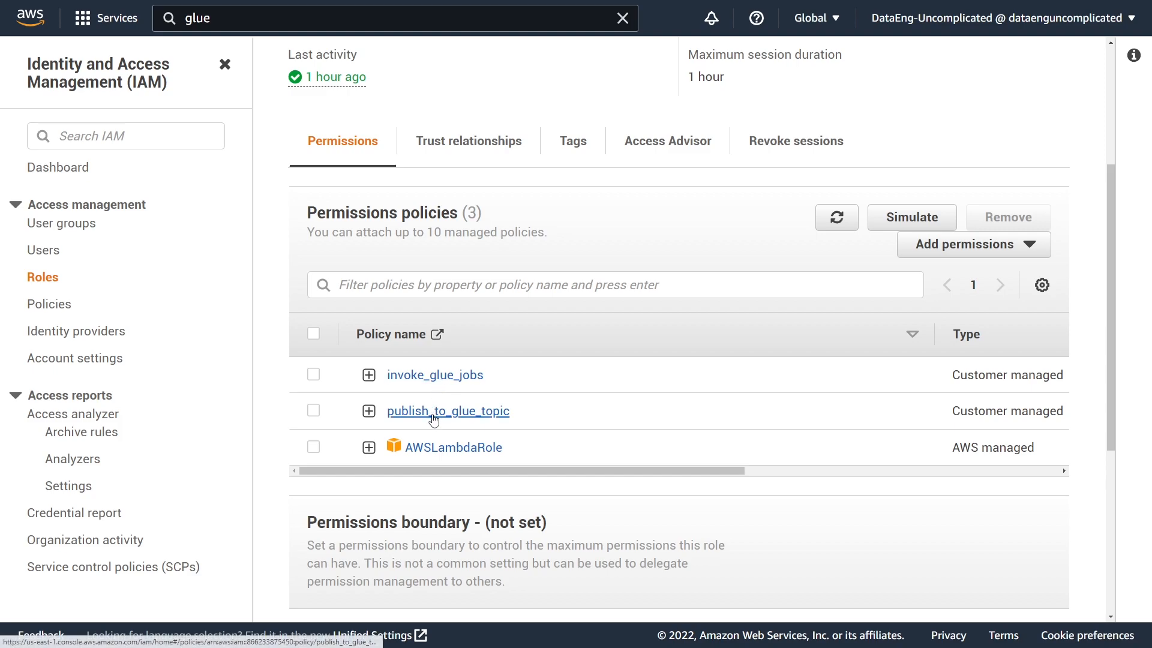
pyautogui.moveTo(443, 474)
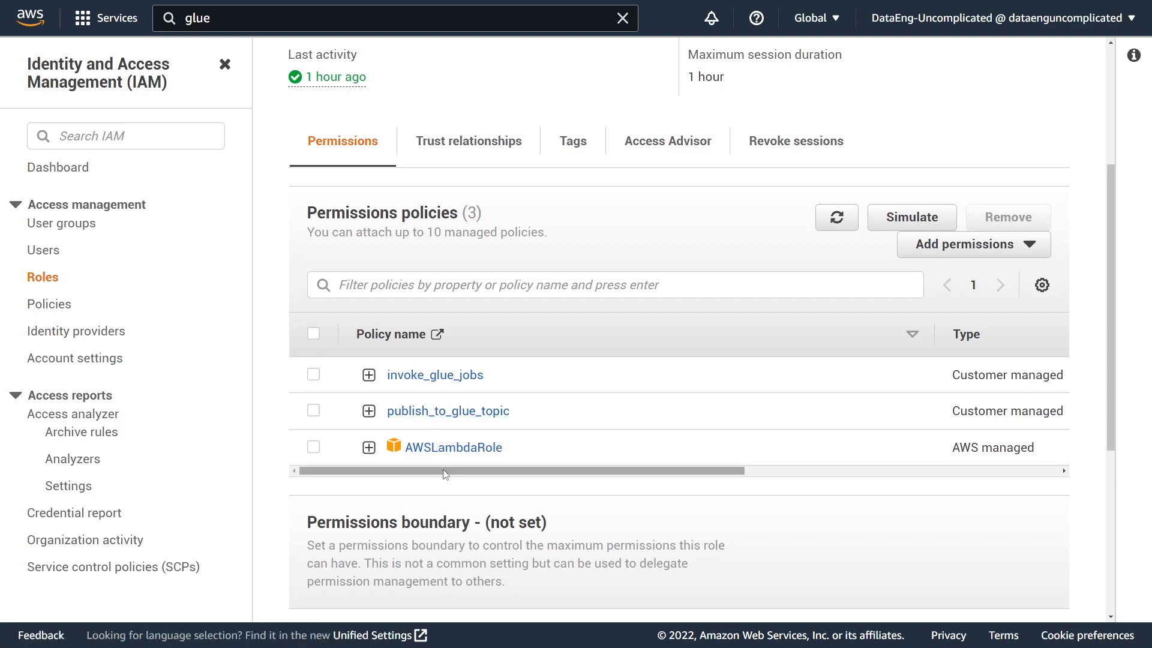
pyautogui.moveTo(453, 446)
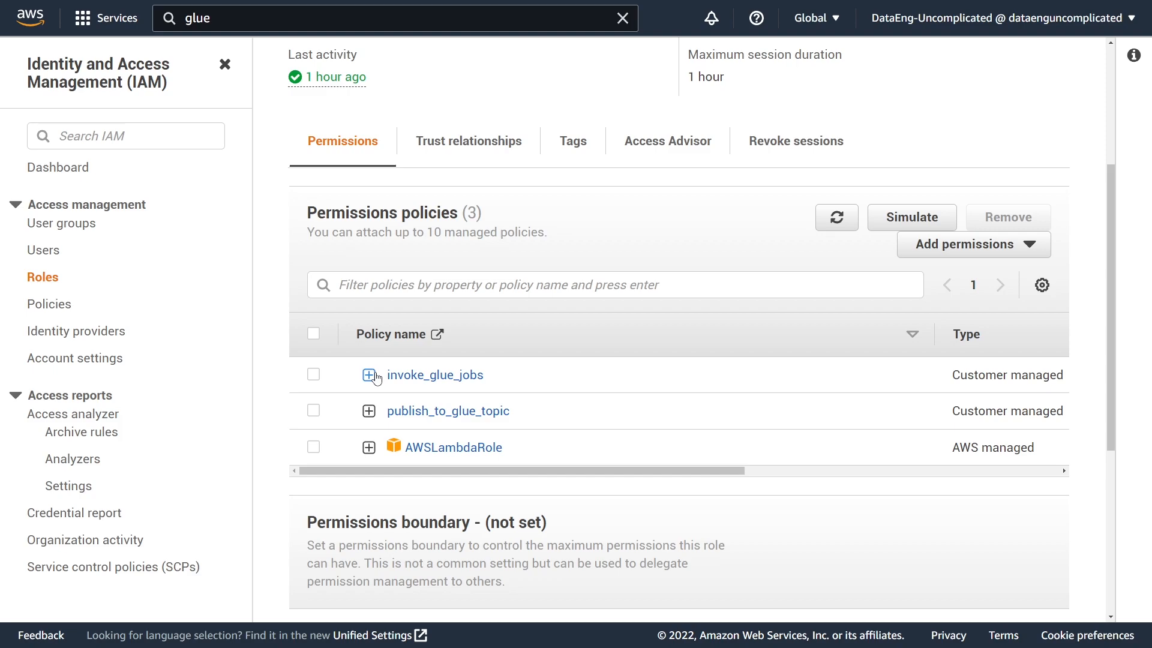
pyautogui.click(369, 374)
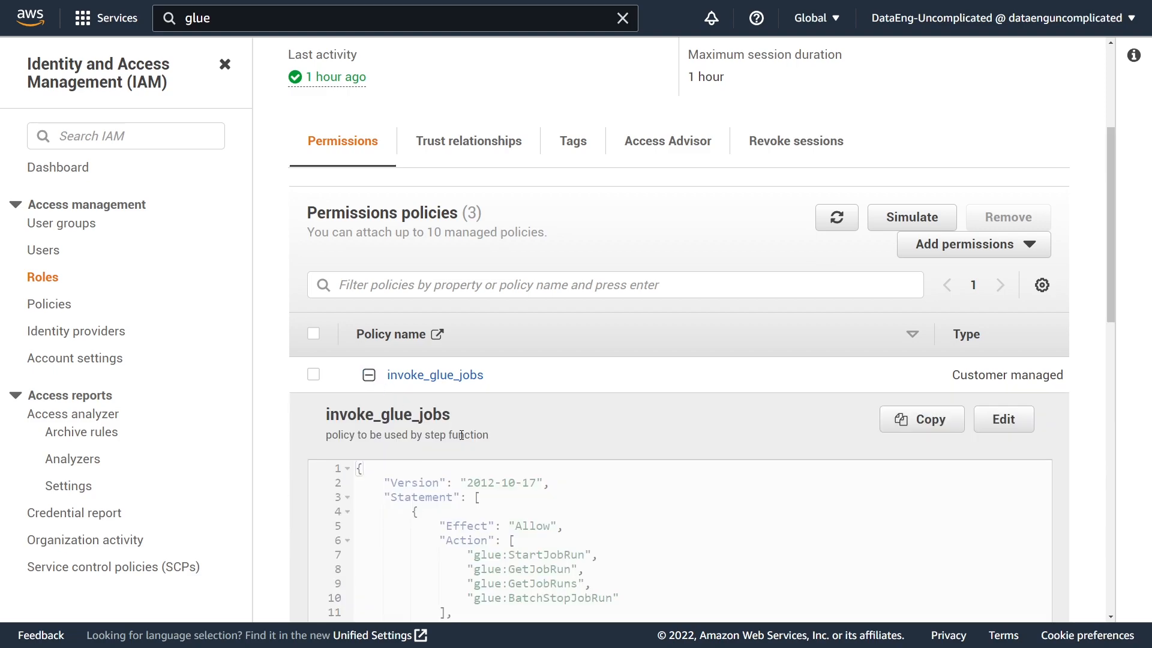
pyautogui.scroll(-3)
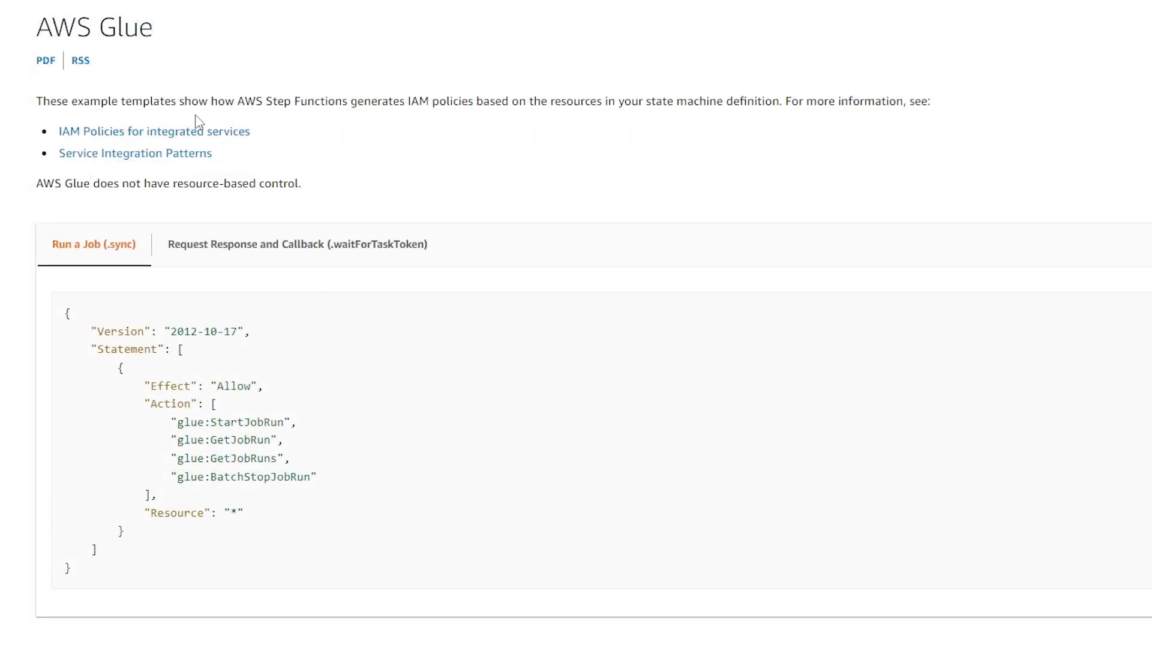
pyautogui.moveTo(154, 138)
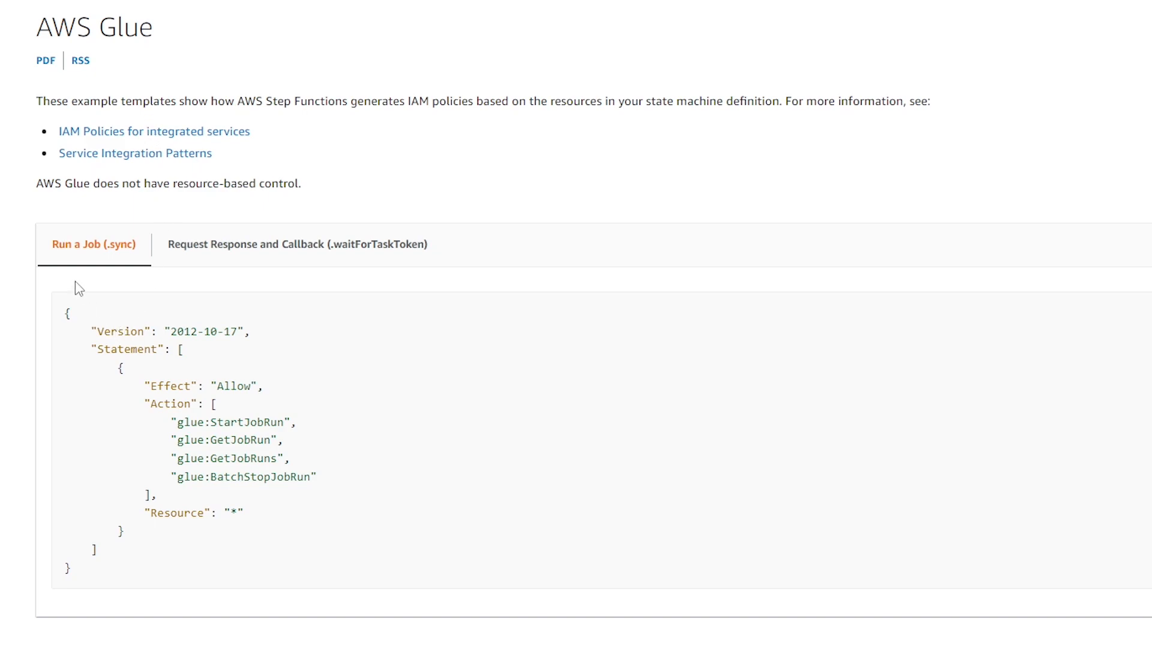
pyautogui.moveTo(180, 427)
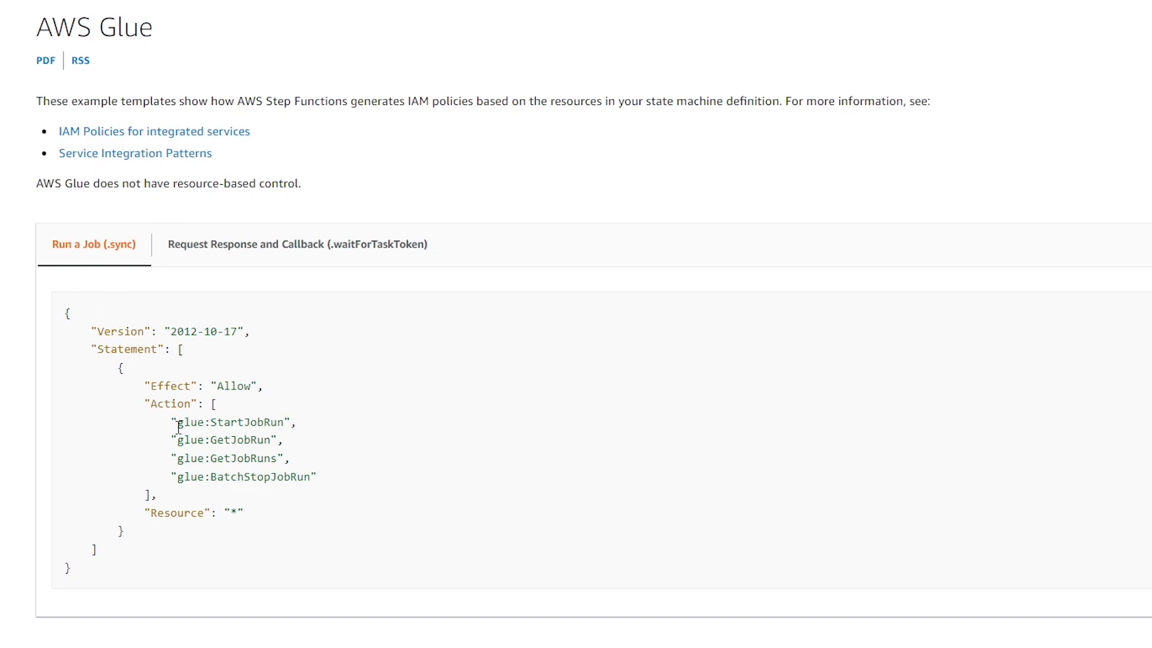
pyautogui.moveTo(212, 426)
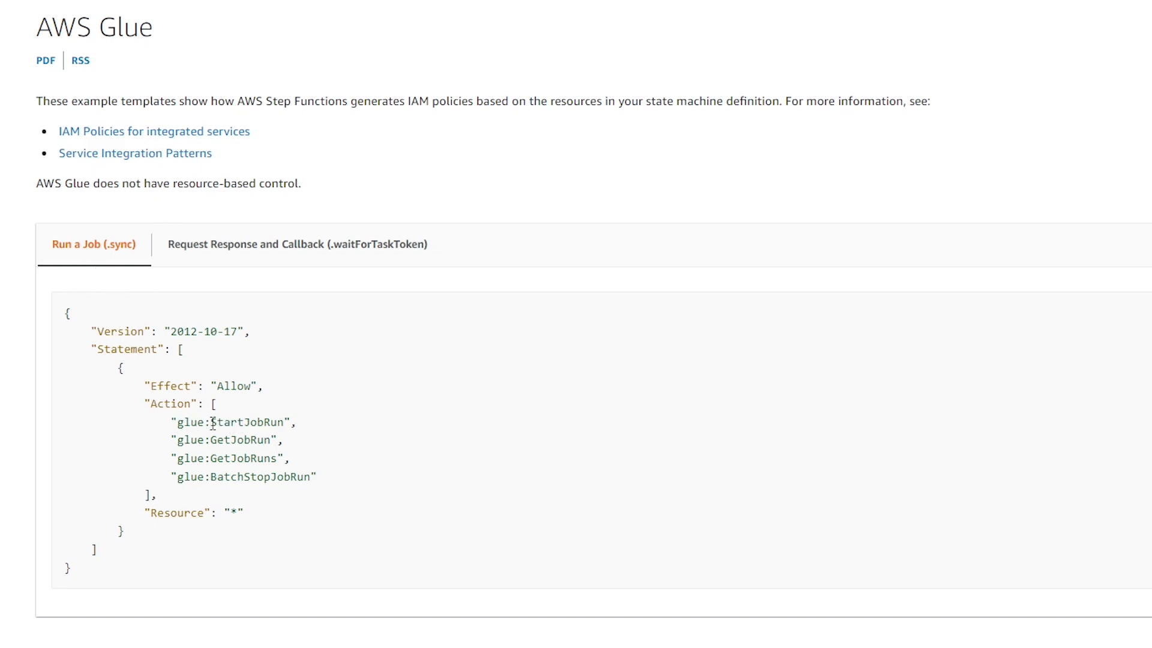
pyautogui.moveTo(254, 439)
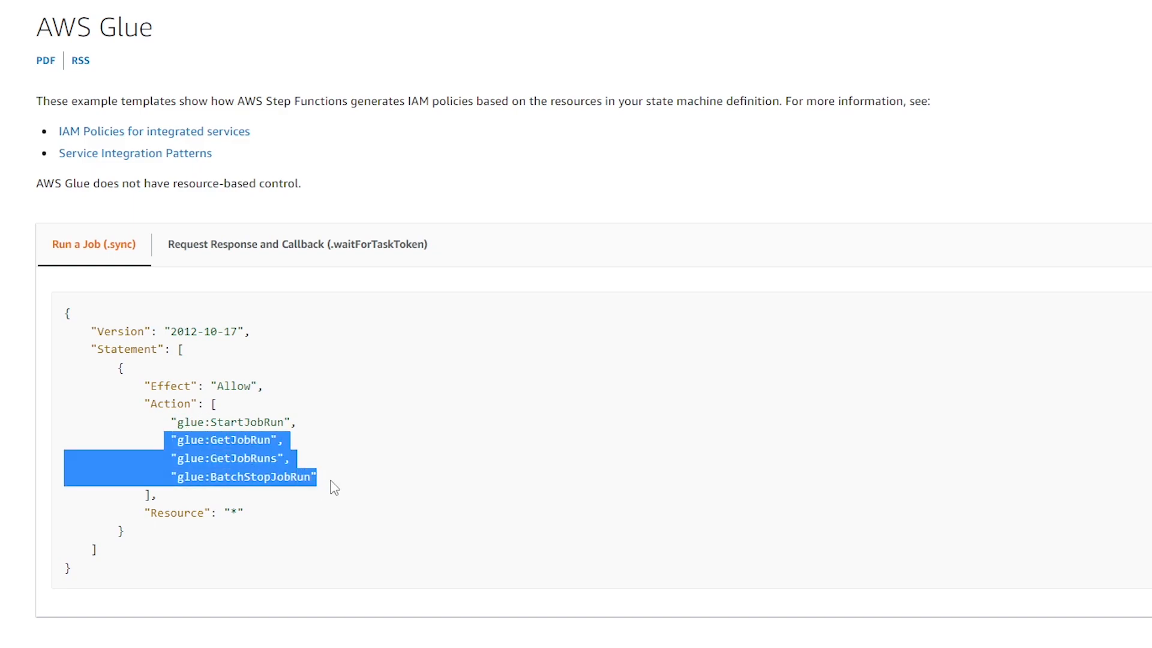
# Open the Run a Job (.sync) tab of the AWS Glue IAM policy example
pyautogui.click(275, 422)
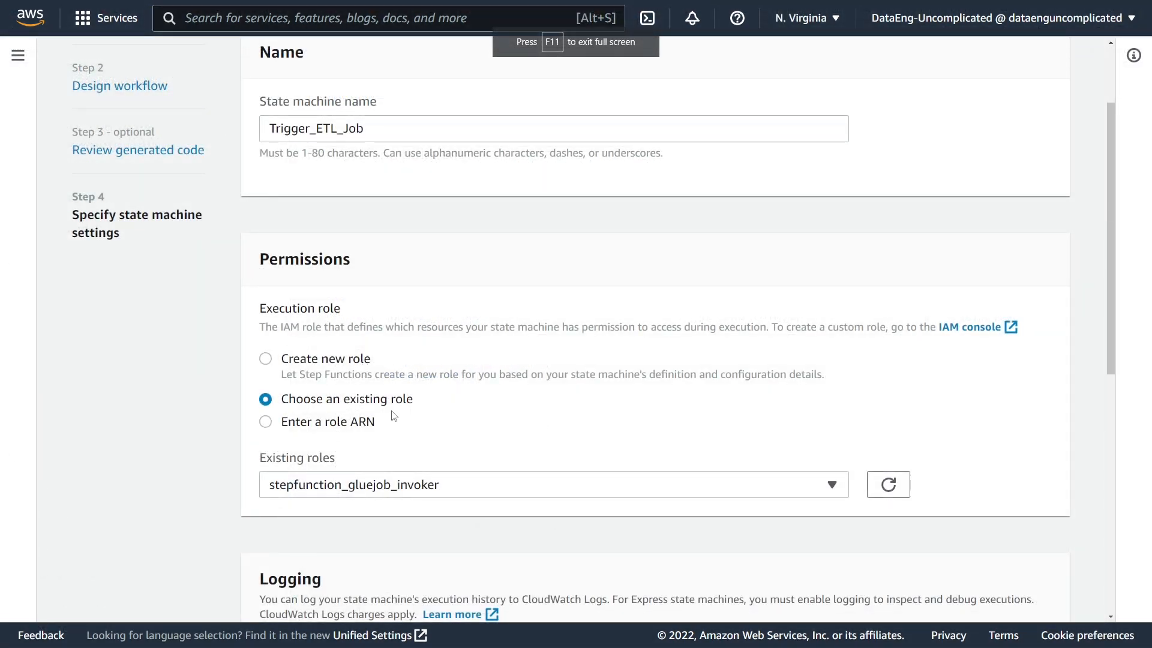
# Scroll down the Trigger_ETL_Job form with stepfunction_gluejob_invoker role and create it
pyautogui.scroll(-3)
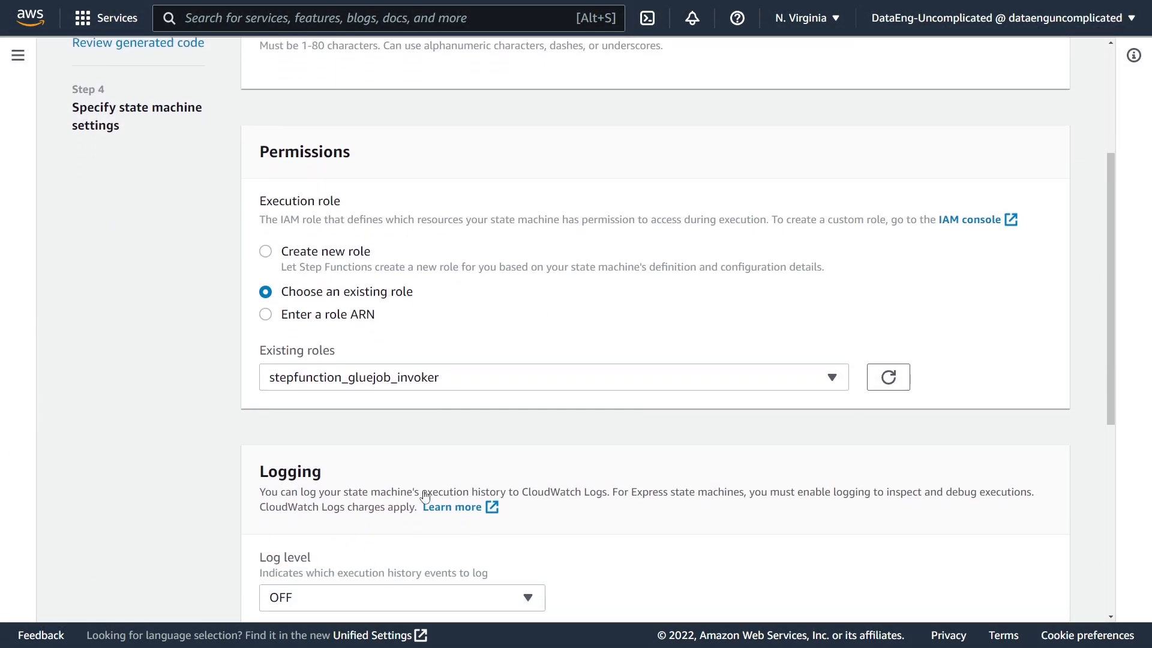
pyautogui.scroll(-3)
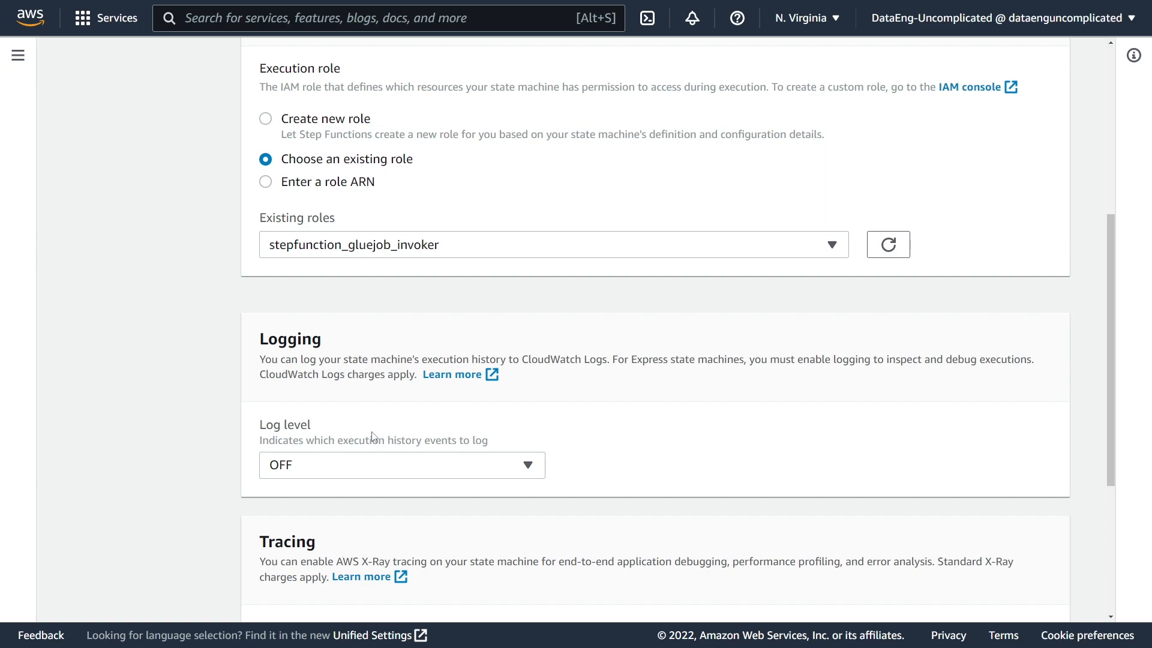
pyautogui.moveTo(405, 474)
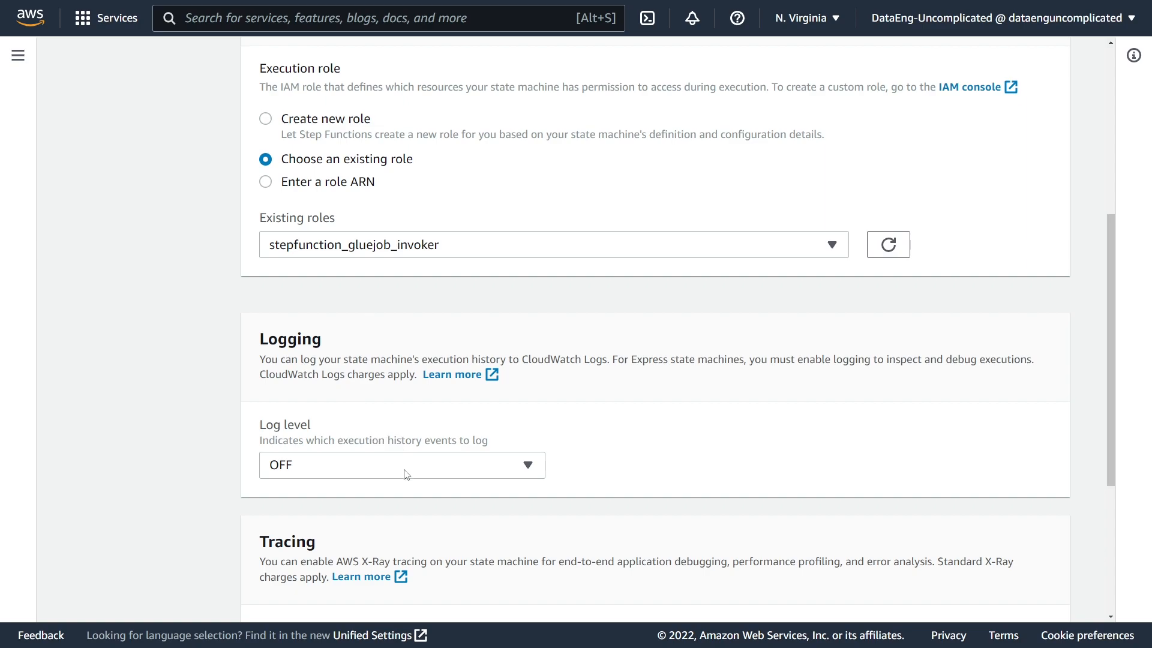
pyautogui.scroll(-3)
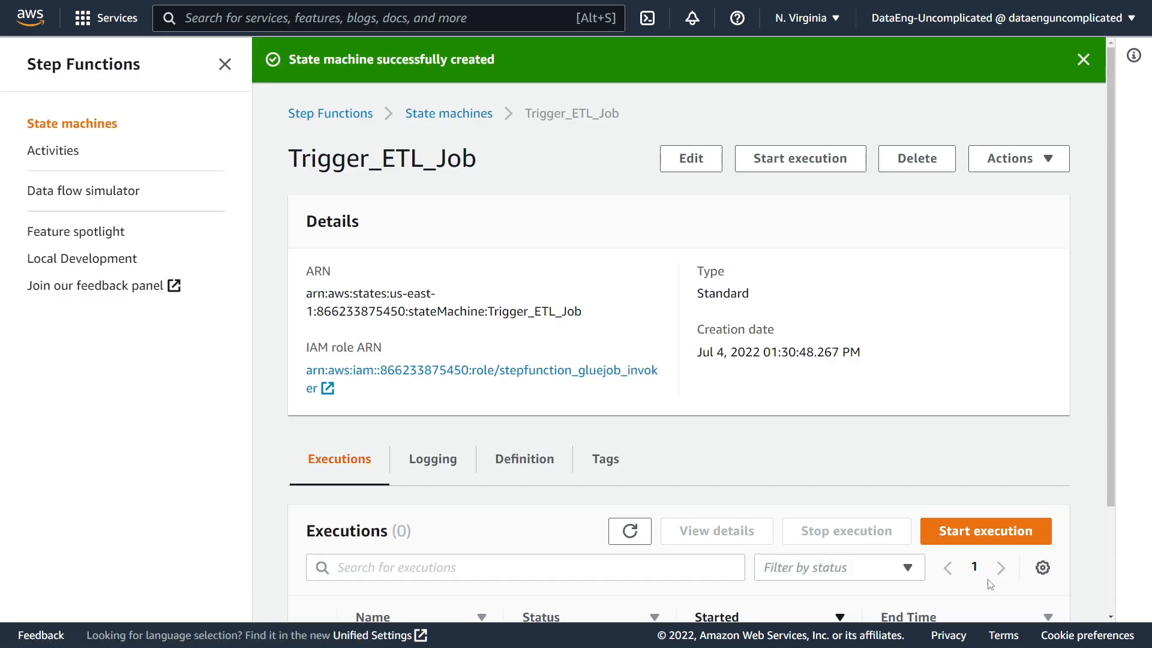
pyautogui.moveTo(535, 248)
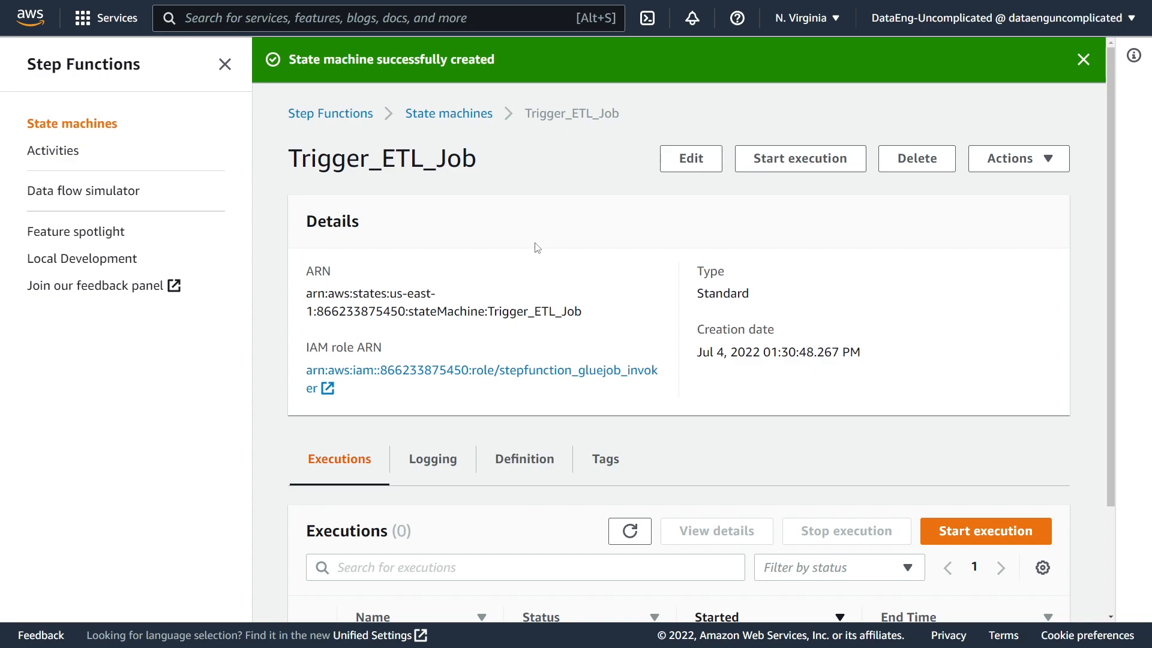
# Open Trigger_ETL_Job from the State machines list and start a new execution
pyautogui.click(449, 113)
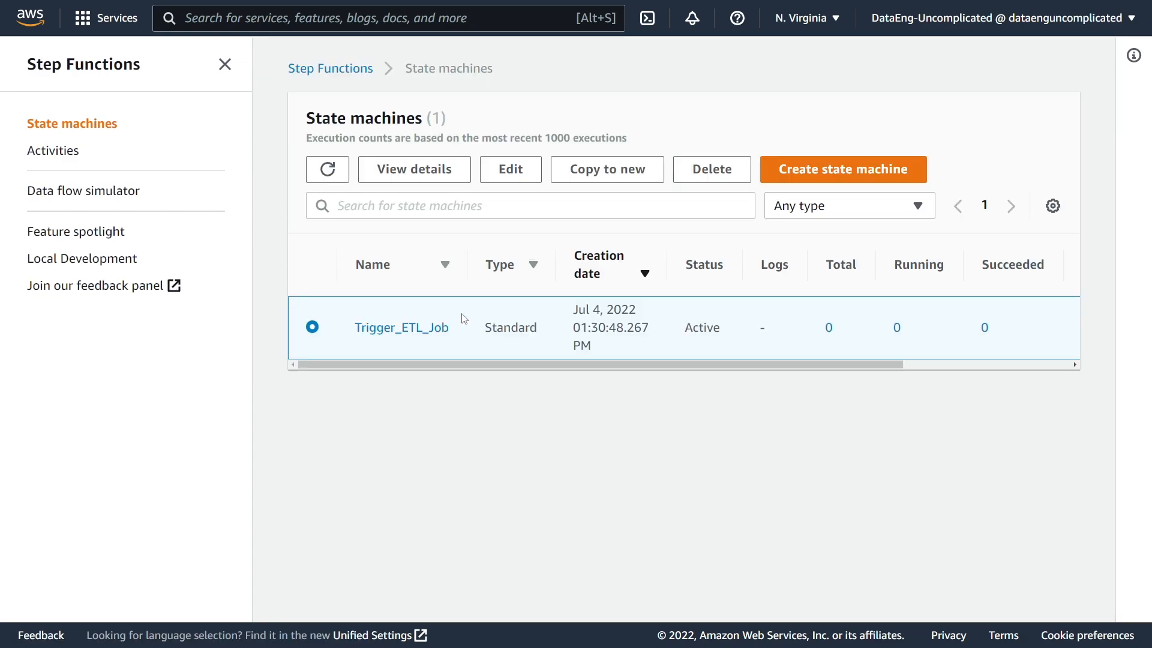
pyautogui.click(401, 327)
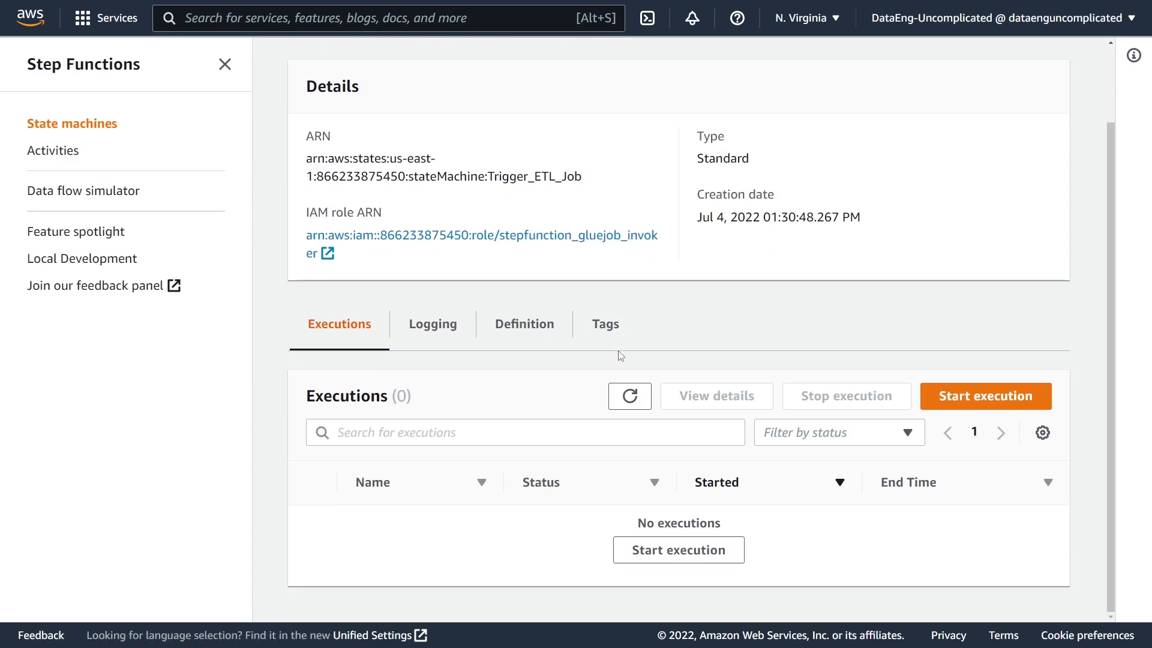
pyautogui.moveTo(985, 396)
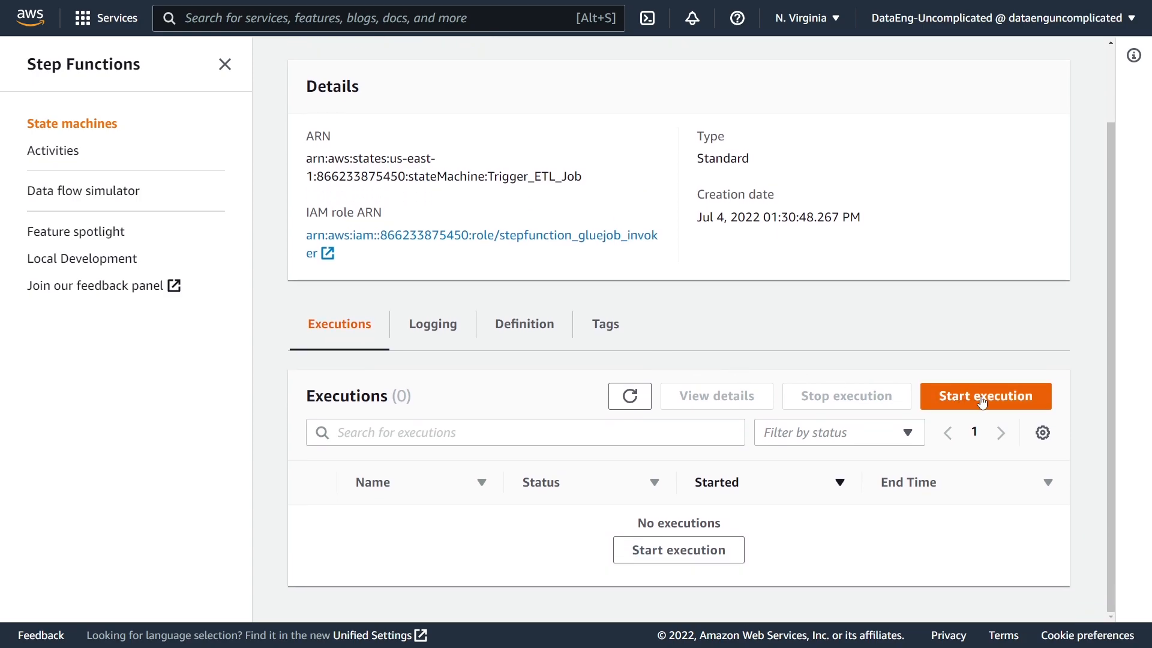
pyautogui.moveTo(988, 404)
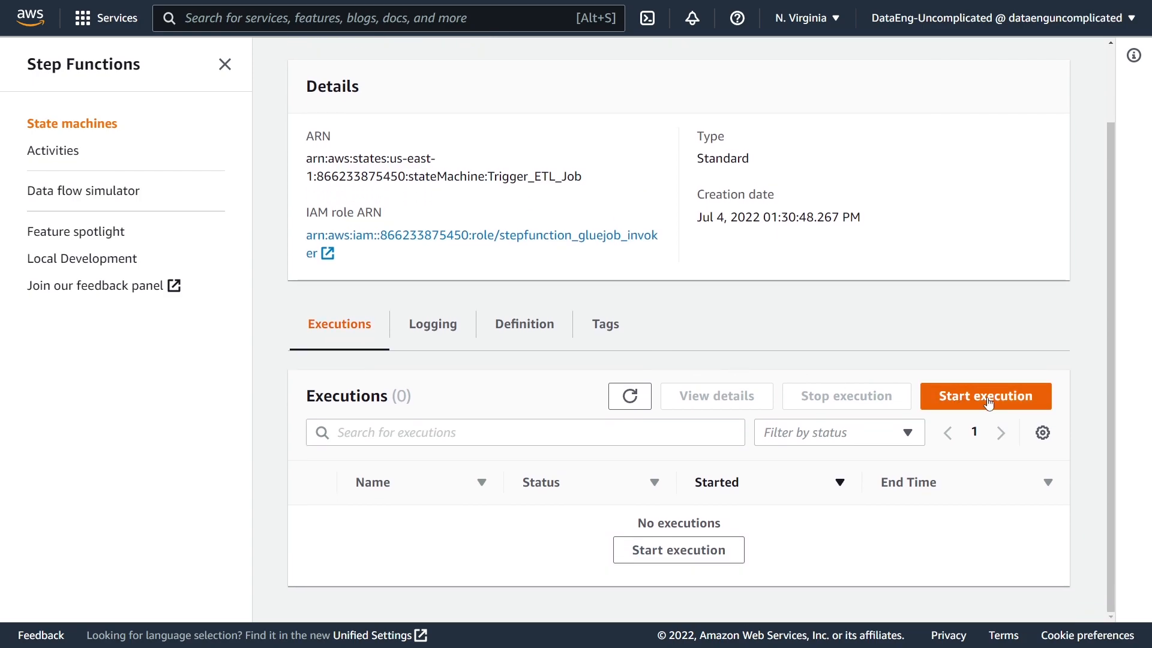
pyautogui.click(984, 396)
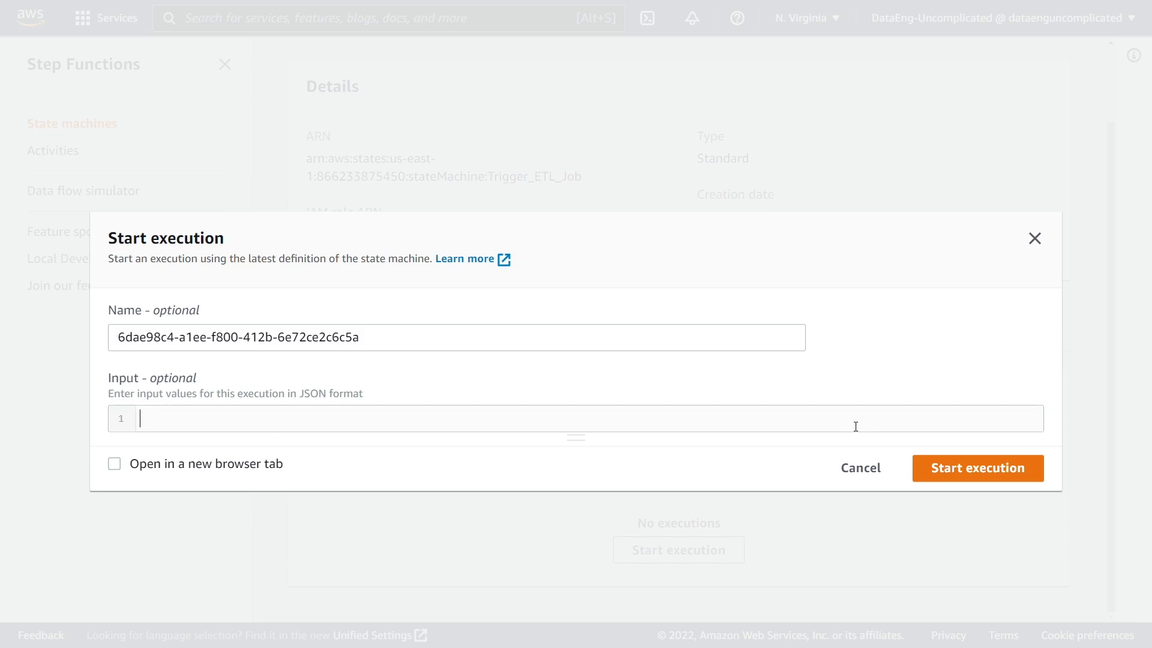
# Launch the execution and check the Glue StartJobRun and SNS Publish nodes succeeded
pyautogui.click(977, 468)
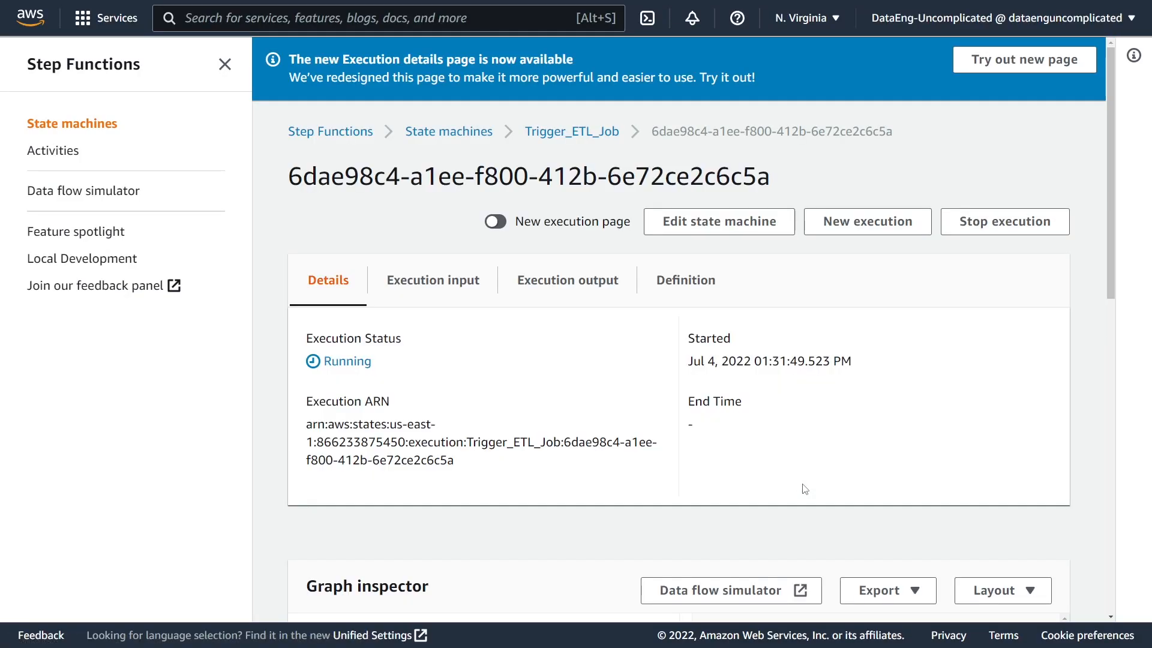
pyautogui.scroll(-3)
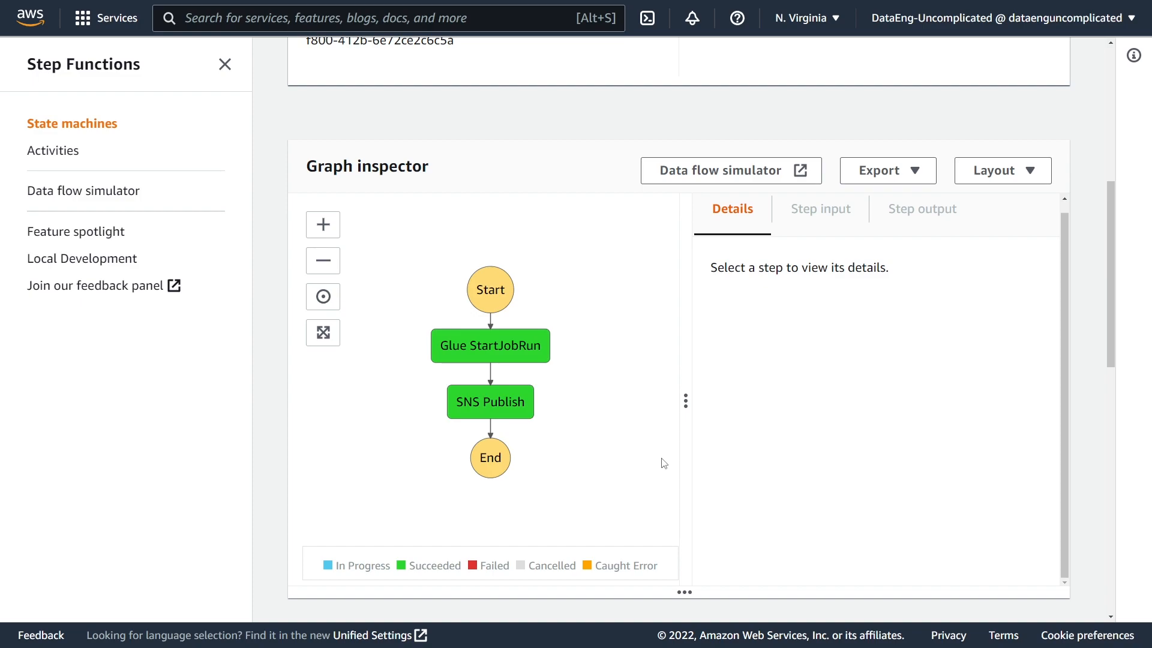
pyautogui.moveTo(533, 369)
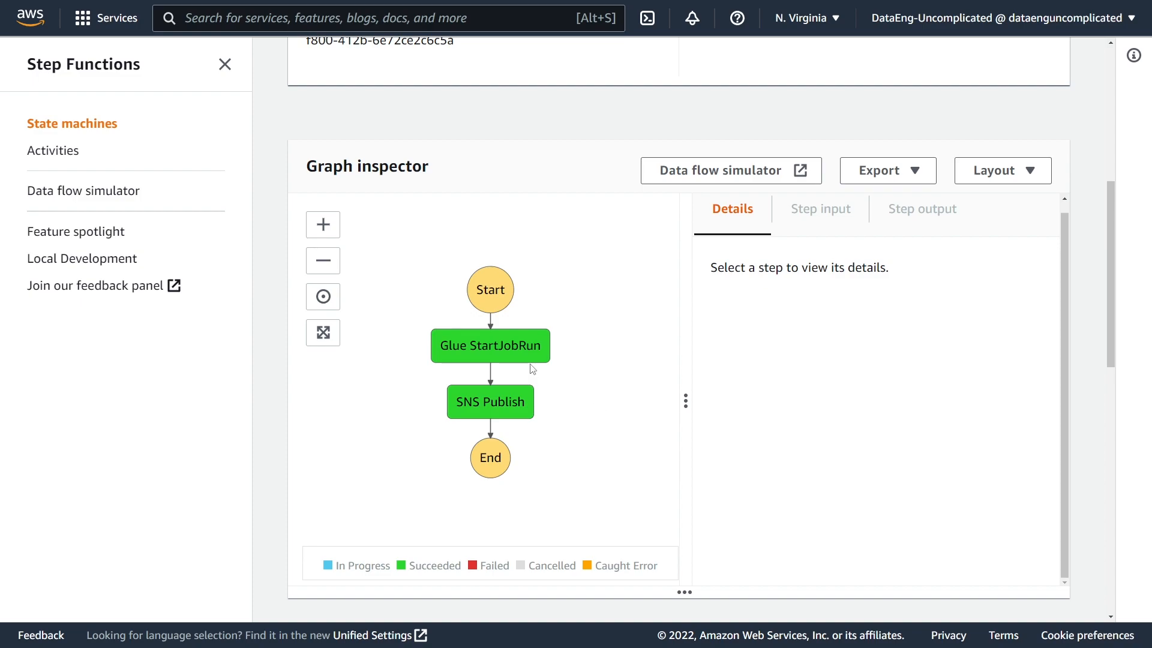
pyautogui.click(491, 345)
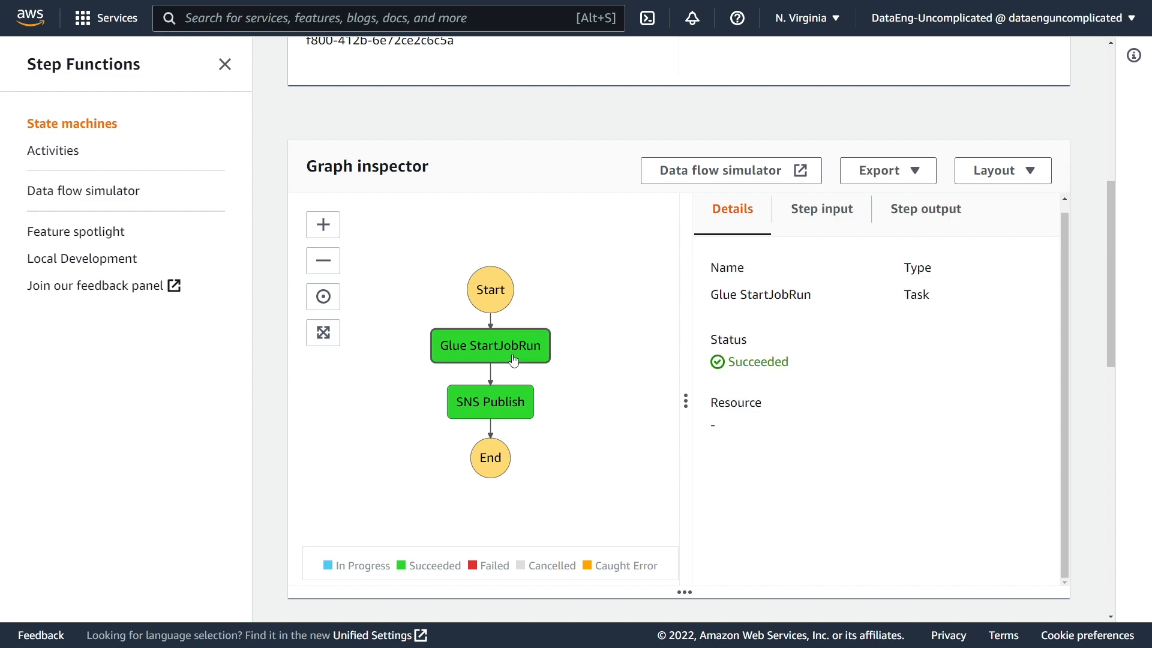
pyautogui.moveTo(490, 402)
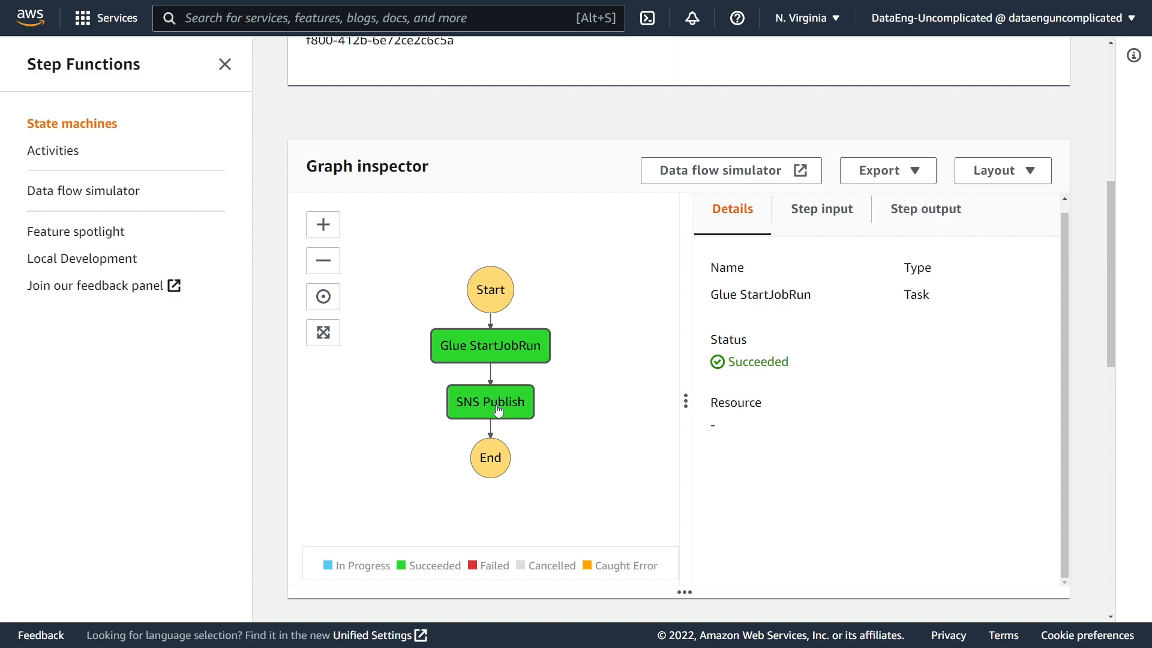
pyautogui.click(490, 401)
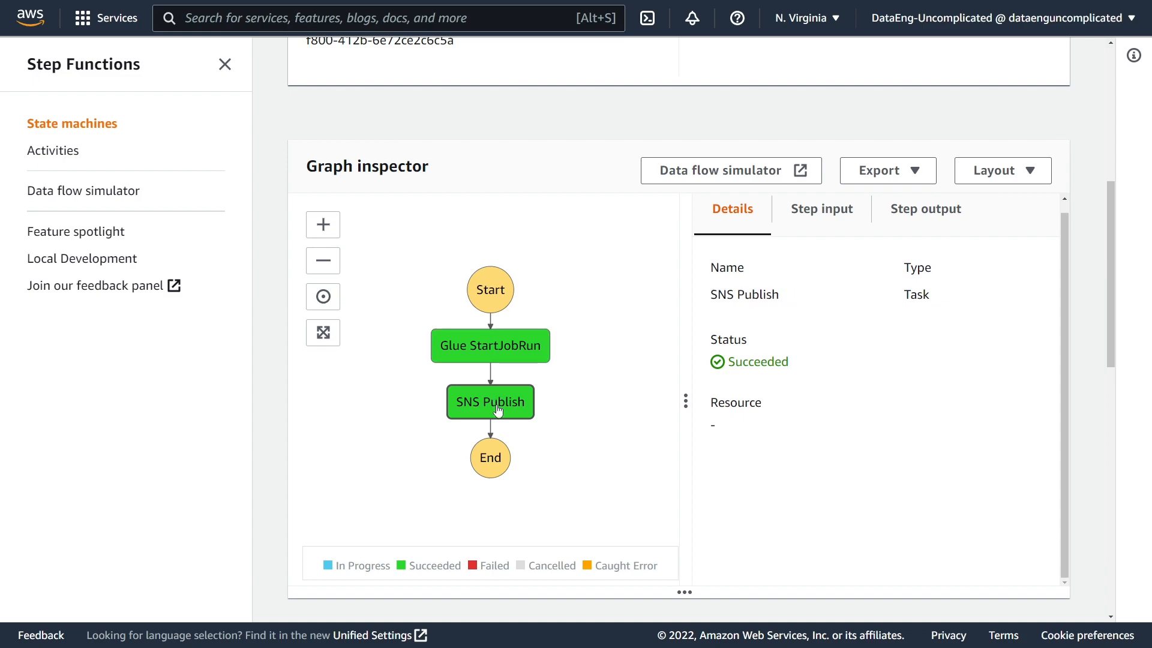
pyautogui.click(588, 402)
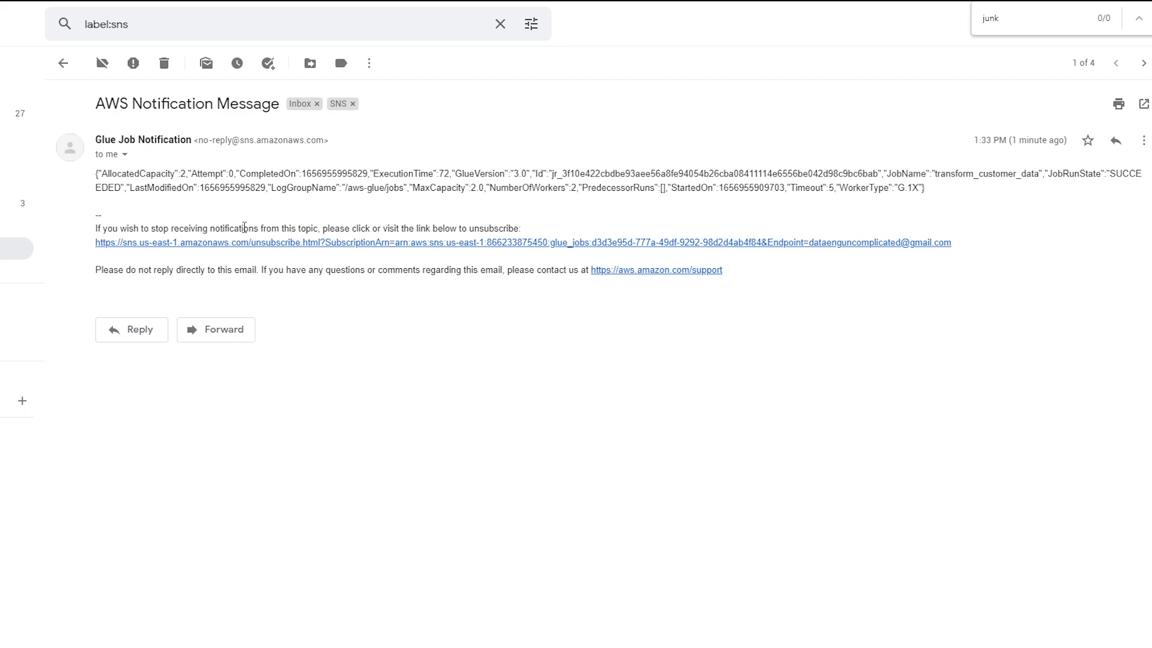
pyautogui.moveTo(1040, 189)
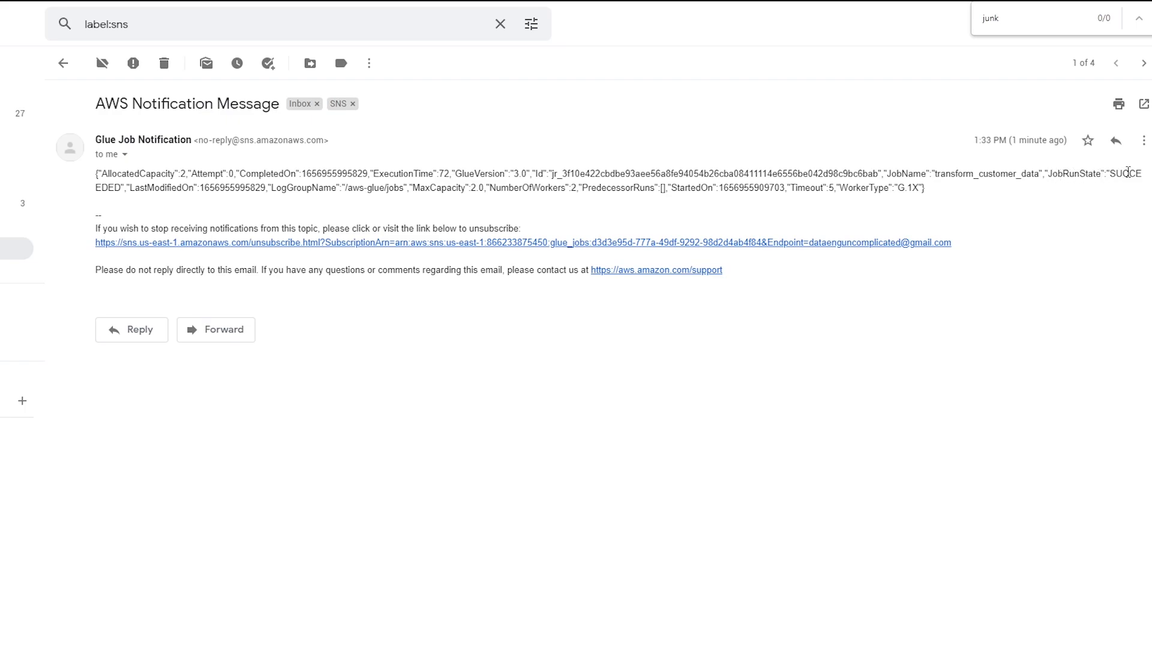
pyautogui.moveTo(865, 223)
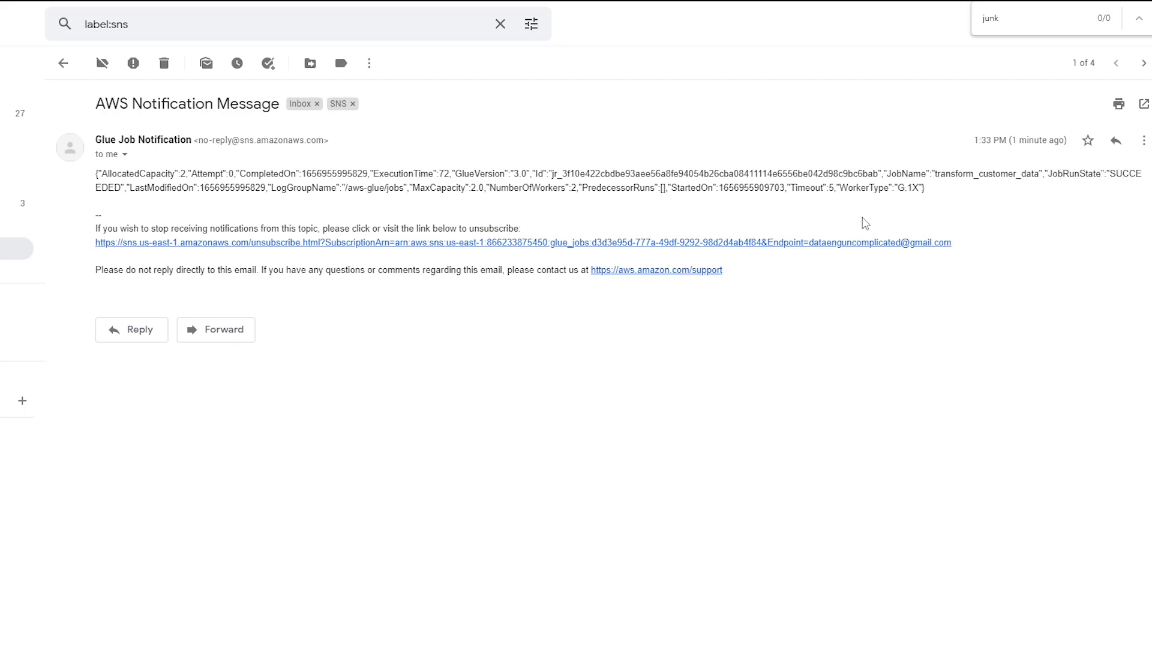